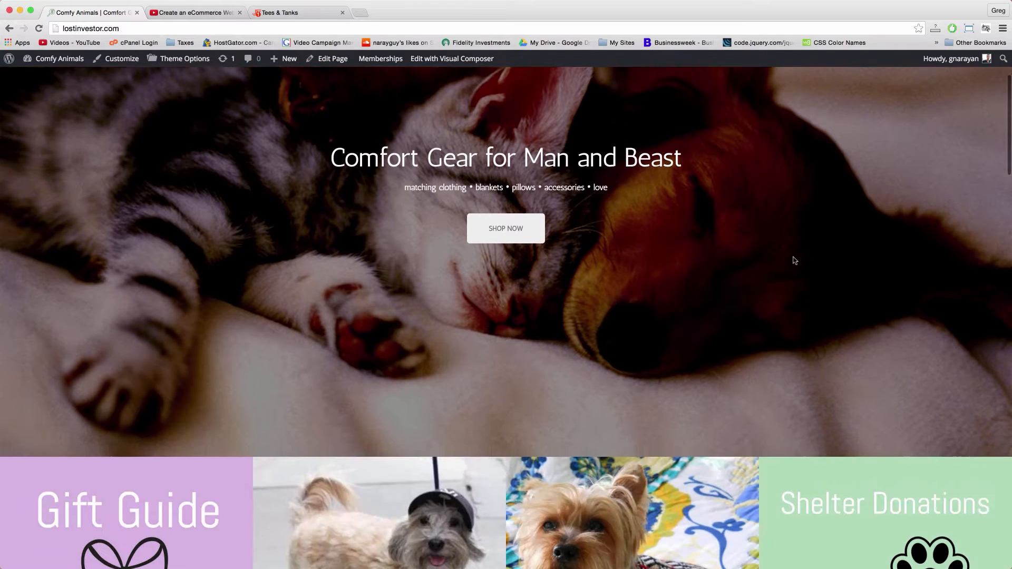
Step: Review the Comfy Animals homepage sections, then go to the Shop page via Shop Now
{"action": "scroll", "scroll_direction": "down", "scroll_amount": 3}
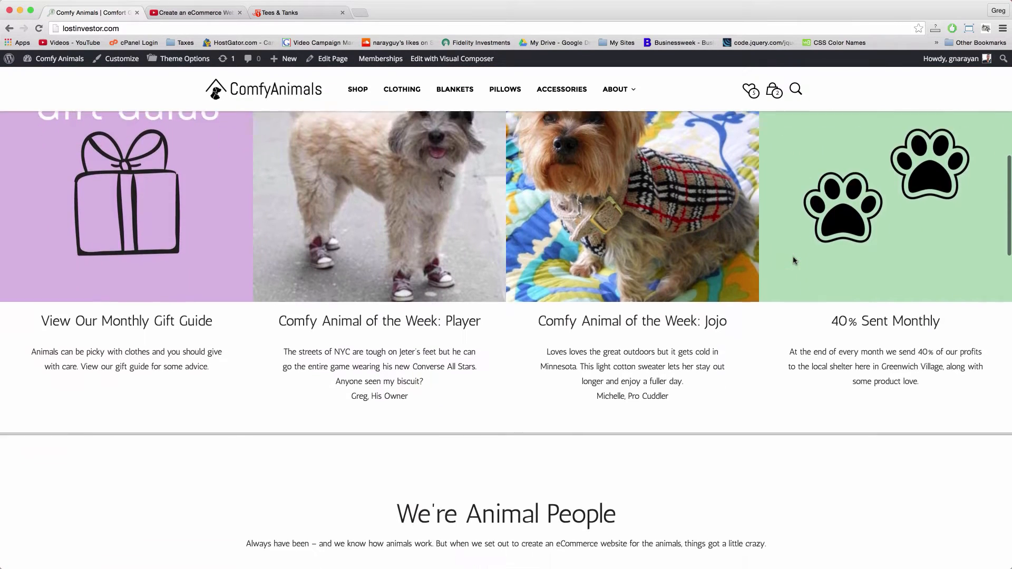
{"action": "scroll", "scroll_direction": "down", "scroll_amount": 3}
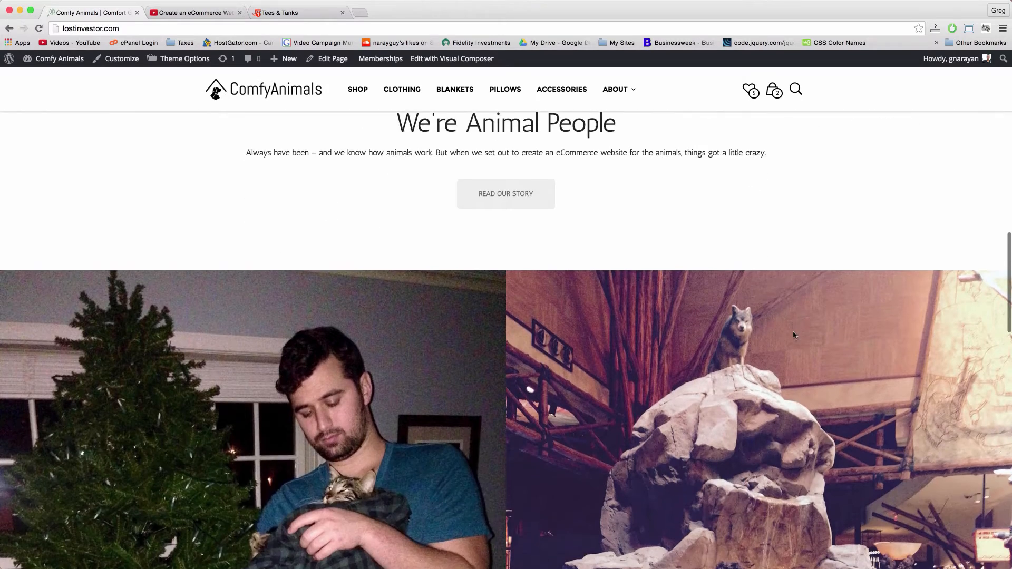
{"action": "scroll", "scroll_direction": "down", "scroll_amount": 3}
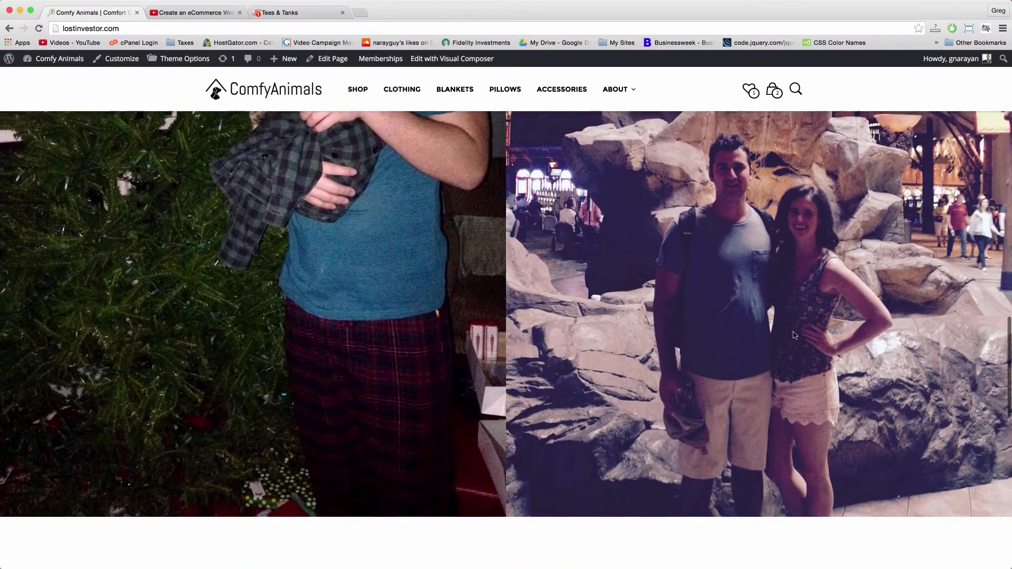
{"action": "scroll", "scroll_direction": "down", "scroll_amount": 3}
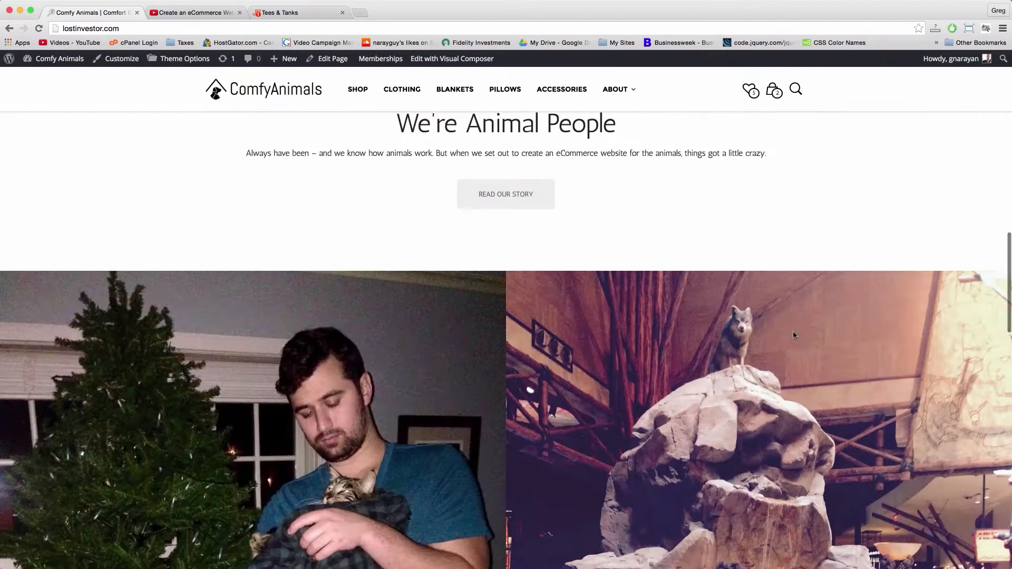
{"action": "scroll", "scroll_direction": "up", "scroll_amount": 3}
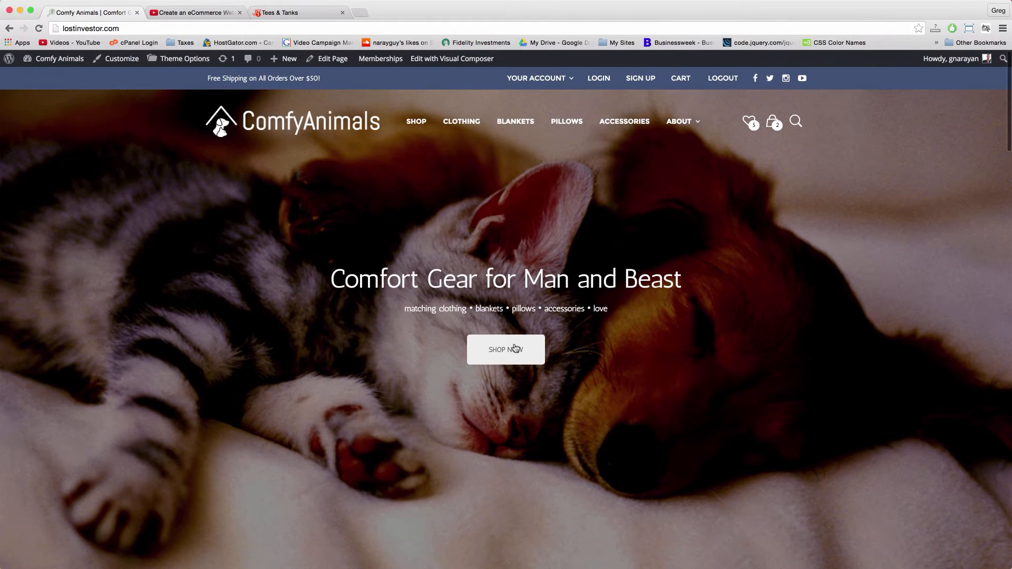
{"action": "left_click", "coordinate": [505, 349]}
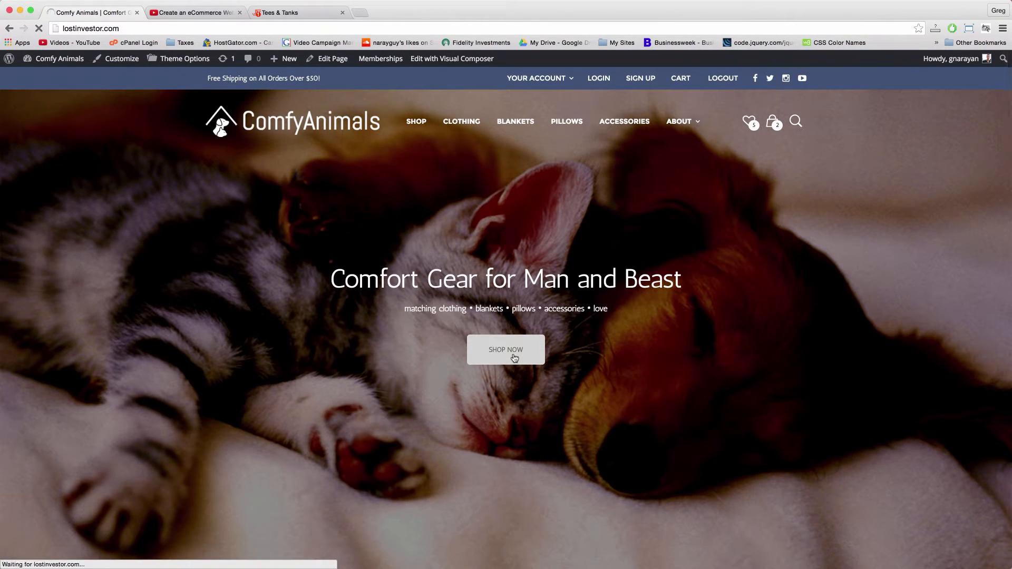
{"action": "left_click", "coordinate": [505, 349]}
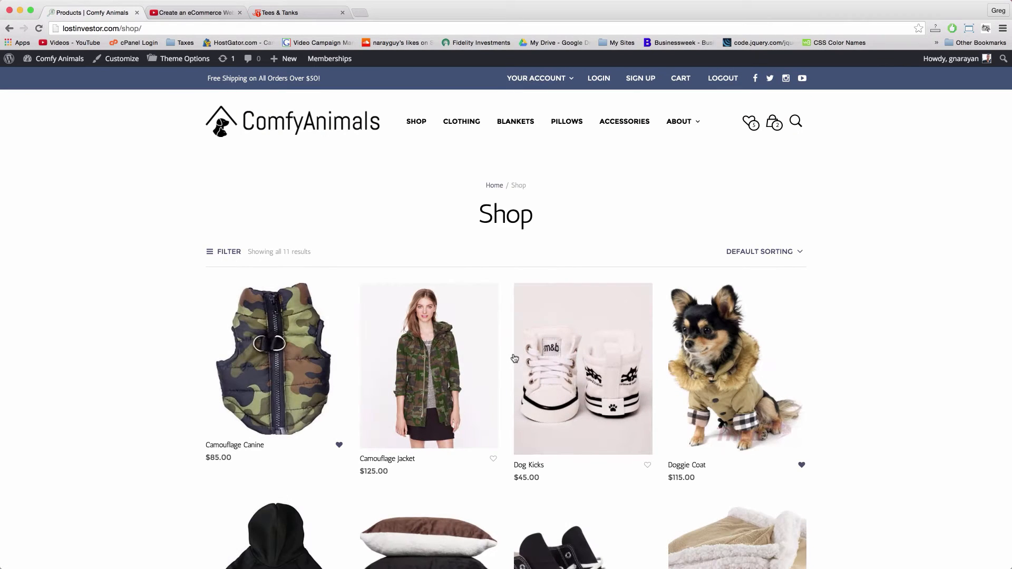
{"action": "mouse_move", "coordinate": [370, 214]}
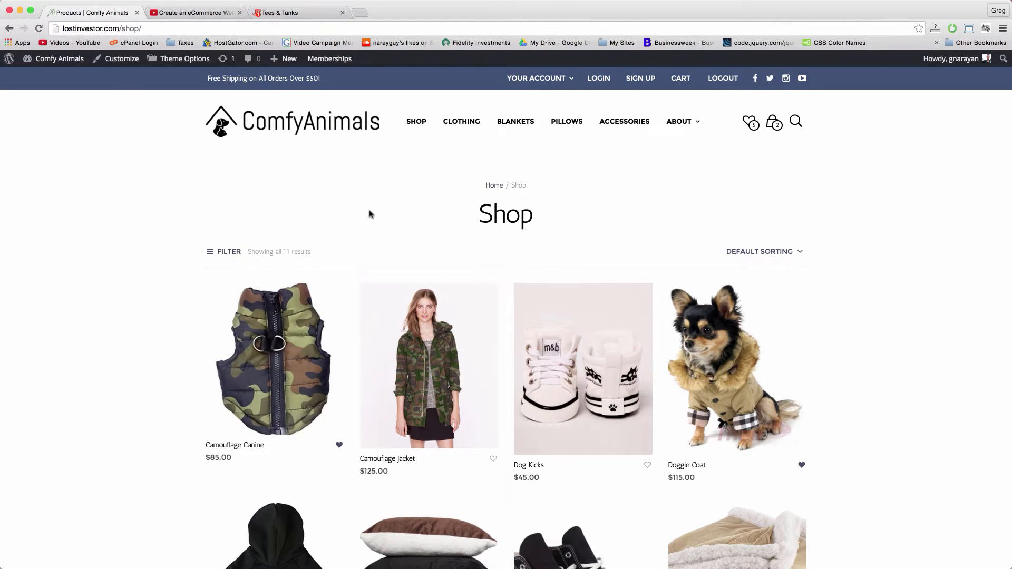
Step: Visit the About page, then the Get in Touch contact page from the About menu
{"action": "left_click", "coordinate": [679, 122]}
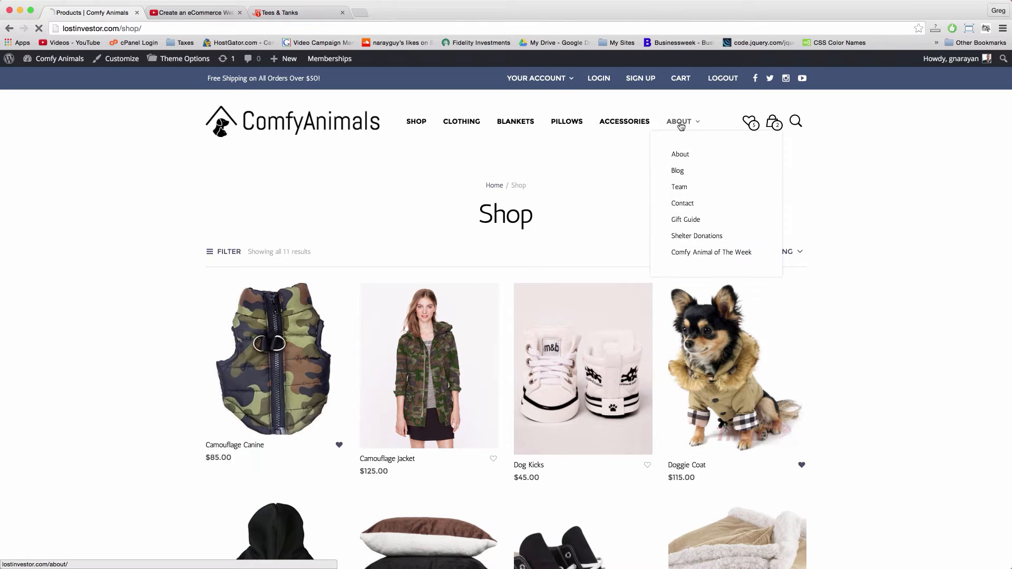
{"action": "left_click", "coordinate": [680, 154]}
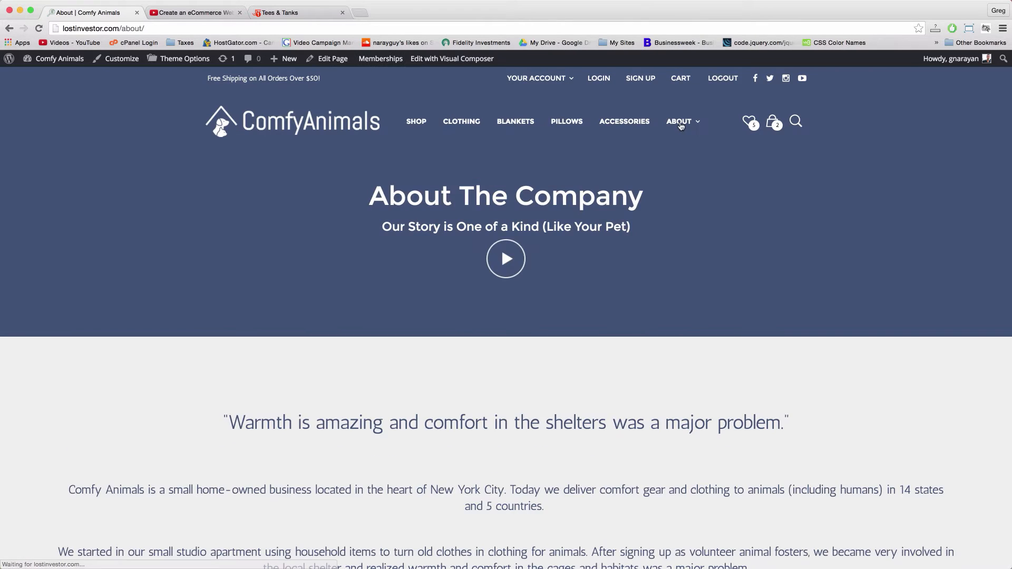
{"action": "left_click", "coordinate": [679, 121]}
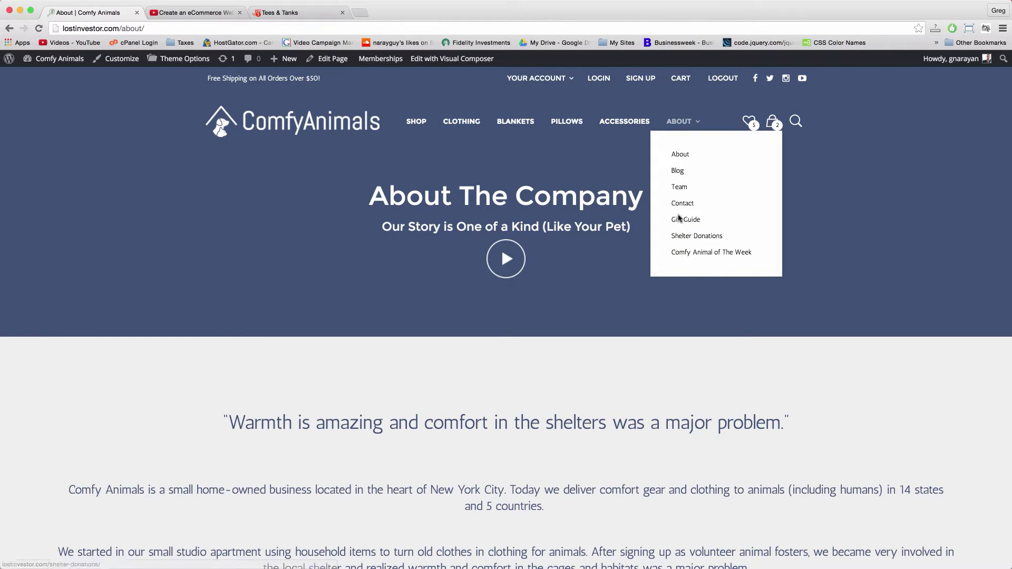
{"action": "left_click", "coordinate": [683, 204]}
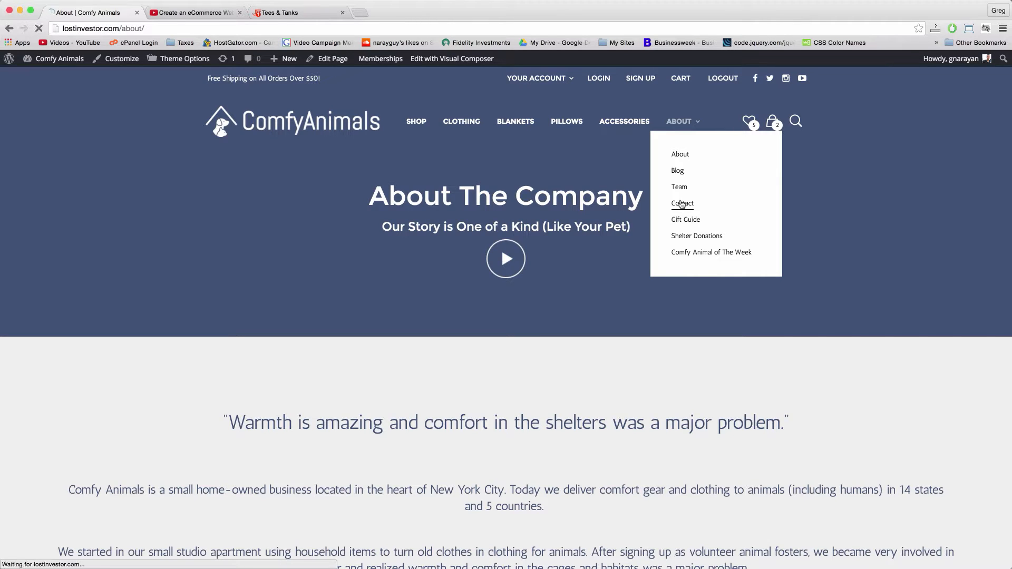
{"action": "left_click", "coordinate": [682, 204]}
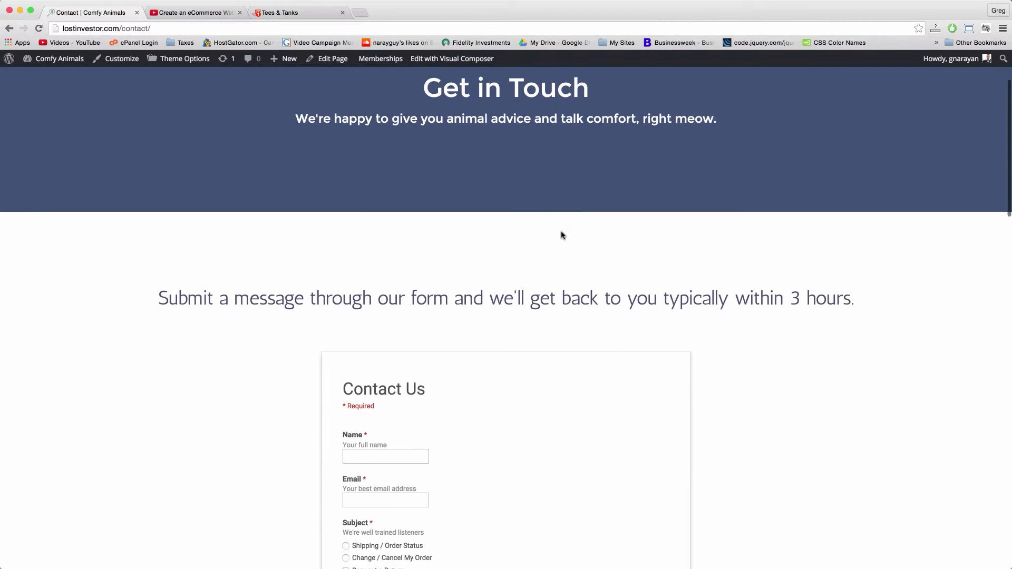
{"action": "scroll", "scroll_direction": "down", "scroll_amount": 3}
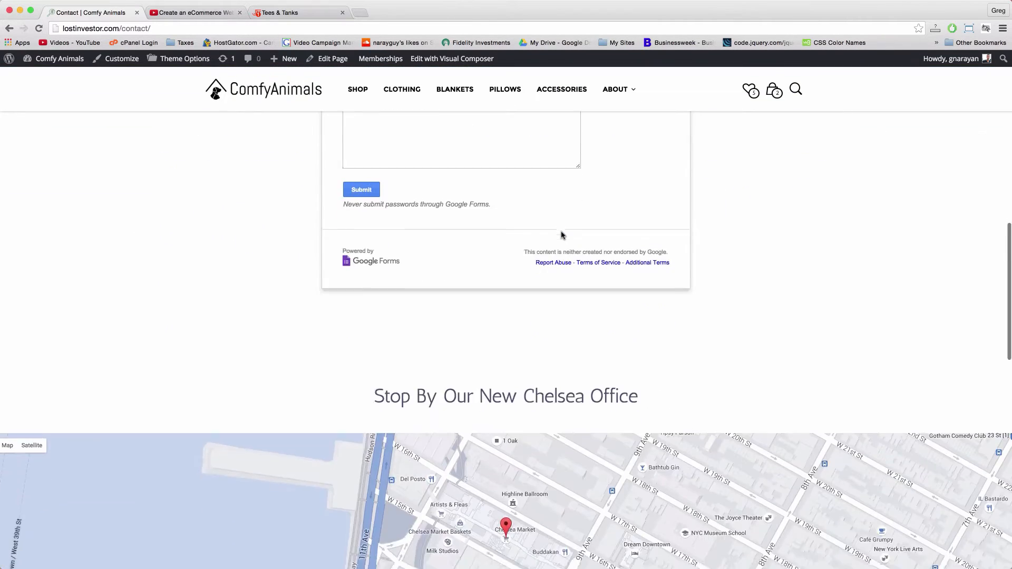
{"action": "scroll", "scroll_direction": "down", "scroll_amount": 3}
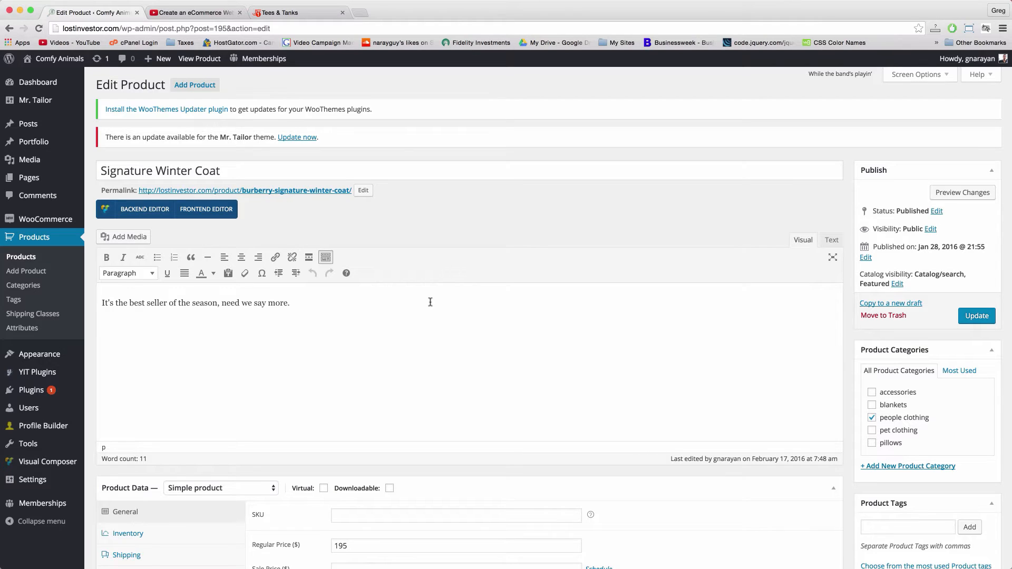
Step: Scroll the Signature Winter Coat editor through its description, product data and image panels
{"action": "scroll", "scroll_direction": "down", "scroll_amount": 3}
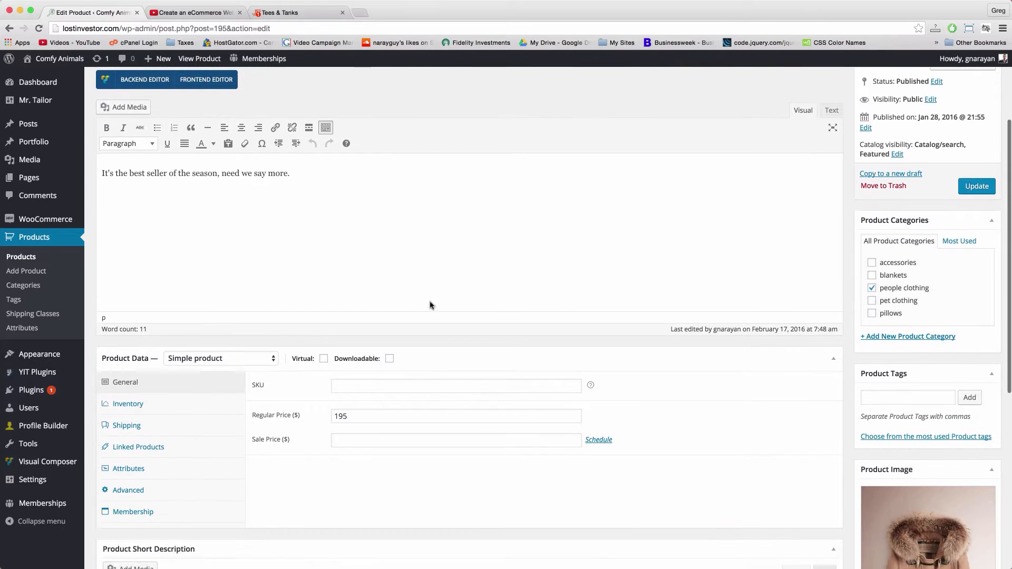
{"action": "scroll", "scroll_direction": "down", "scroll_amount": 3}
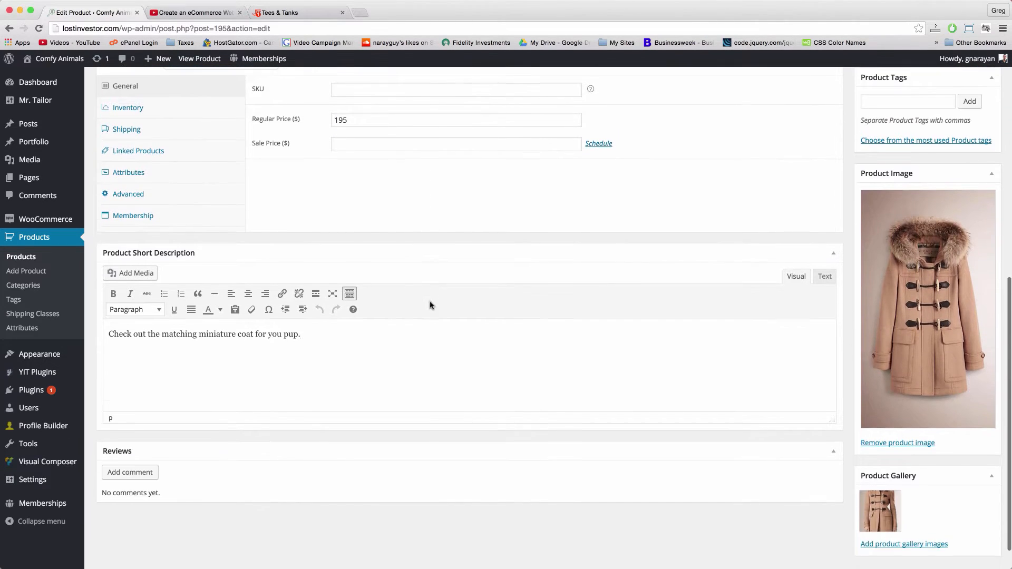
{"action": "scroll", "scroll_direction": "down", "scroll_amount": 3}
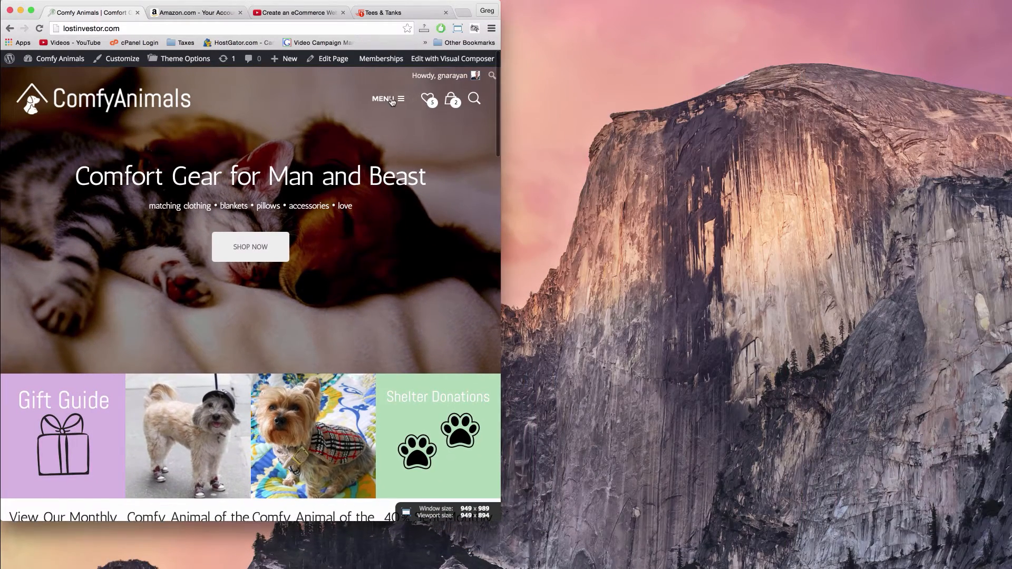
Step: At roughly 400px phone width, try the homepage's MENU and cart icons
{"action": "left_click", "coordinate": [384, 99]}
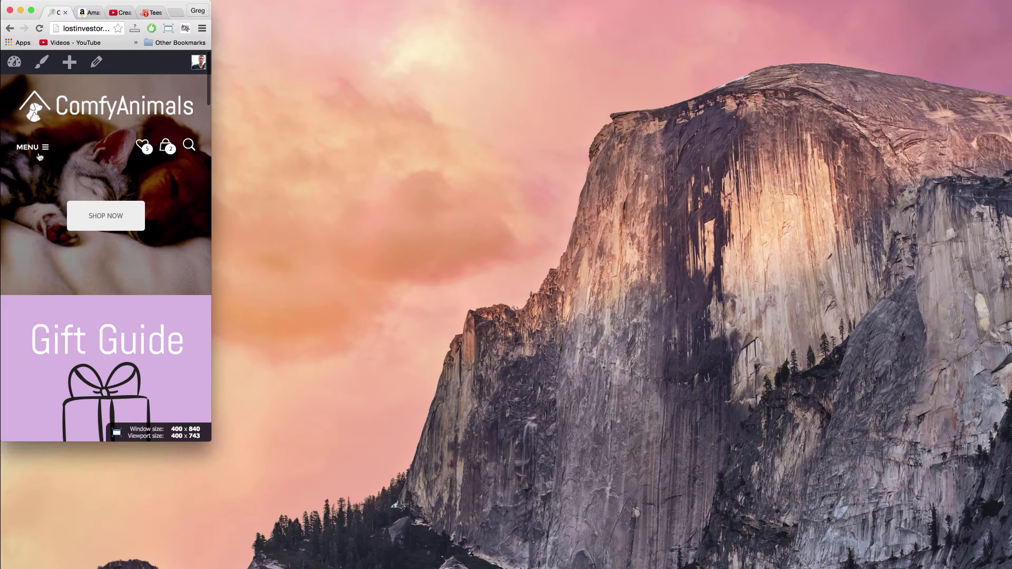
{"action": "left_click", "coordinate": [31, 147]}
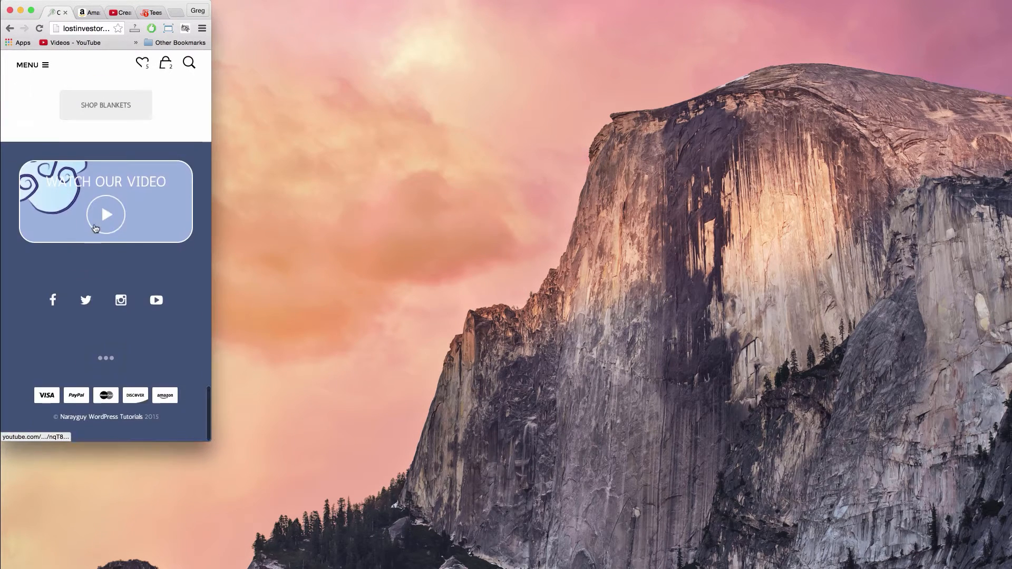
{"action": "left_click", "coordinate": [105, 214]}
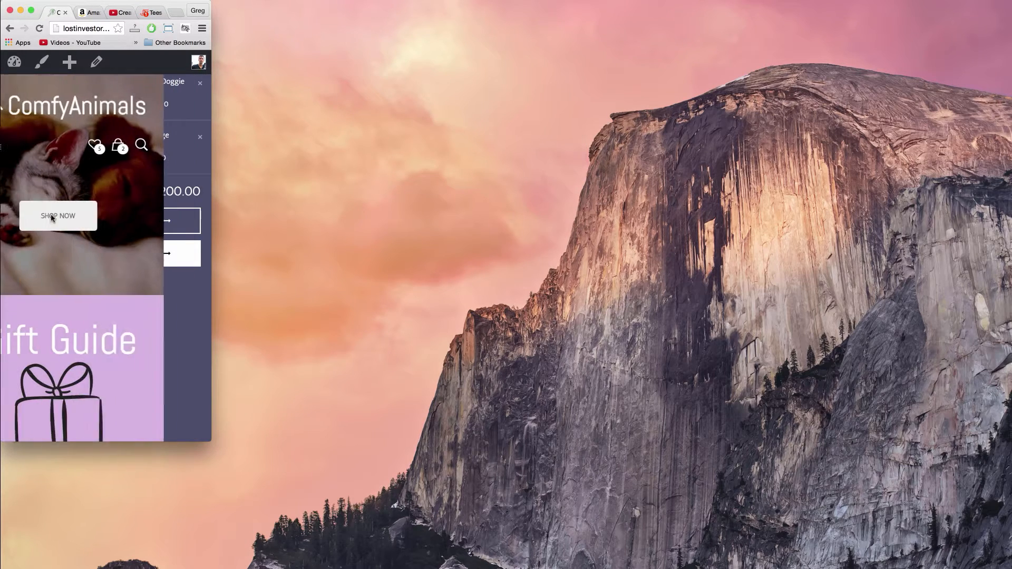
{"action": "left_click", "coordinate": [168, 28]}
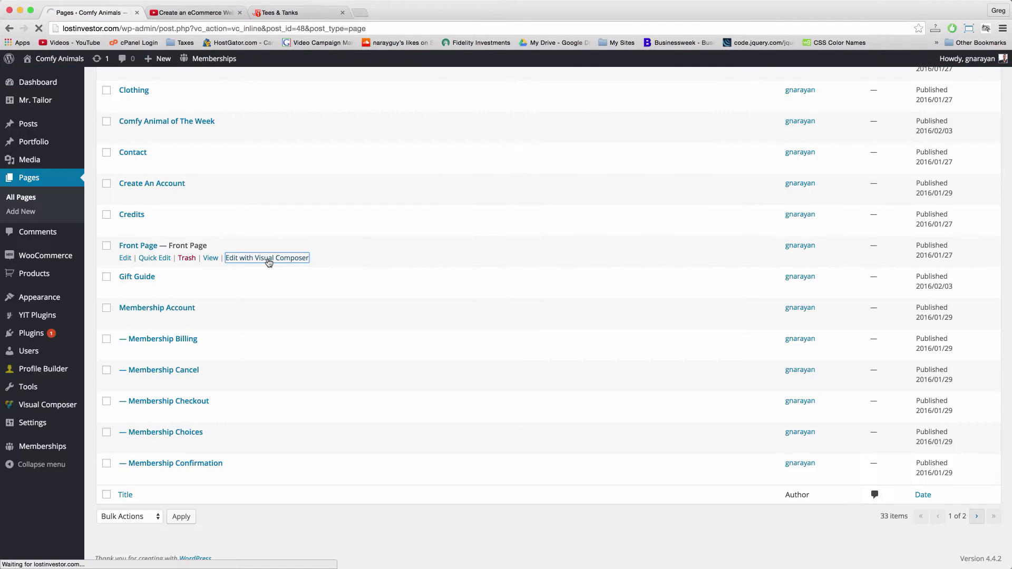
Step: Open Front Page with 'Edit with Visual Composer' and review its rows, then hover Appearance
{"action": "left_click", "coordinate": [267, 257]}
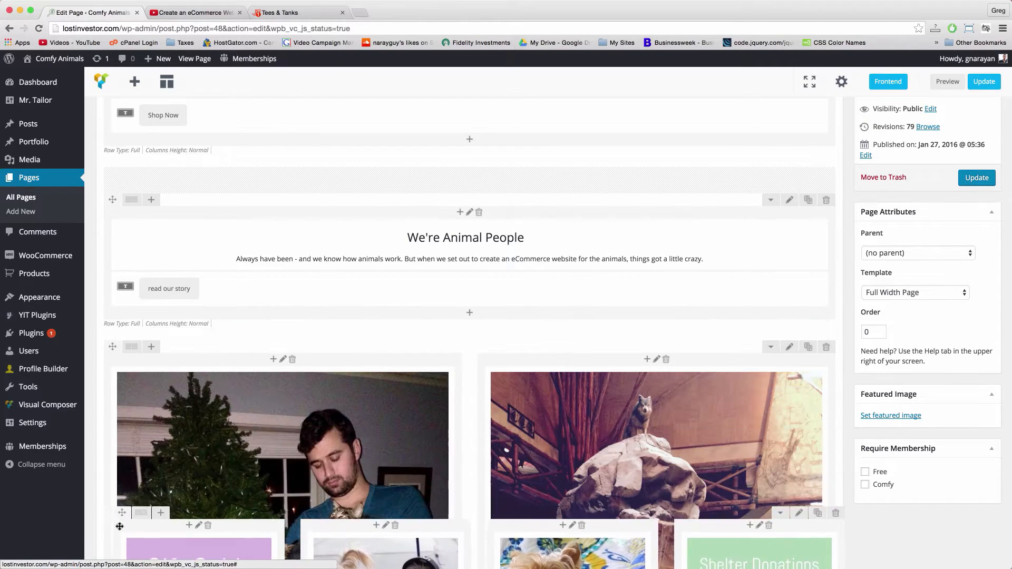
{"action": "scroll", "scroll_direction": "down", "scroll_amount": 3}
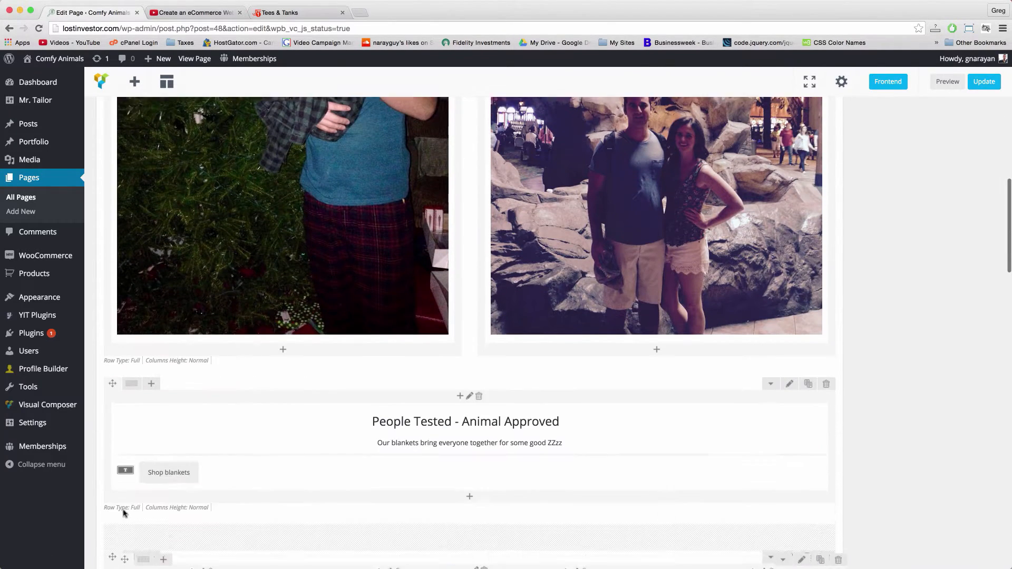
{"action": "scroll", "scroll_direction": "down", "scroll_amount": 3}
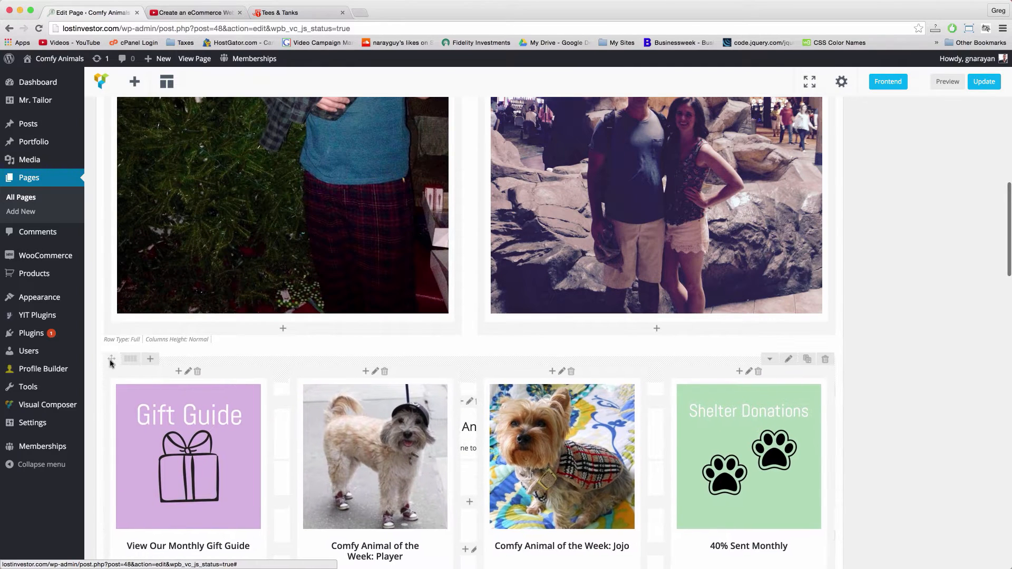
{"action": "scroll", "scroll_direction": "down", "scroll_amount": 3}
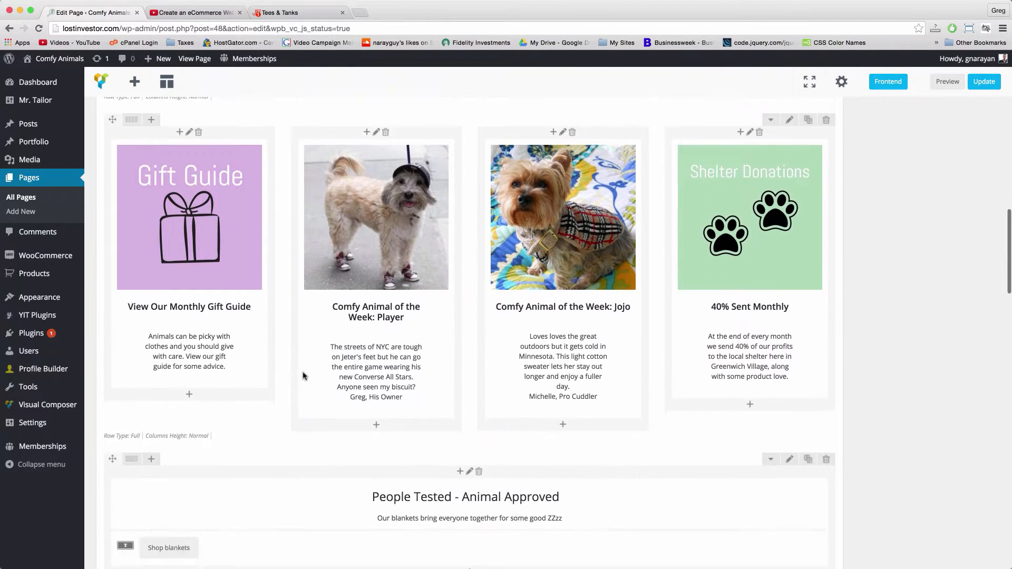
{"action": "scroll", "scroll_direction": "down", "scroll_amount": 3}
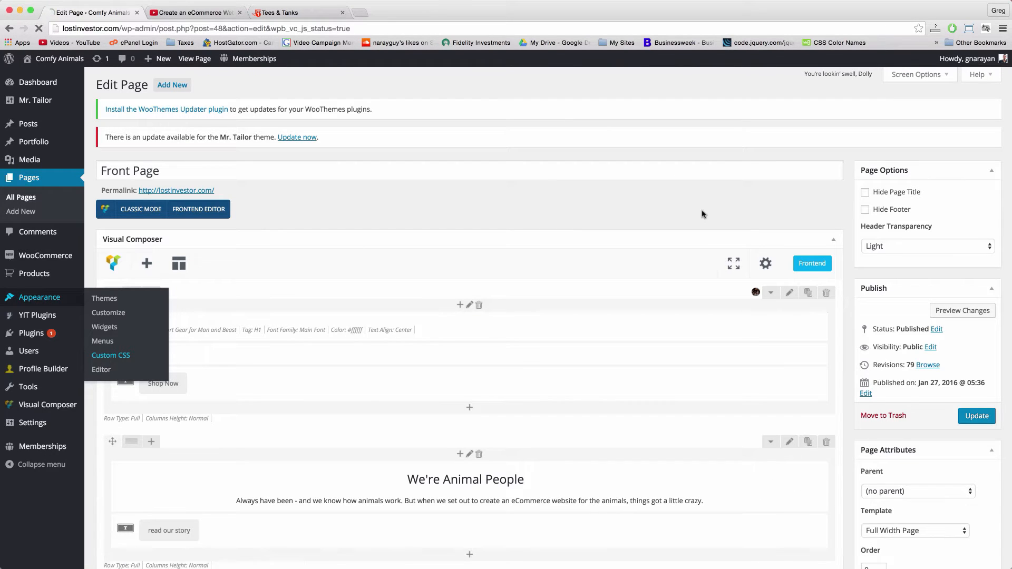
{"action": "left_click", "coordinate": [110, 356]}
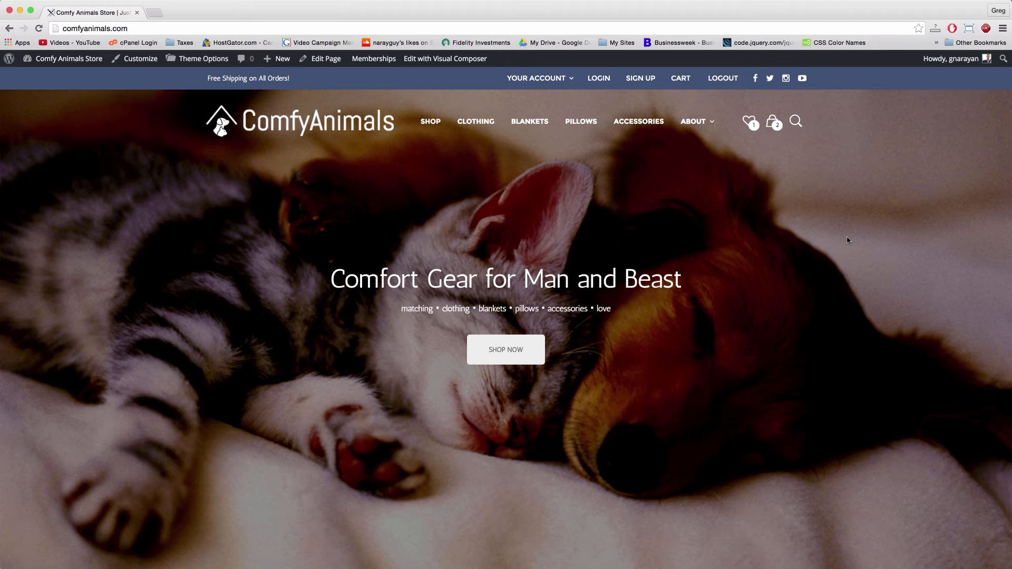
{"action": "mouse_move", "coordinate": [777, 243]}
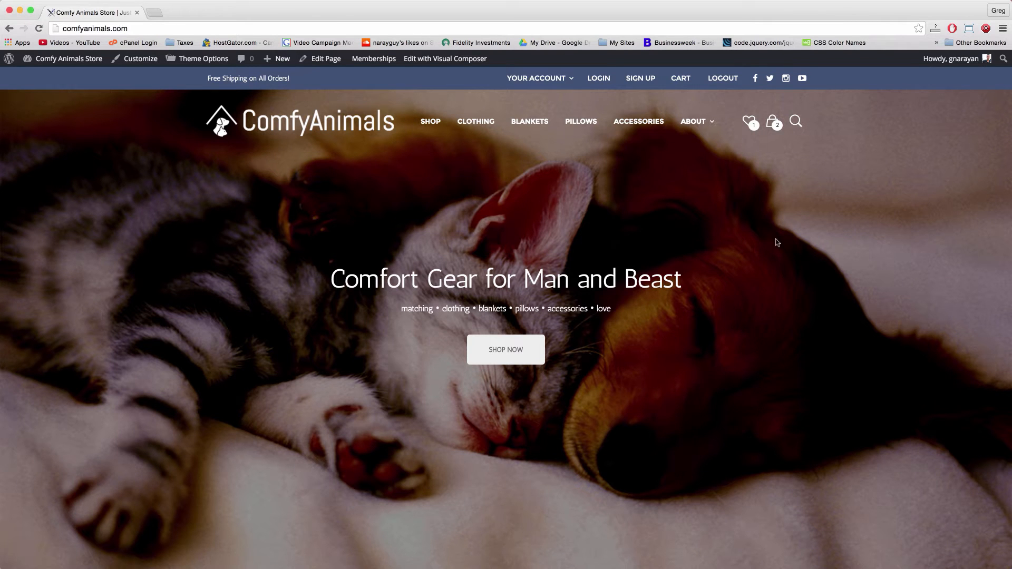
Step: Scroll the comfyanimals.com homepage down to its footer and back up
{"action": "scroll", "scroll_direction": "down", "scroll_amount": 3}
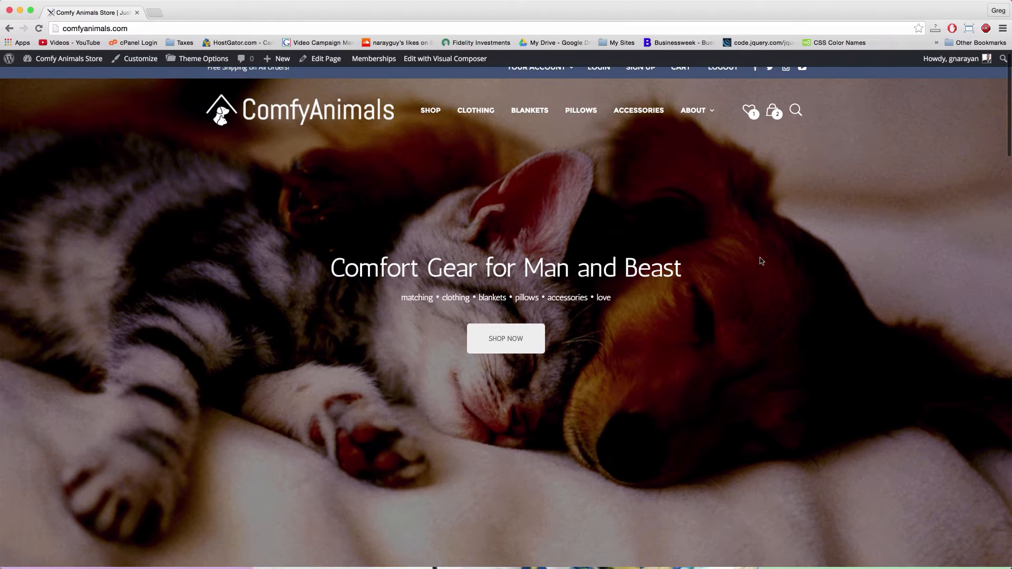
{"action": "scroll", "scroll_direction": "down", "scroll_amount": 3}
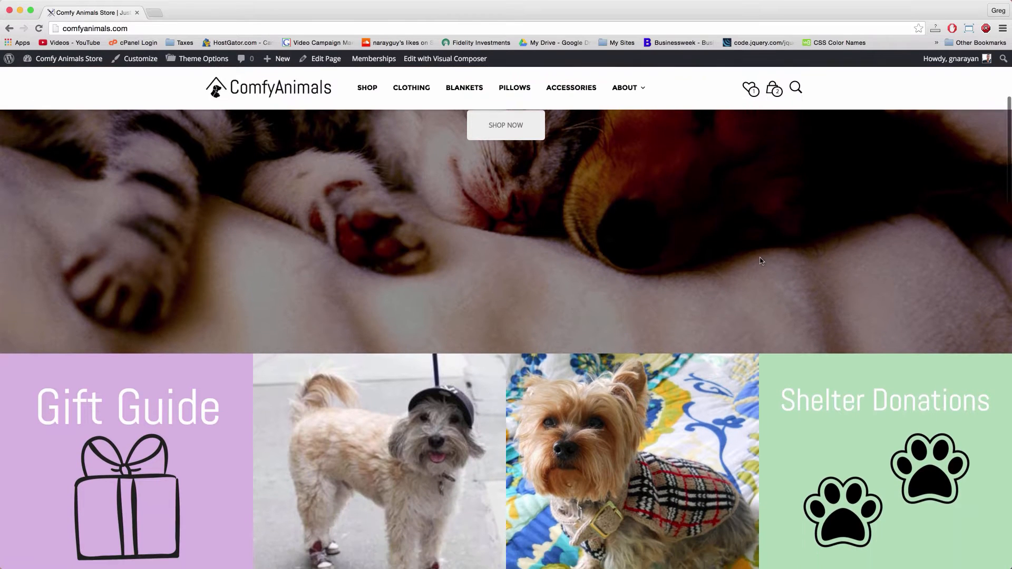
{"action": "scroll", "scroll_direction": "down", "scroll_amount": 3}
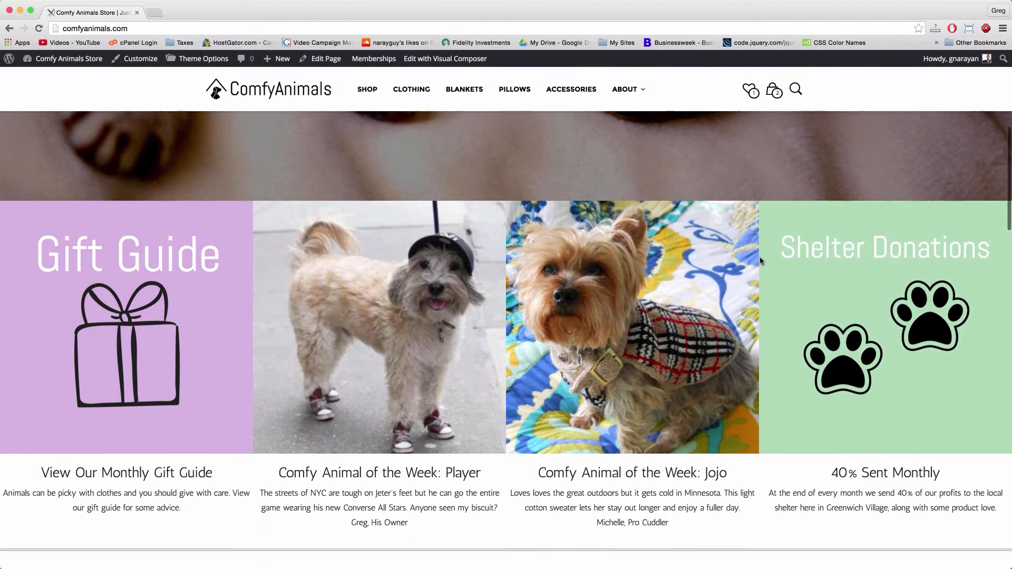
{"action": "scroll", "scroll_direction": "down", "scroll_amount": 3}
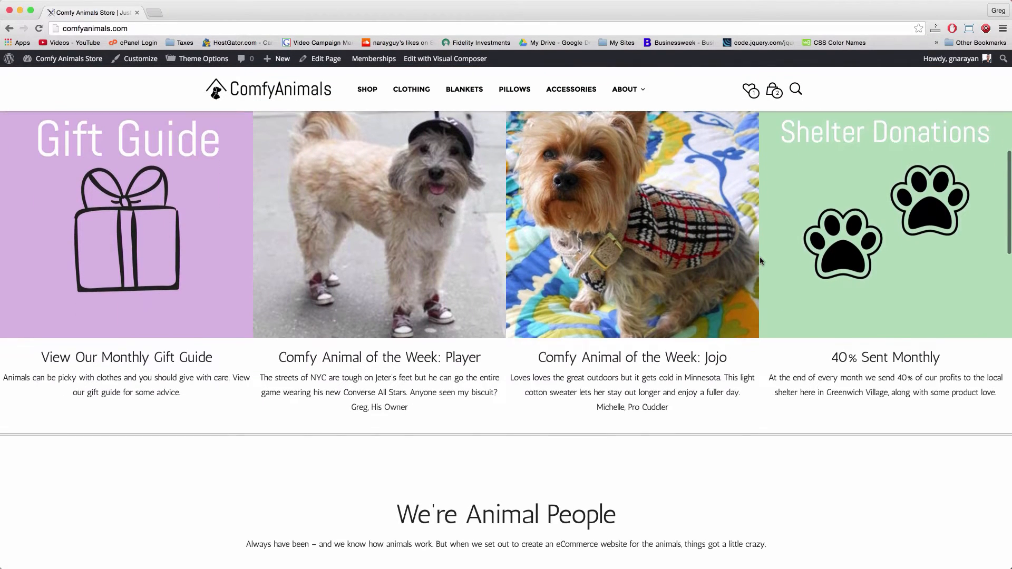
{"action": "scroll", "scroll_direction": "down", "scroll_amount": 3}
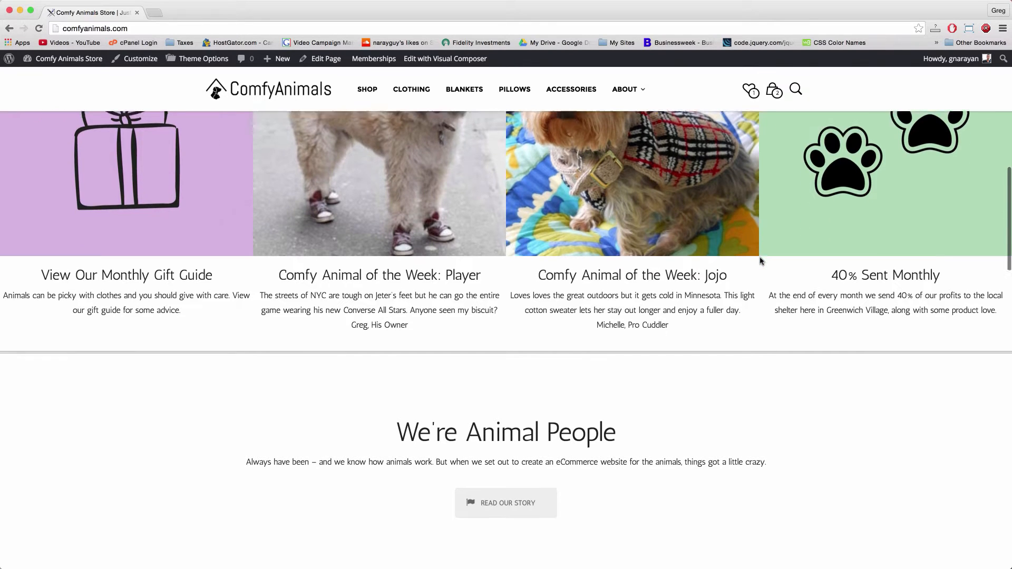
{"action": "scroll", "scroll_direction": "down", "scroll_amount": 3}
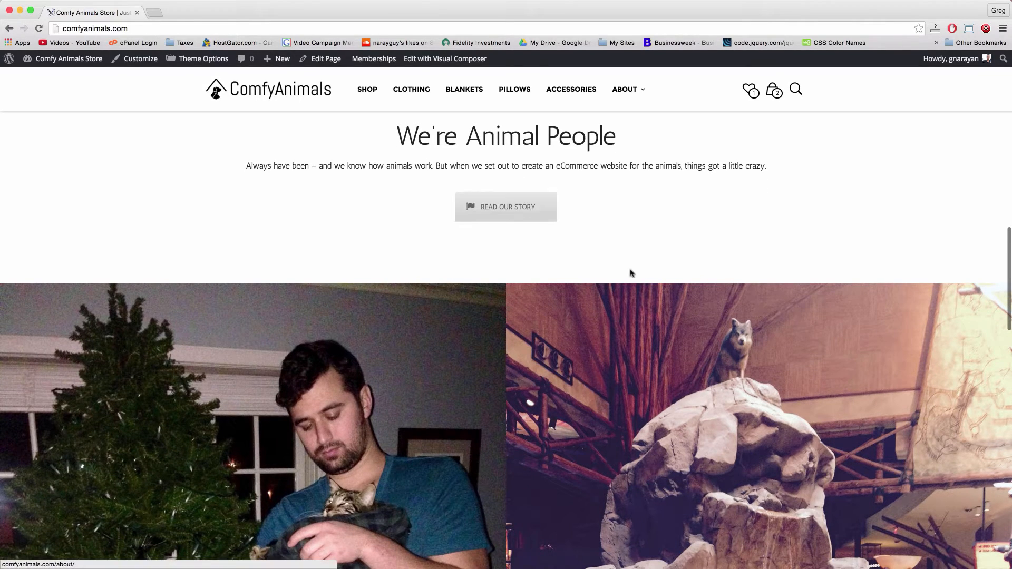
{"action": "scroll", "scroll_direction": "down", "scroll_amount": 3}
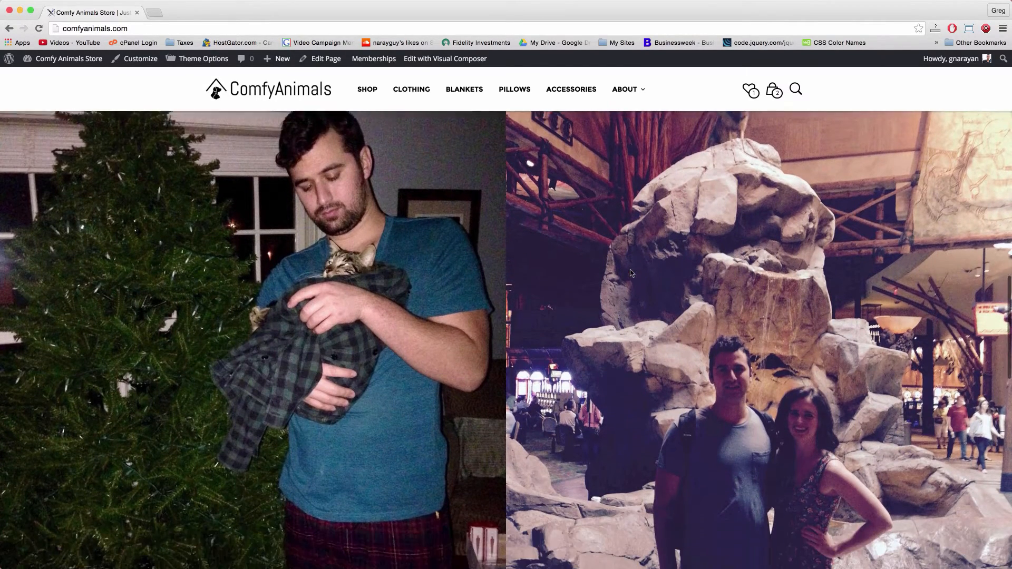
{"action": "scroll", "scroll_direction": "down", "scroll_amount": 3}
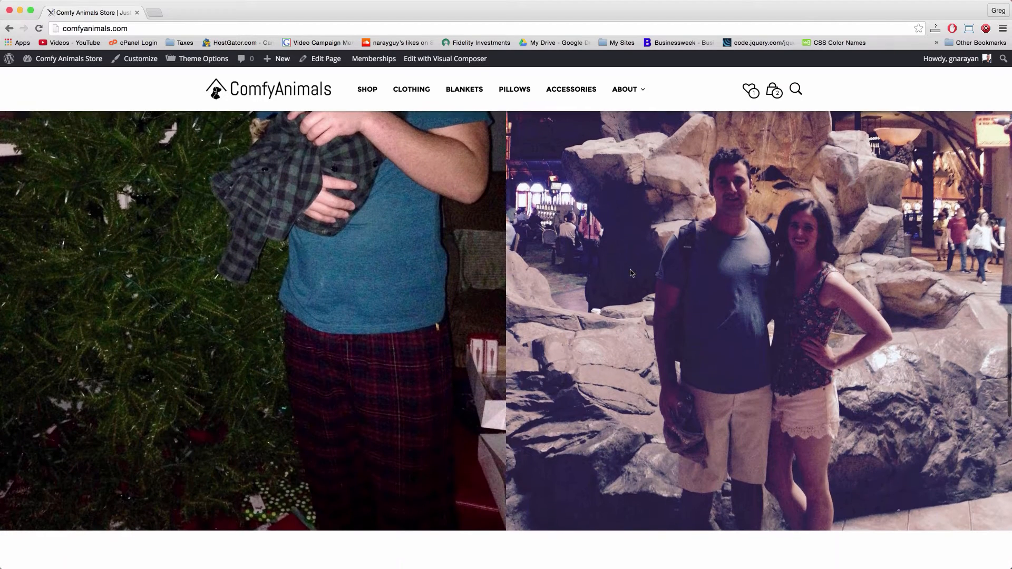
{"action": "scroll", "scroll_direction": "down", "scroll_amount": 3}
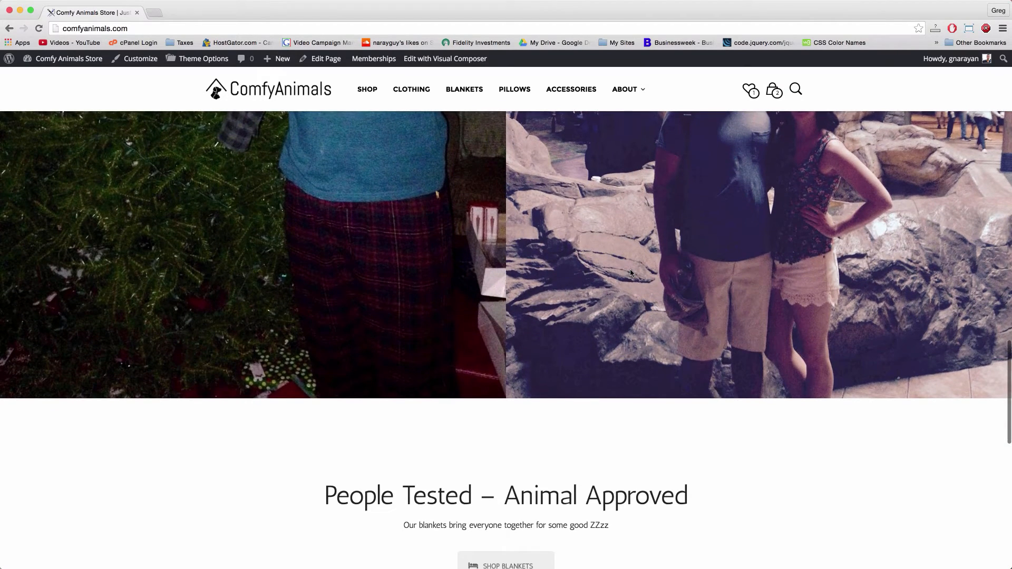
{"action": "scroll", "scroll_direction": "down", "scroll_amount": 3}
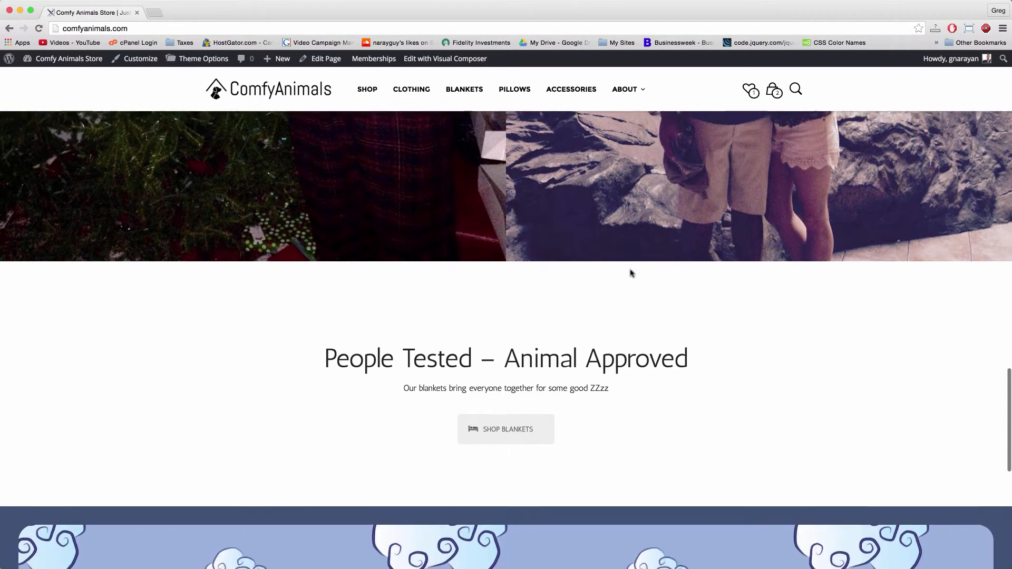
{"action": "scroll", "scroll_direction": "down", "scroll_amount": 3}
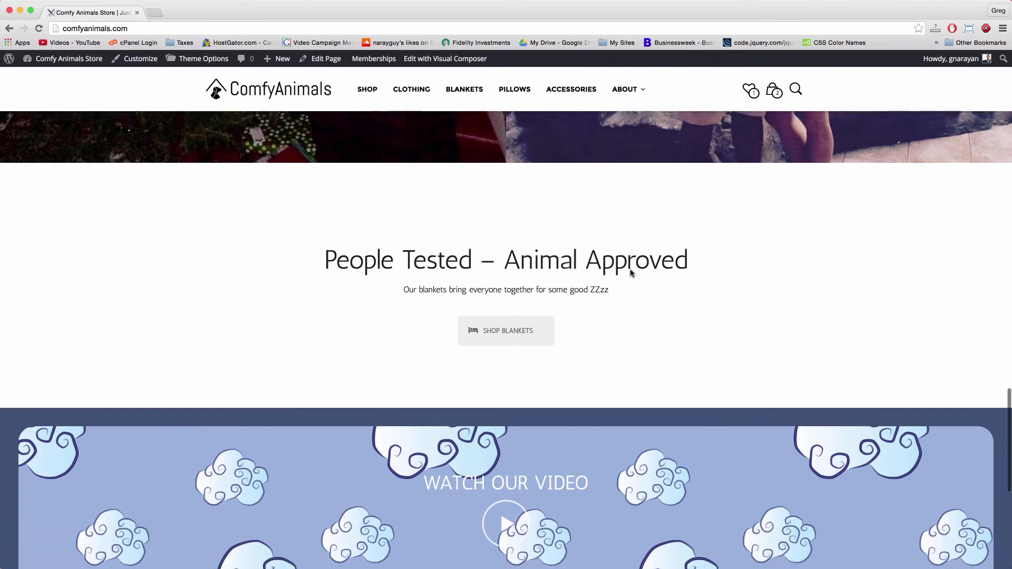
{"action": "scroll", "scroll_direction": "down", "scroll_amount": 3}
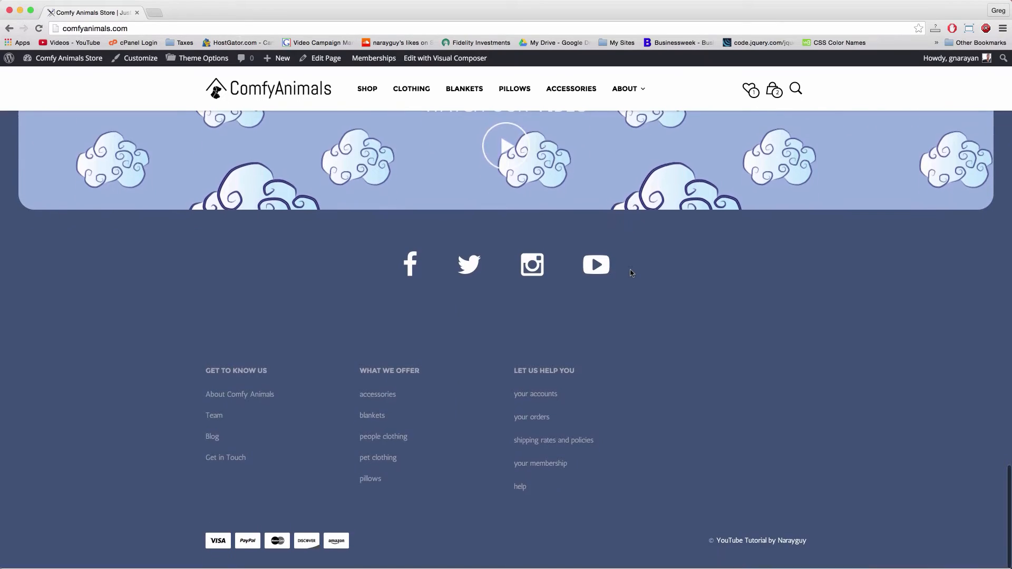
{"action": "scroll", "scroll_direction": "up", "scroll_amount": 3}
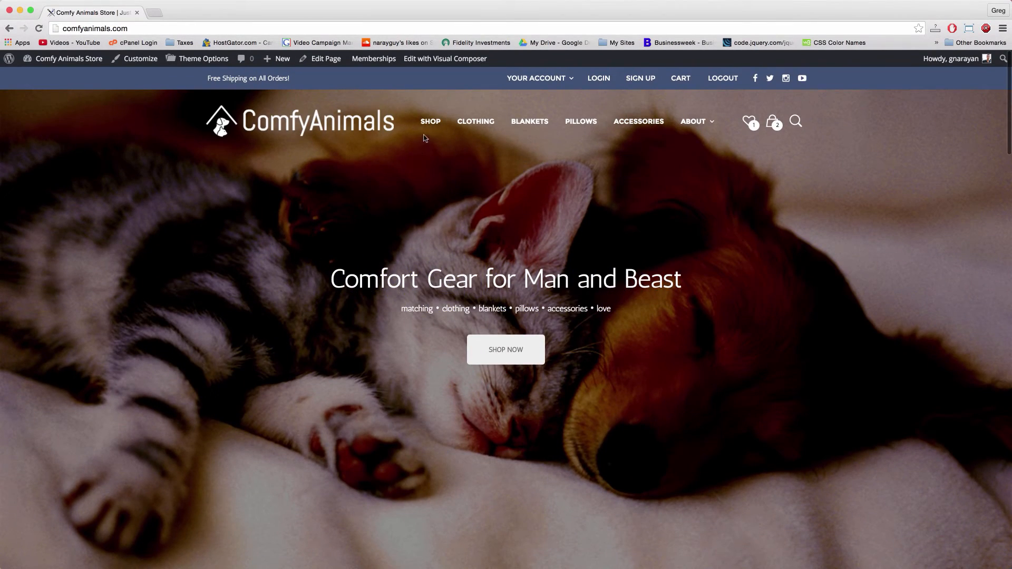
{"action": "mouse_move", "coordinate": [614, 232]}
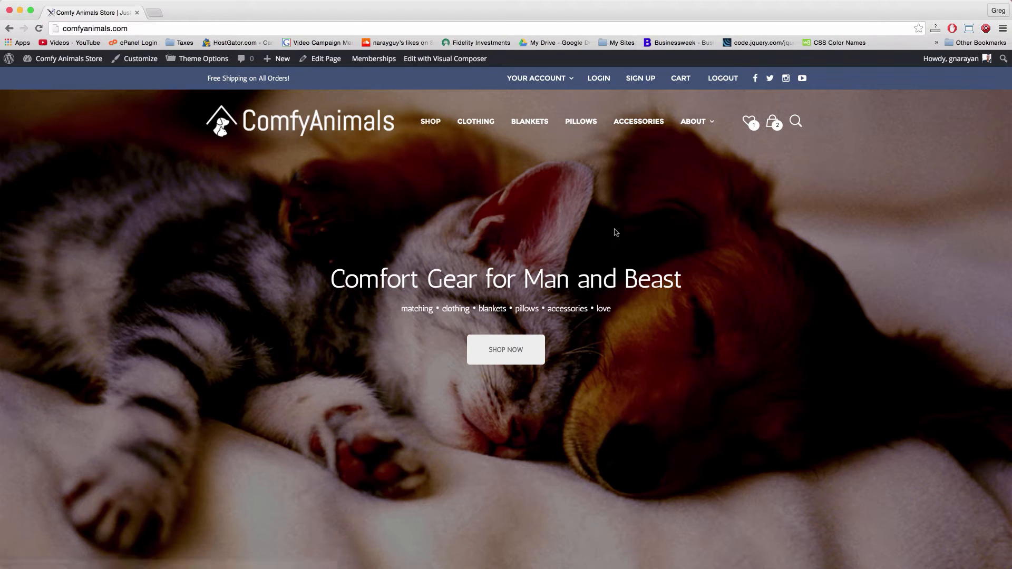
Step: Switch to the YouTube eCommerce WordPress tutorial tab and scroll it
{"action": "left_click", "coordinate": [194, 13]}
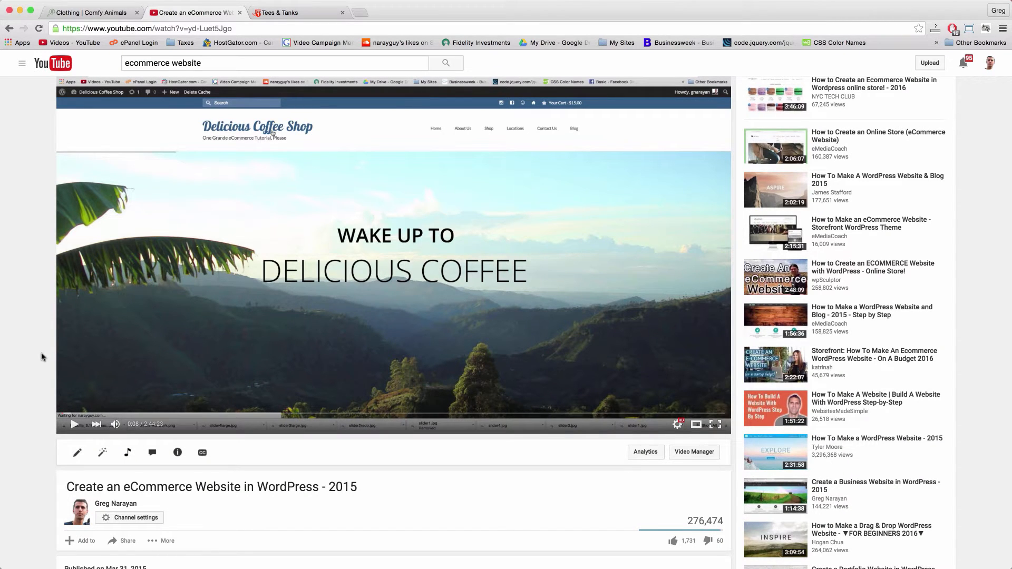
{"action": "mouse_move", "coordinate": [52, 264]}
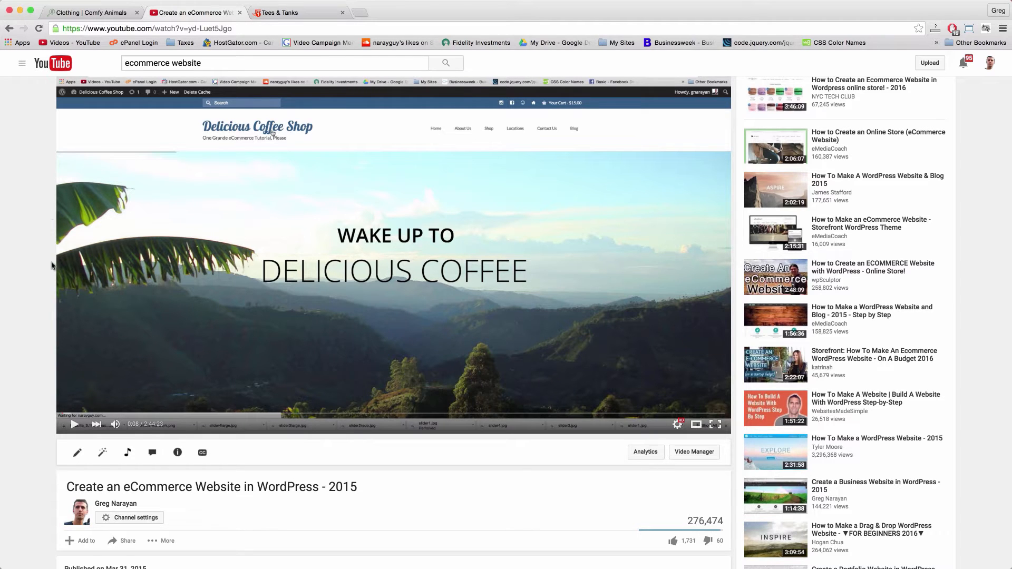
{"action": "scroll", "scroll_direction": "down", "scroll_amount": 3}
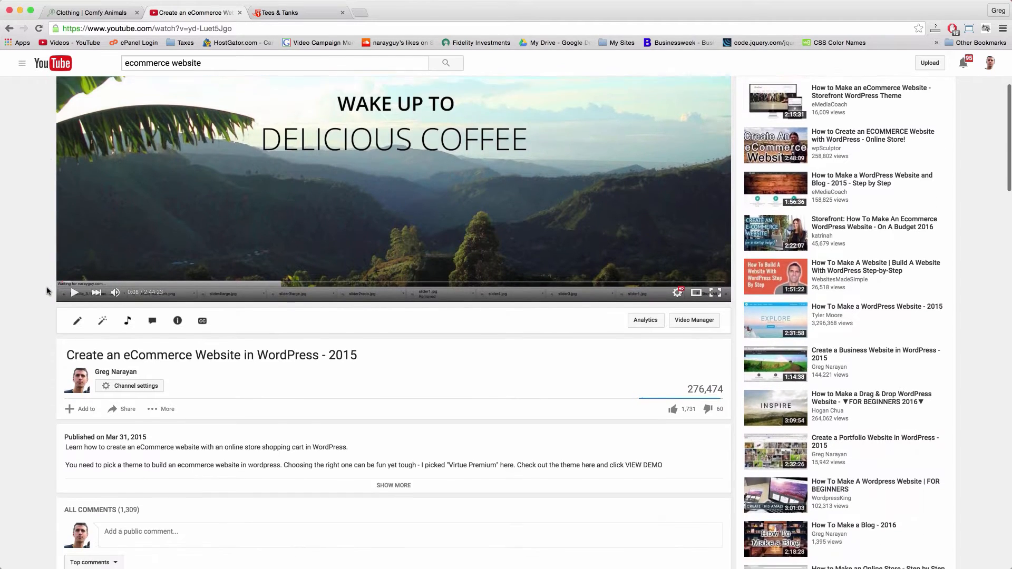
{"action": "scroll", "scroll_direction": "down", "scroll_amount": 3}
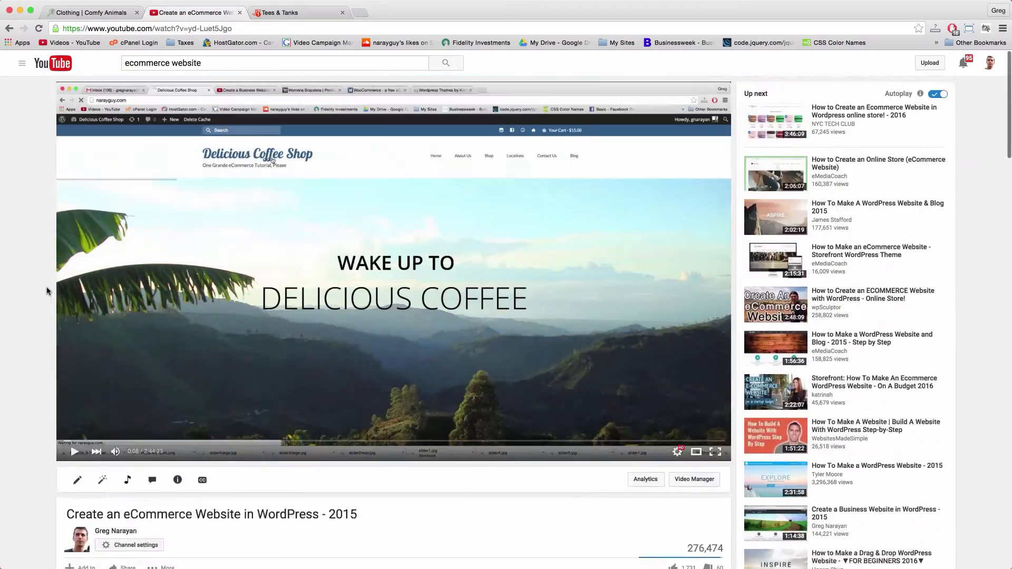
Step: Return to the Comfy Animals home page, glance at the JackThreads tees tab, then come back to the store
{"action": "left_click", "coordinate": [91, 13]}
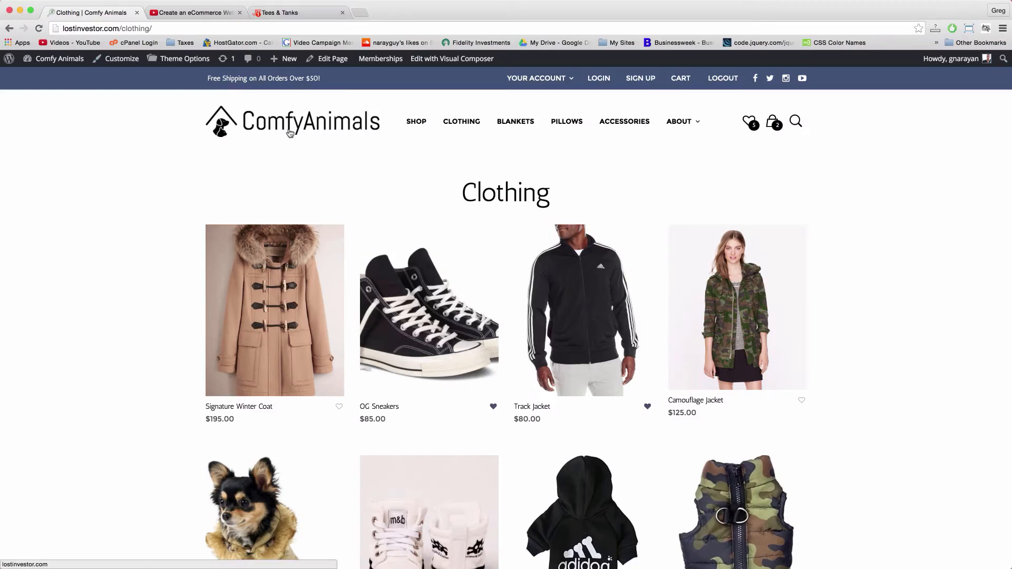
{"action": "left_click", "coordinate": [291, 121]}
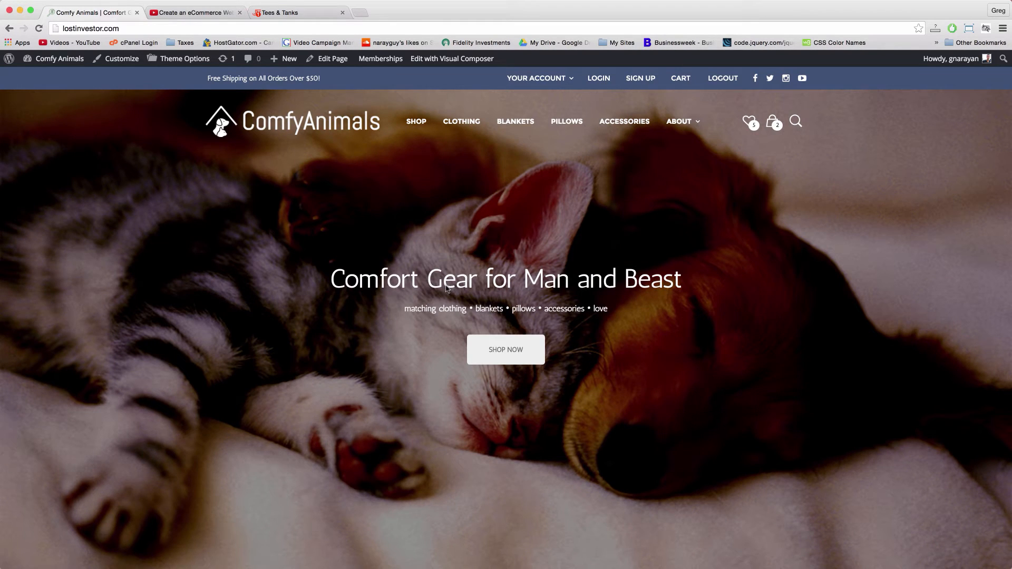
{"action": "mouse_move", "coordinate": [479, 228]}
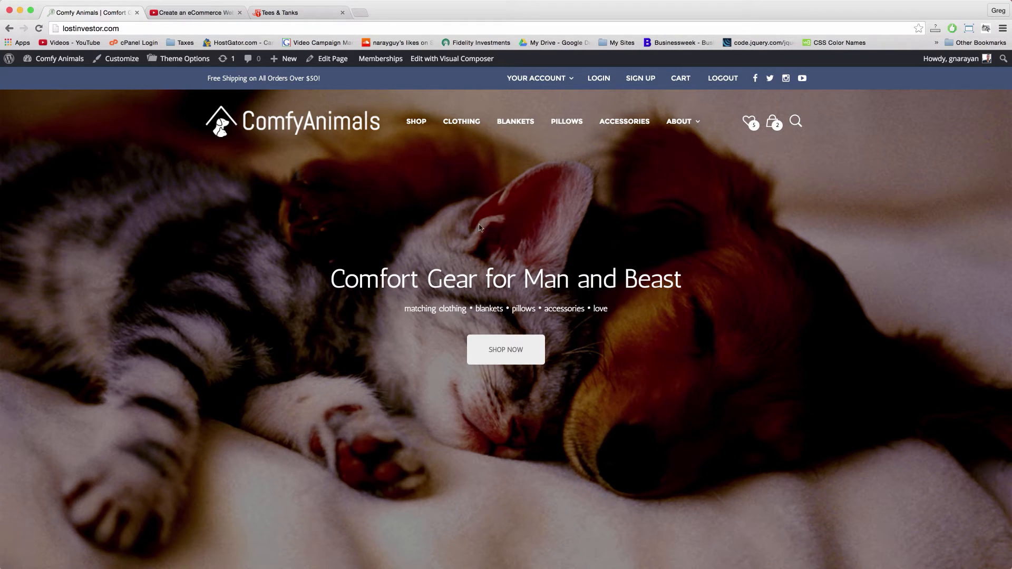
{"action": "mouse_move", "coordinate": [251, 96]}
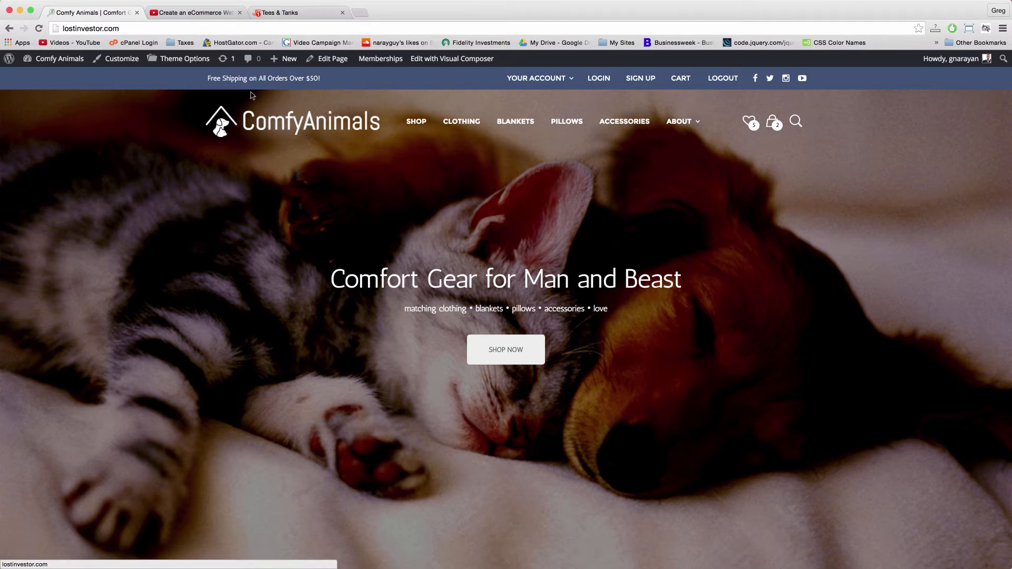
{"action": "mouse_move", "coordinate": [450, 301]}
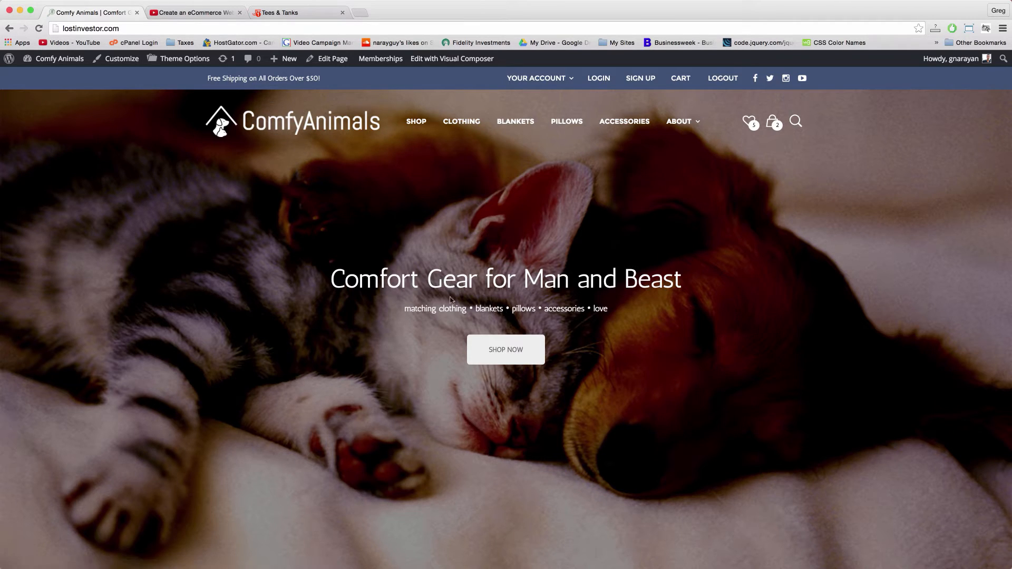
{"action": "mouse_move", "coordinate": [542, 180]}
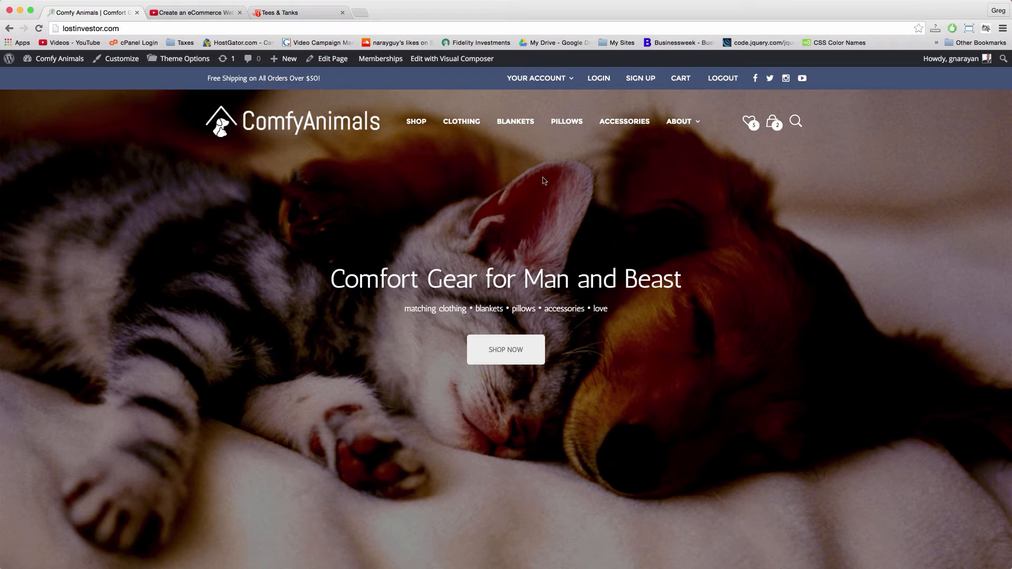
{"action": "mouse_move", "coordinate": [521, 280]}
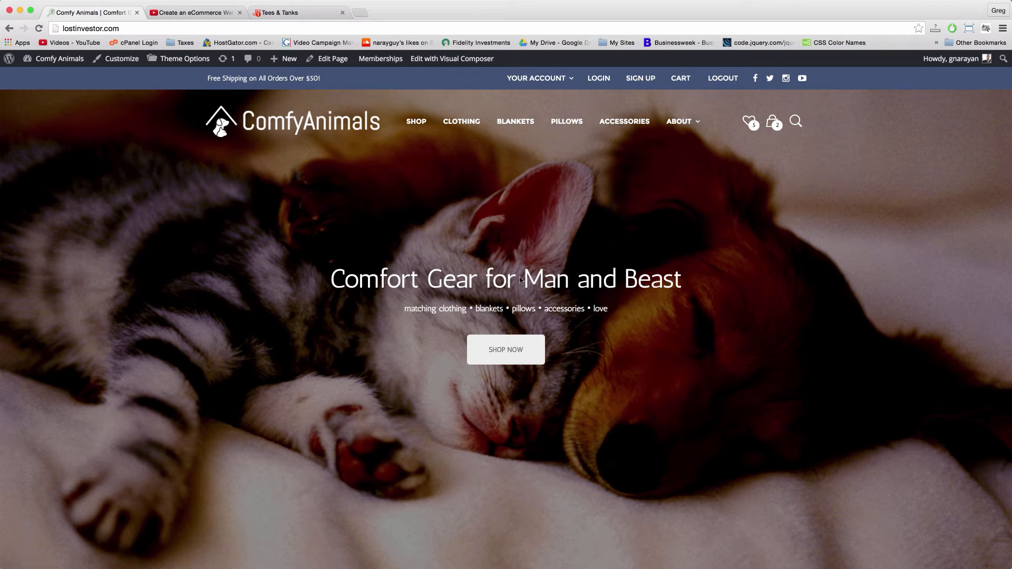
{"action": "mouse_move", "coordinate": [643, 166]}
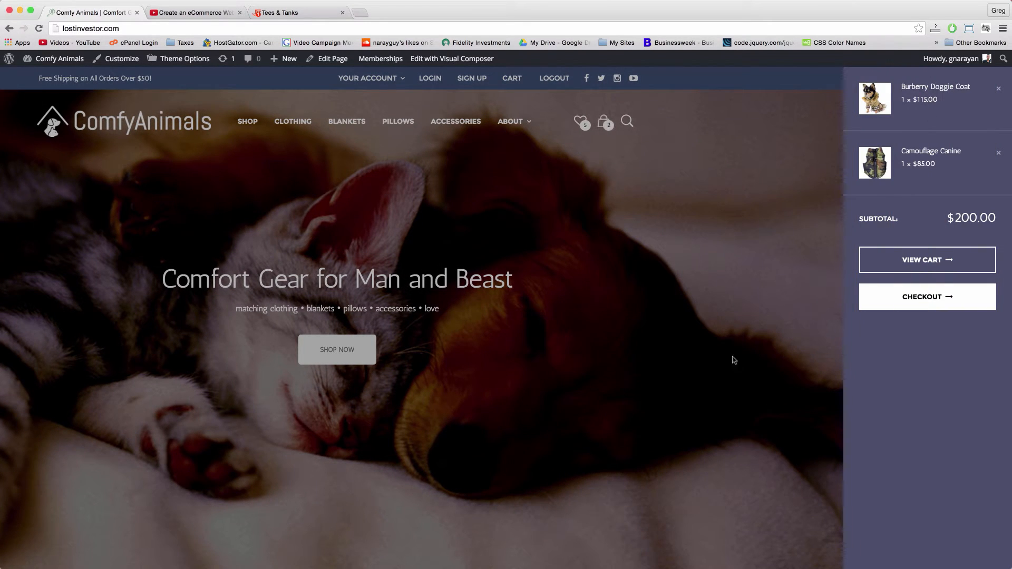
{"action": "left_click", "coordinate": [292, 12]}
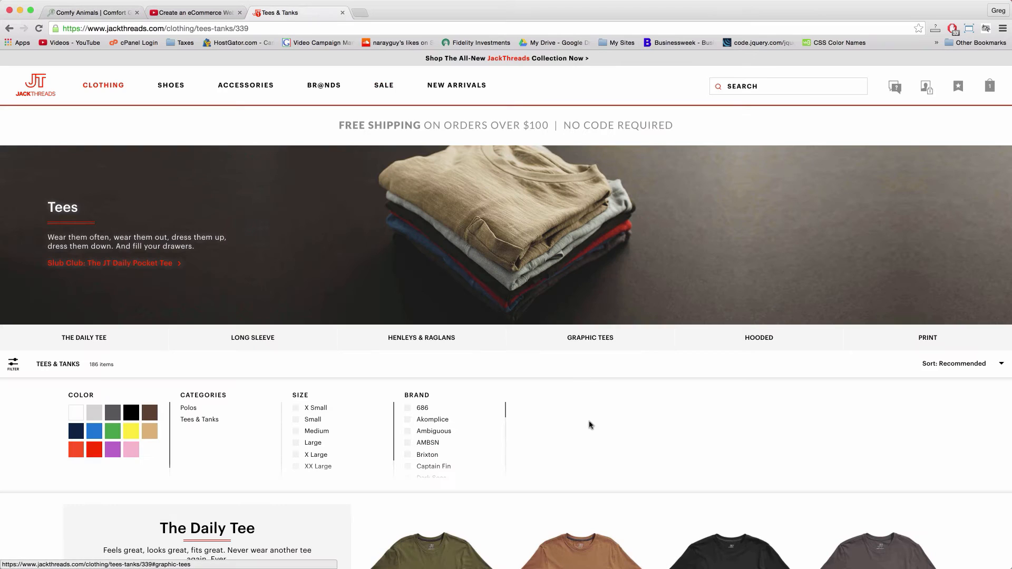
{"action": "left_click", "coordinate": [990, 86]}
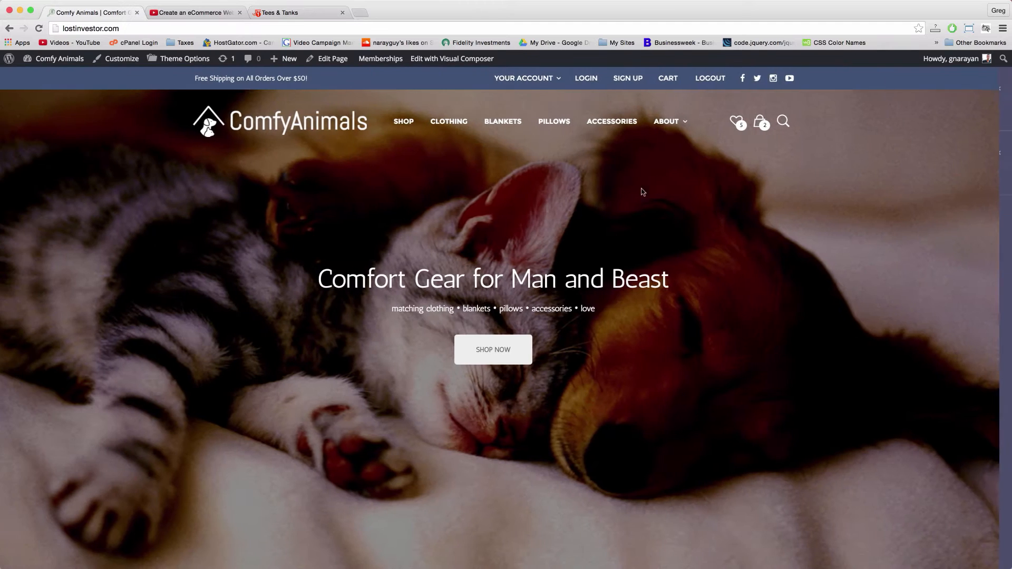
Step: Show the Your Account options, load the Shop page with all 11 products, then choose Membership Account
{"action": "left_click", "coordinate": [523, 78]}
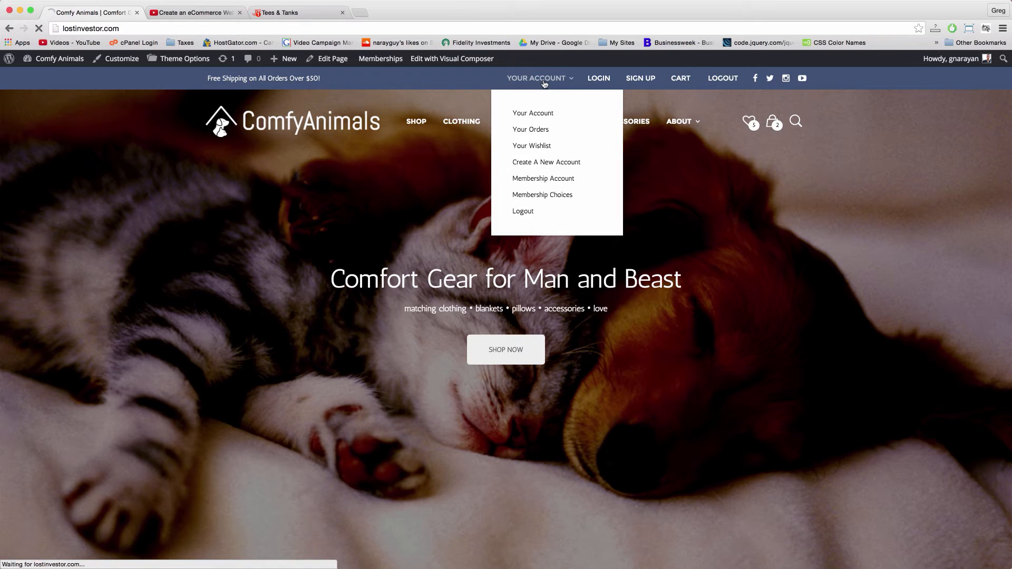
{"action": "left_click", "coordinate": [533, 113]}
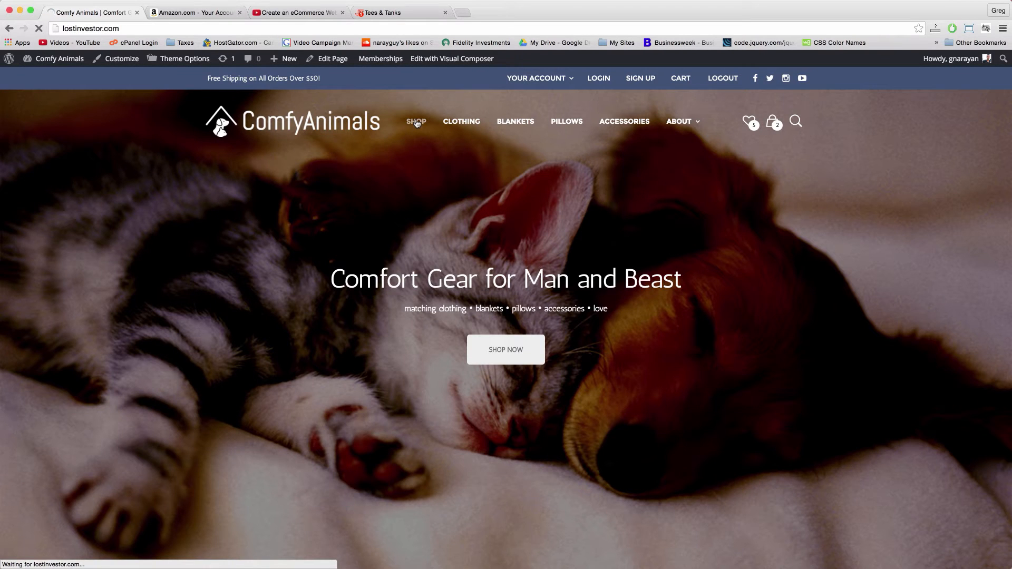
{"action": "left_click", "coordinate": [415, 121]}
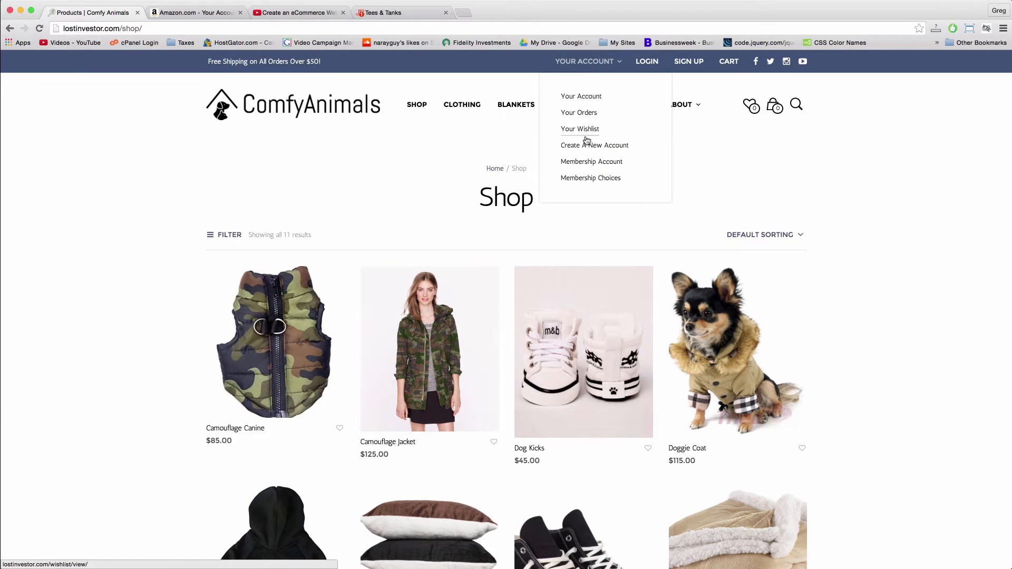
{"action": "left_click", "coordinate": [590, 161]}
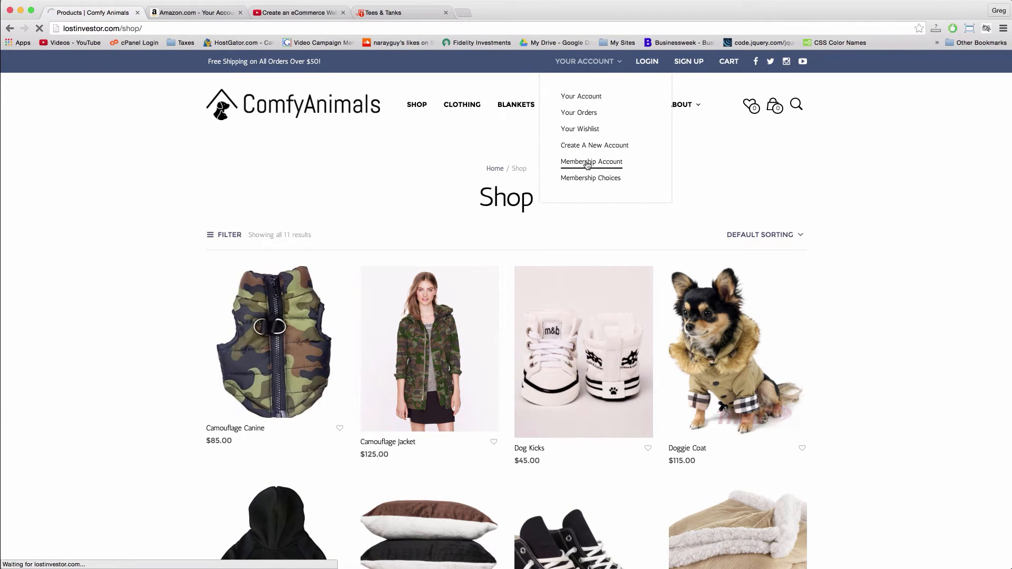
Step: Select the paid Comfy membership level and review the Membership Checkout form
{"action": "left_click", "coordinate": [591, 177]}
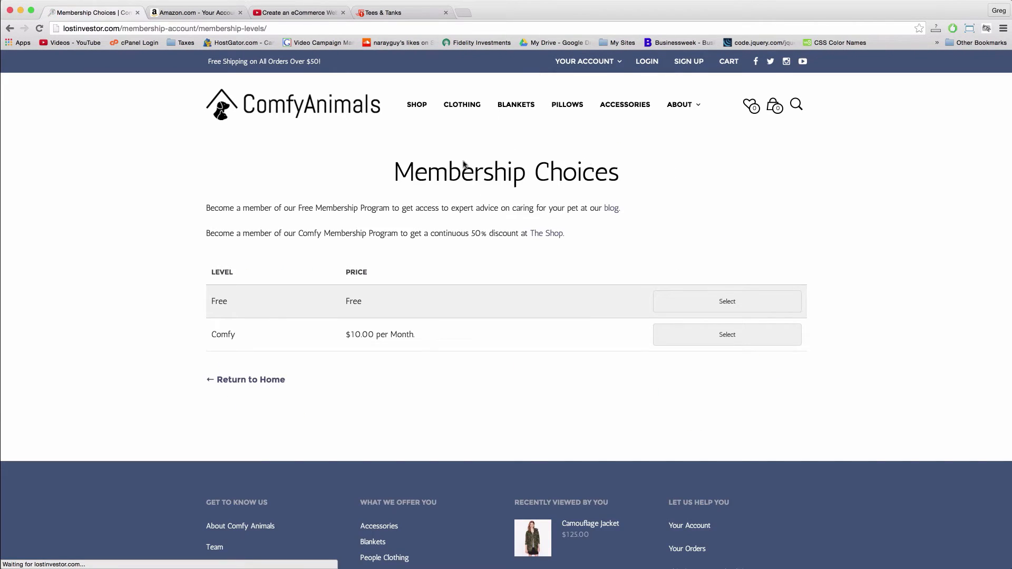
{"action": "mouse_move", "coordinate": [559, 217]}
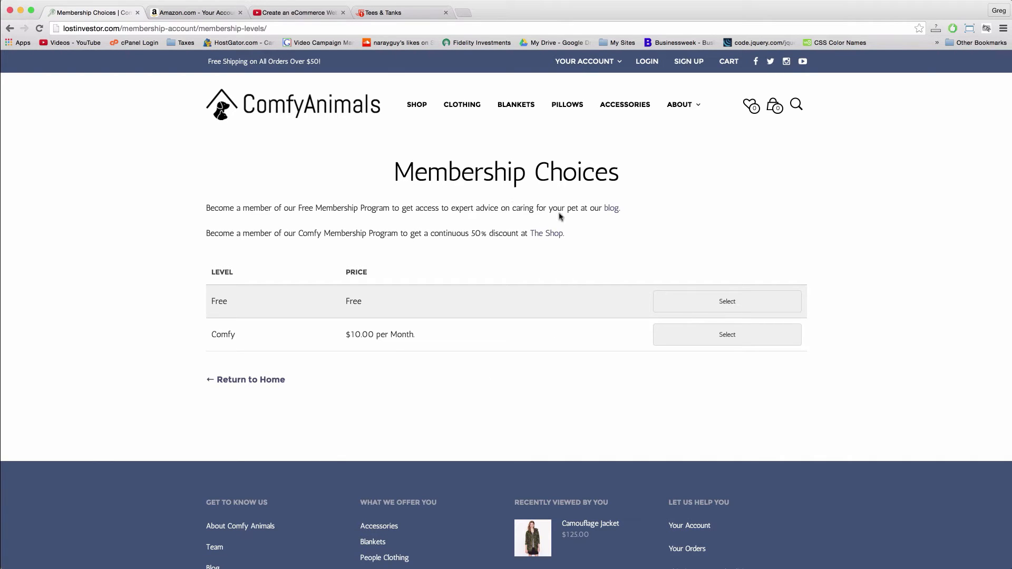
{"action": "mouse_move", "coordinate": [488, 250]}
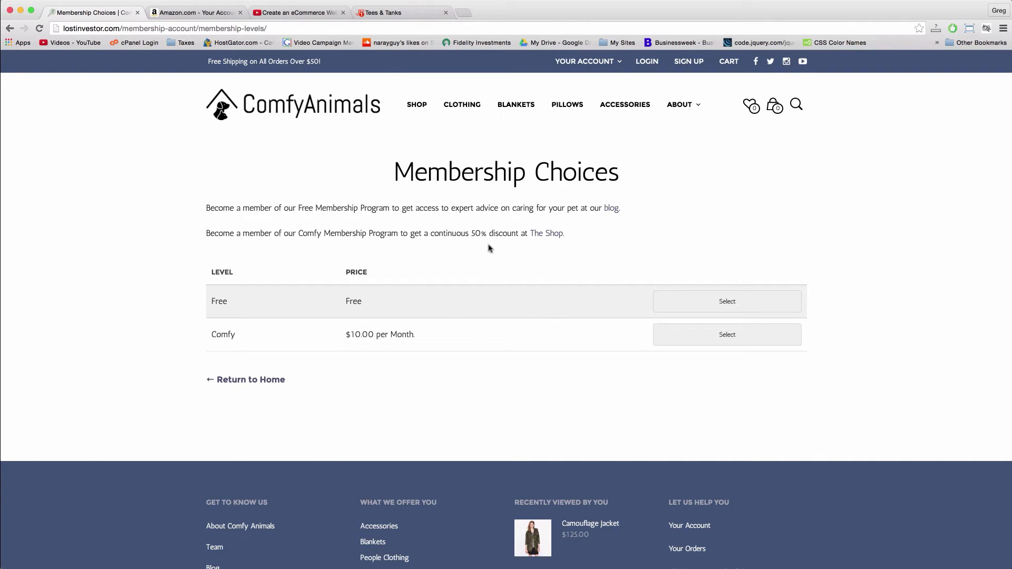
{"action": "left_click", "coordinate": [727, 334]}
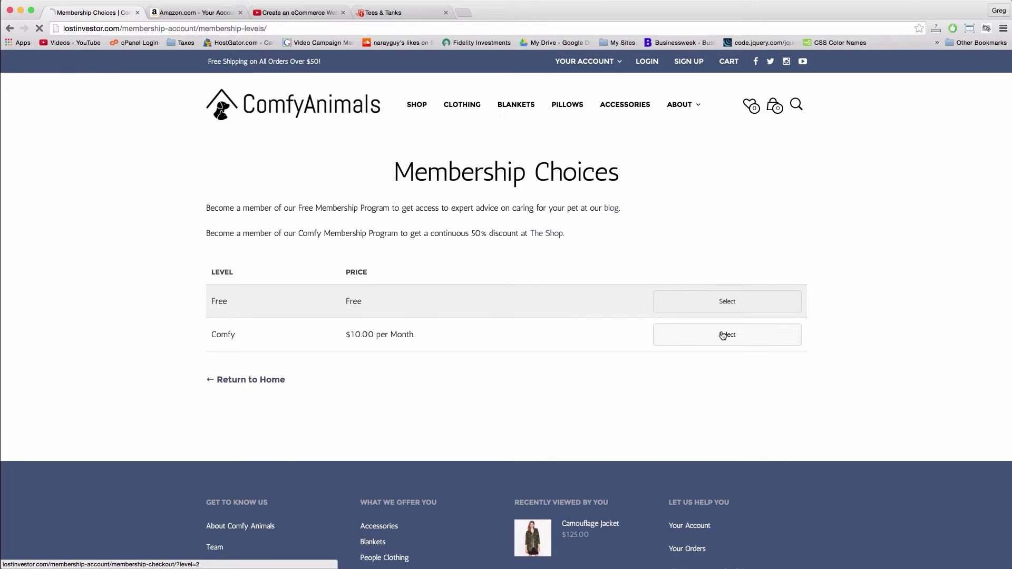
{"action": "left_click", "coordinate": [727, 334]}
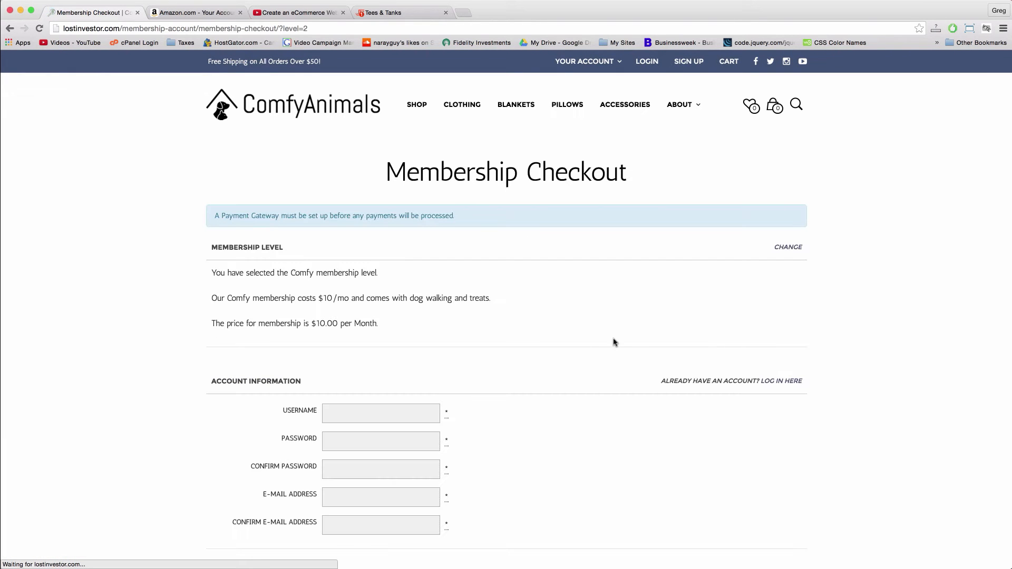
{"action": "scroll", "scroll_direction": "down", "scroll_amount": 3}
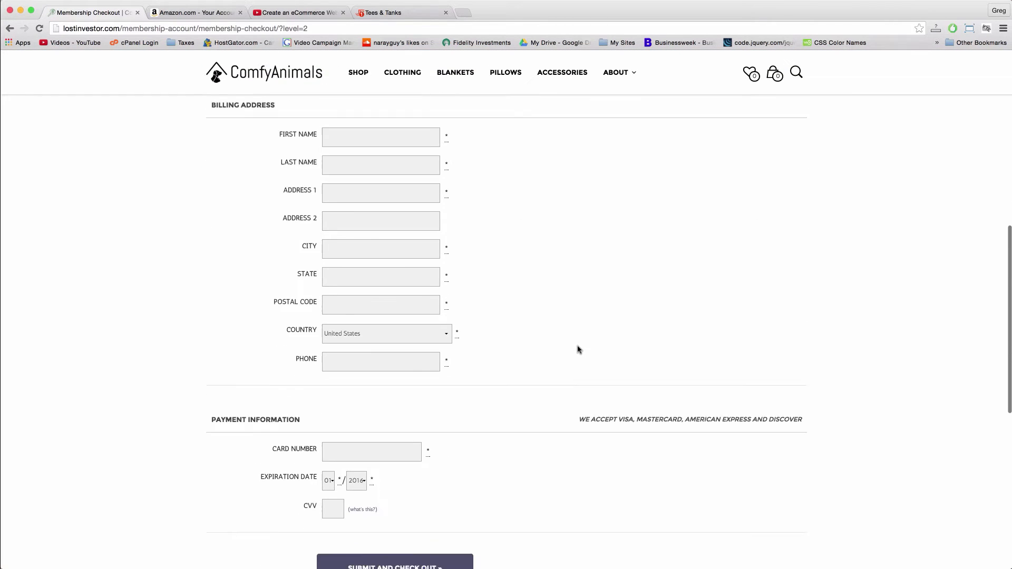
{"action": "scroll", "scroll_direction": "down", "scroll_amount": 3}
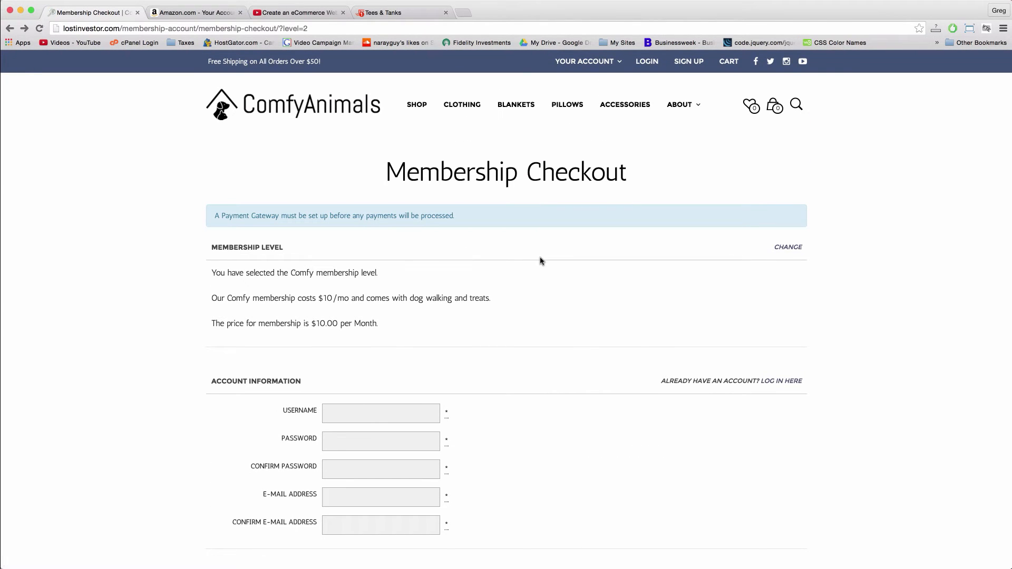
Step: Go to the Blankets category page showing the Sherpa Forever Blanket
{"action": "left_click", "coordinate": [515, 104]}
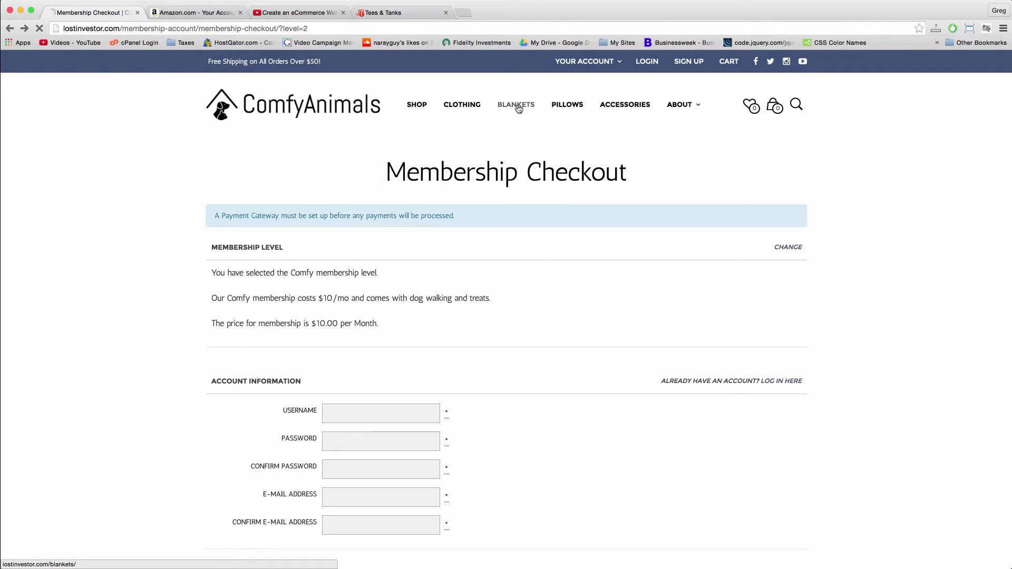
{"action": "left_click", "coordinate": [516, 105]}
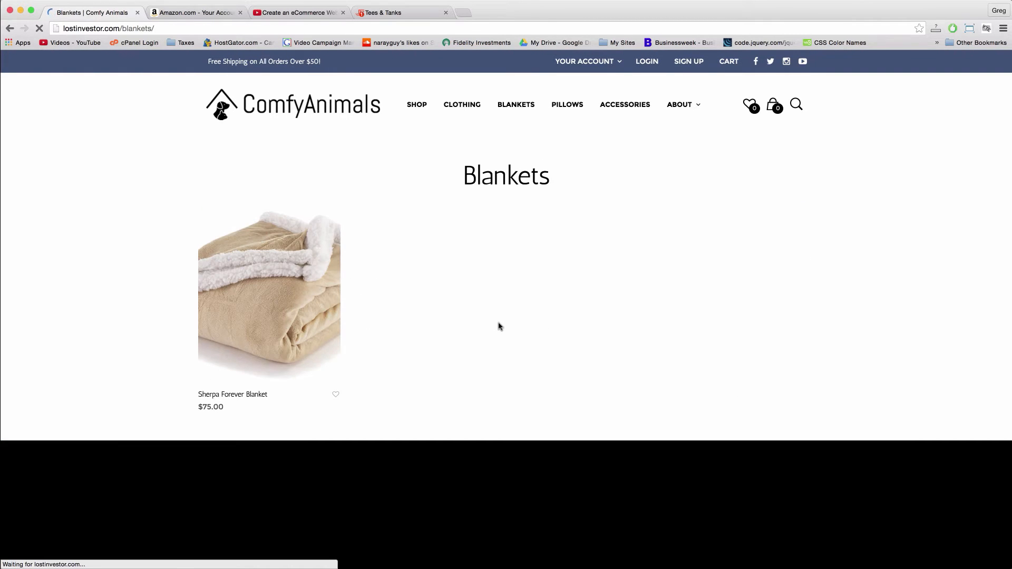
{"action": "scroll", "scroll_direction": "down", "scroll_amount": 3}
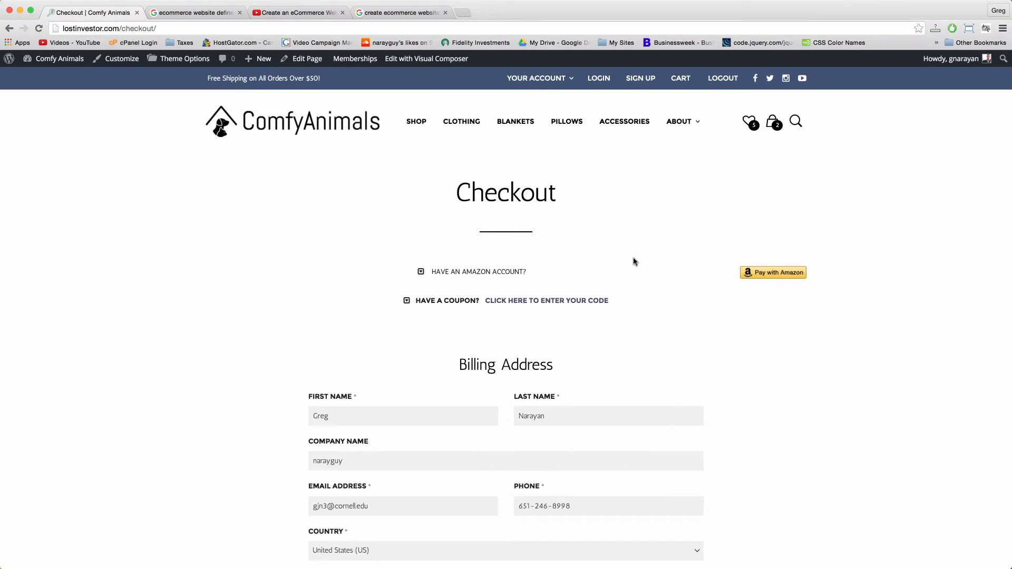
{"action": "mouse_move", "coordinate": [775, 281]}
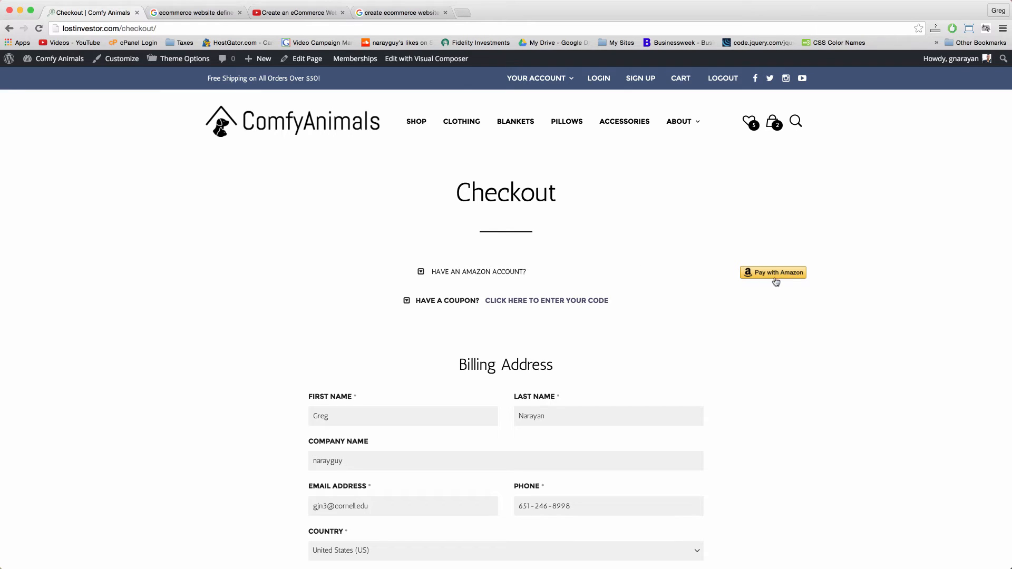
{"action": "mouse_move", "coordinate": [730, 271]}
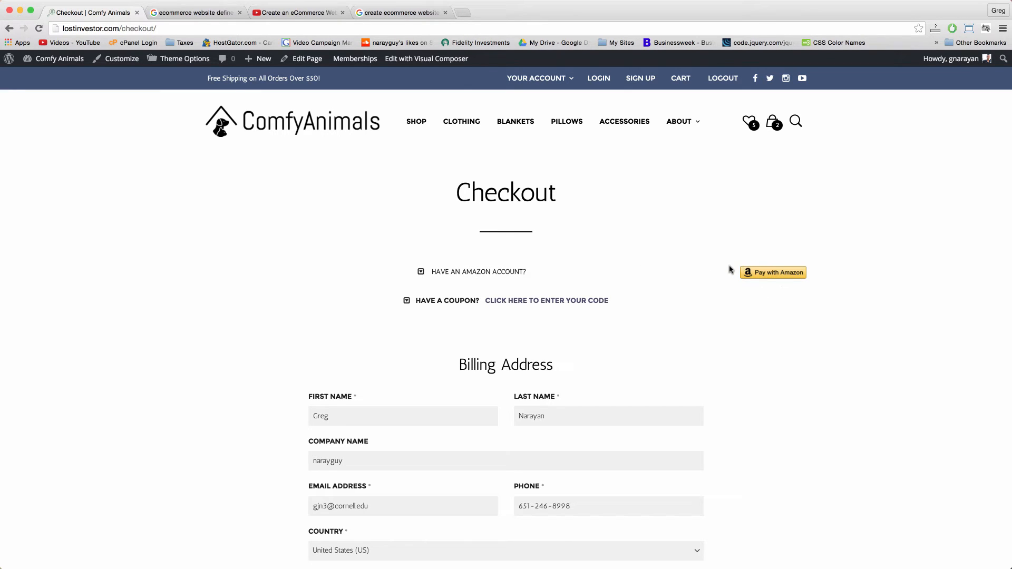
{"action": "scroll", "scroll_direction": "down", "scroll_amount": 3}
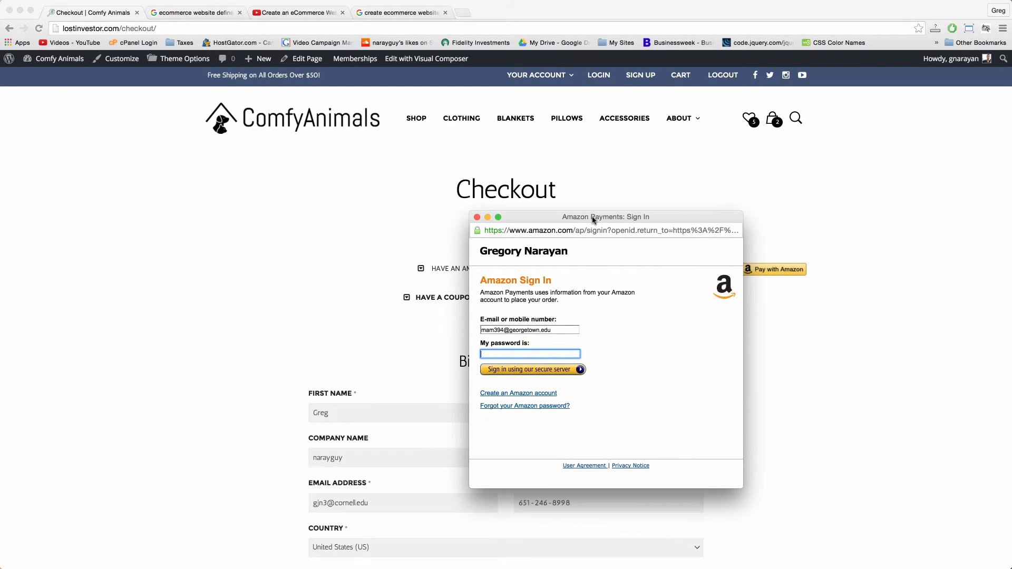
{"action": "left_click", "coordinate": [478, 217]}
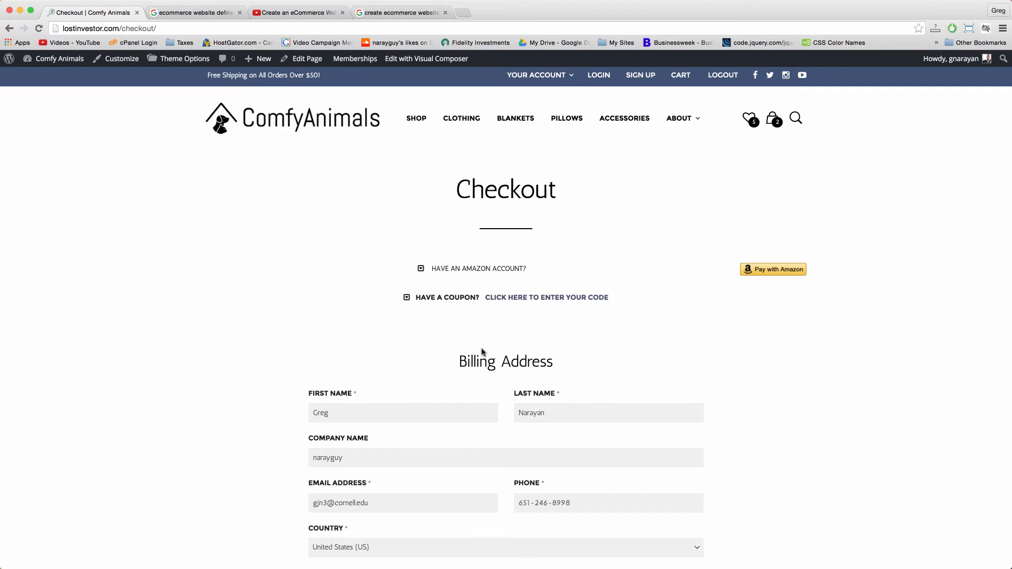
{"action": "scroll", "scroll_direction": "down", "scroll_amount": 3}
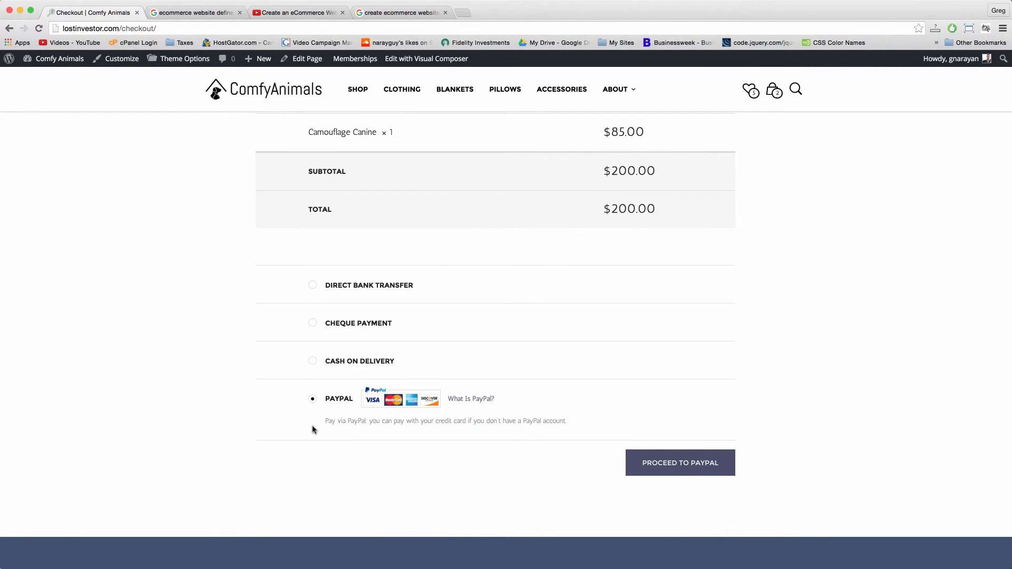
{"action": "mouse_move", "coordinate": [323, 466]}
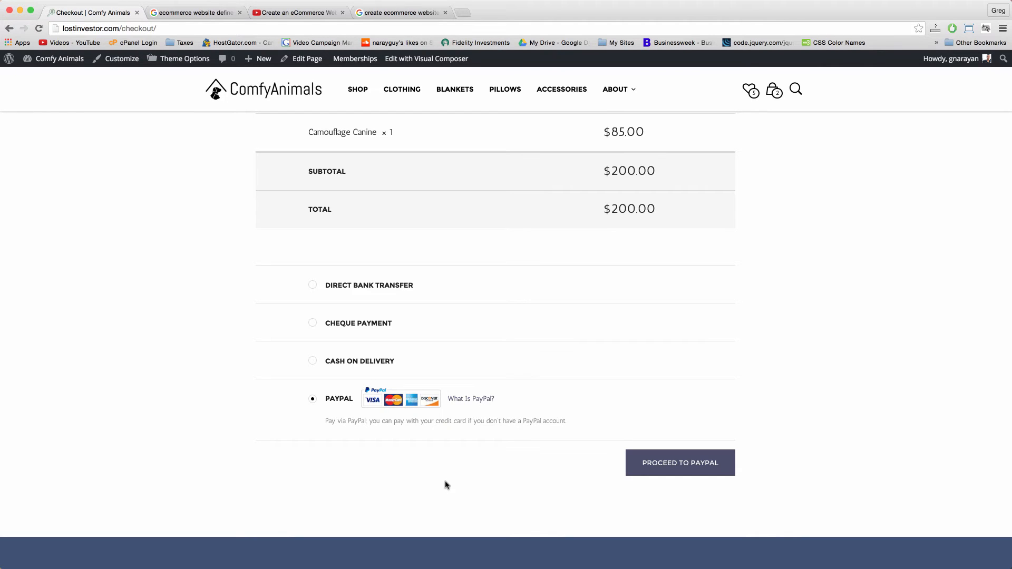
{"action": "scroll", "scroll_direction": "down", "scroll_amount": 3}
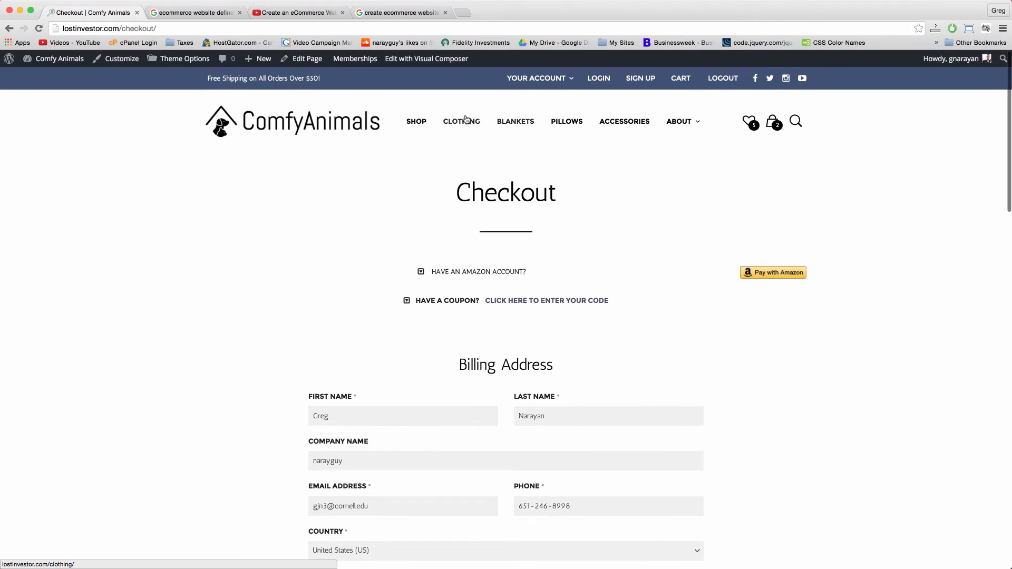
Step: Browse the Clothing category, then the Pillows category page
{"action": "left_click", "coordinate": [461, 121]}
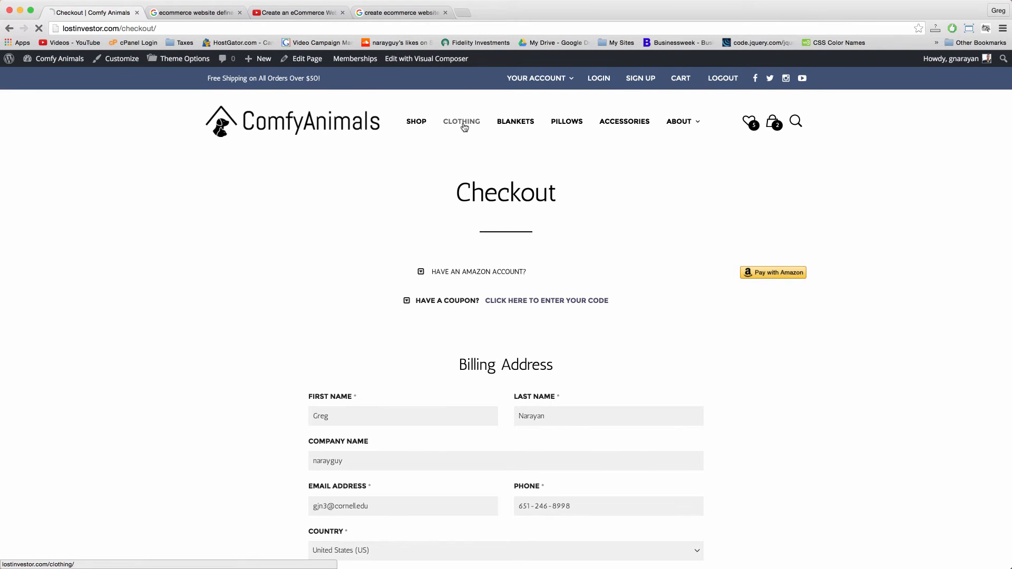
{"action": "left_click", "coordinate": [460, 121]}
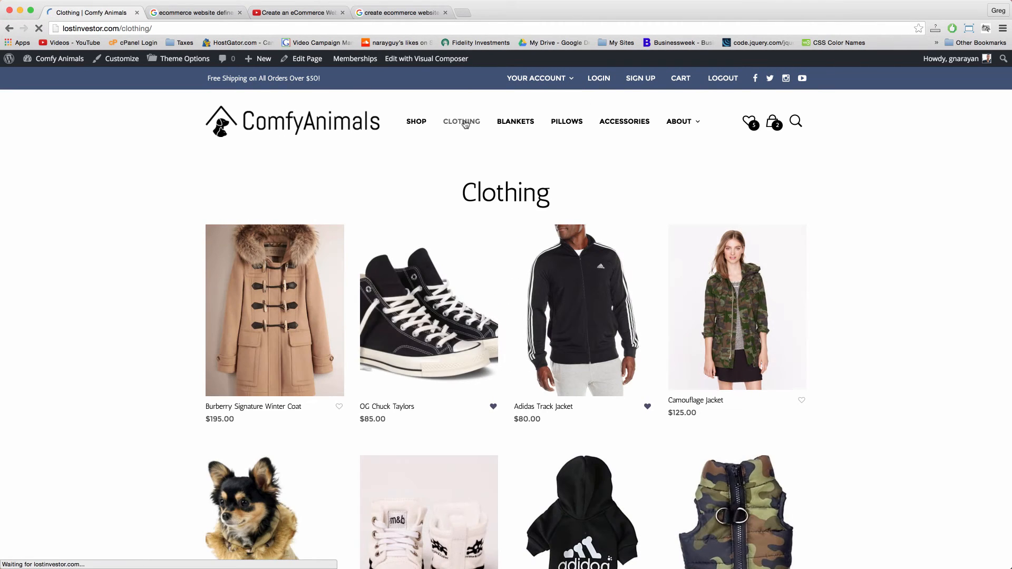
{"action": "mouse_move", "coordinate": [566, 122]}
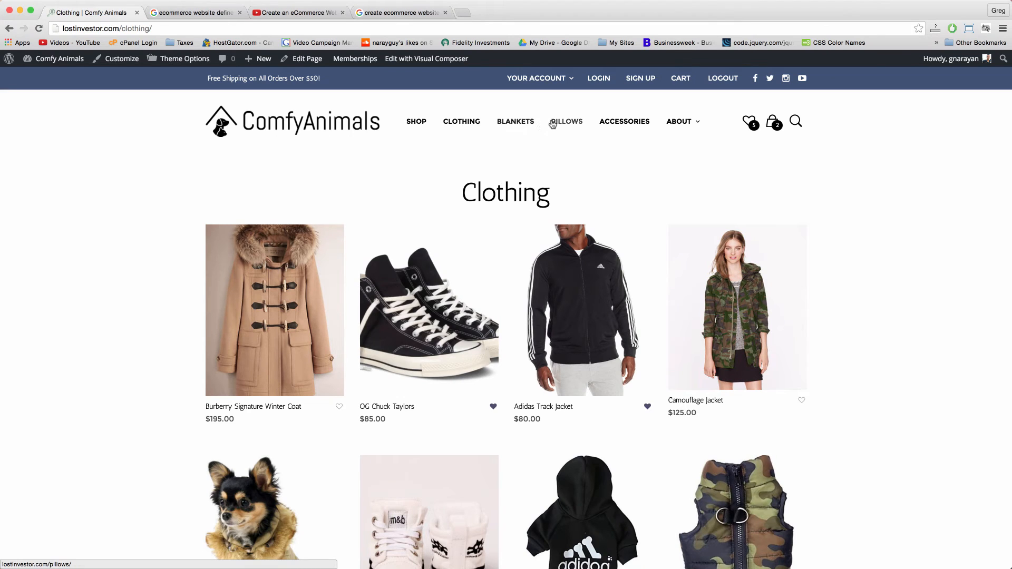
{"action": "left_click", "coordinate": [569, 122]}
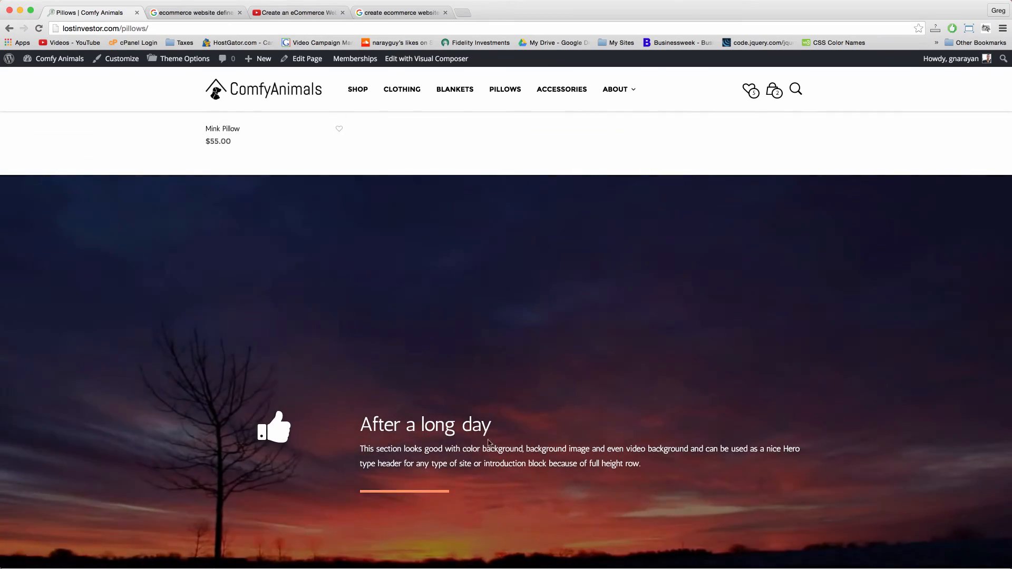
{"action": "scroll", "scroll_direction": "down", "scroll_amount": 3}
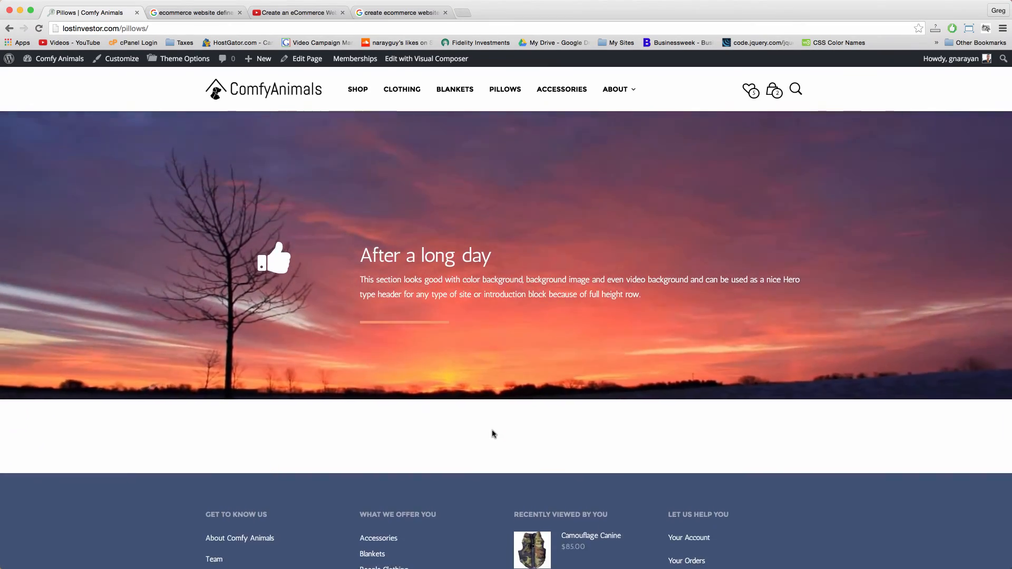
{"action": "scroll", "scroll_direction": "down", "scroll_amount": 3}
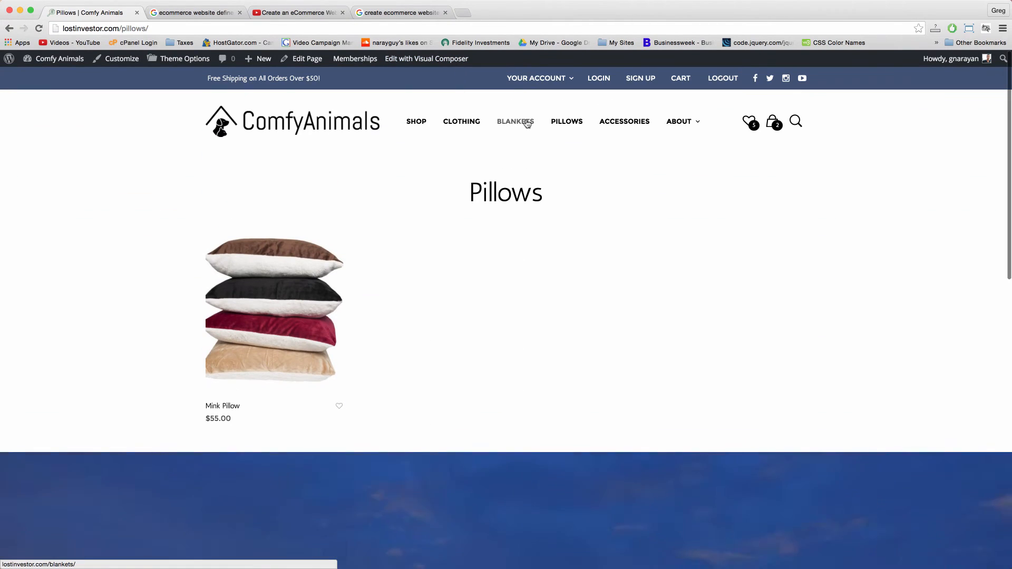
Step: Browse the Blankets category page, then show the Your Account options
{"action": "left_click", "coordinate": [515, 121]}
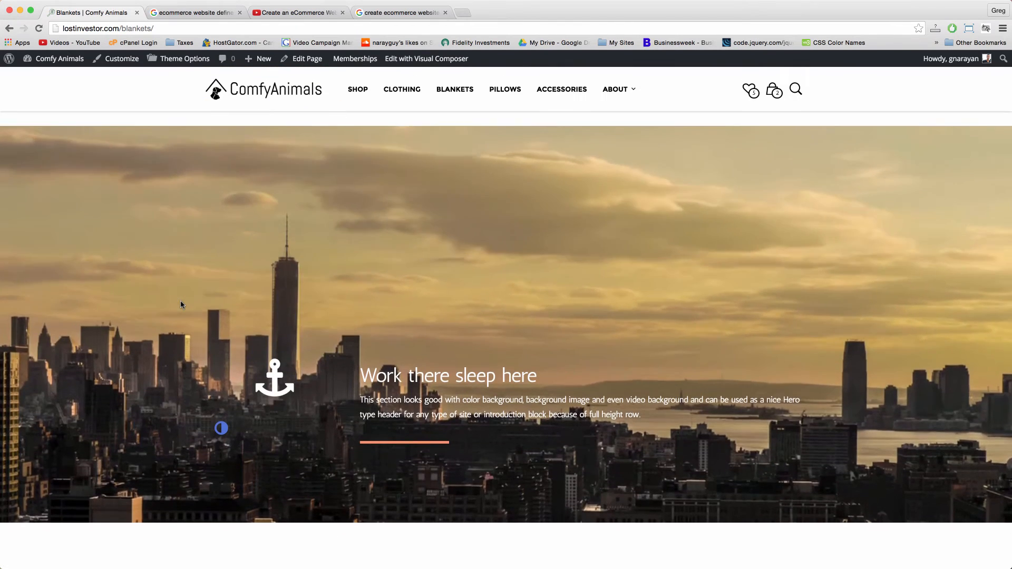
{"action": "scroll", "scroll_direction": "down", "scroll_amount": 3}
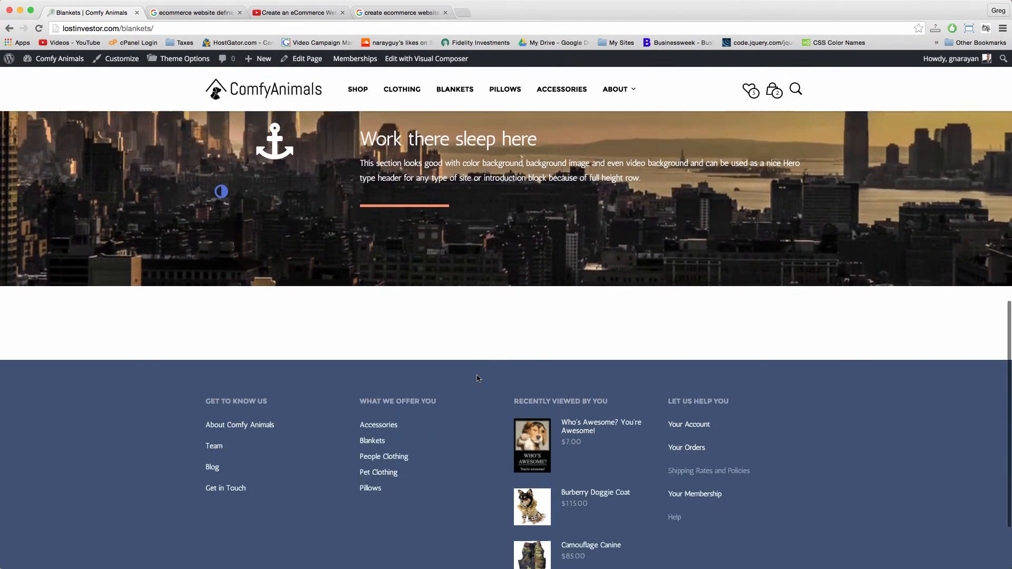
{"action": "scroll", "scroll_direction": "up", "scroll_amount": 3}
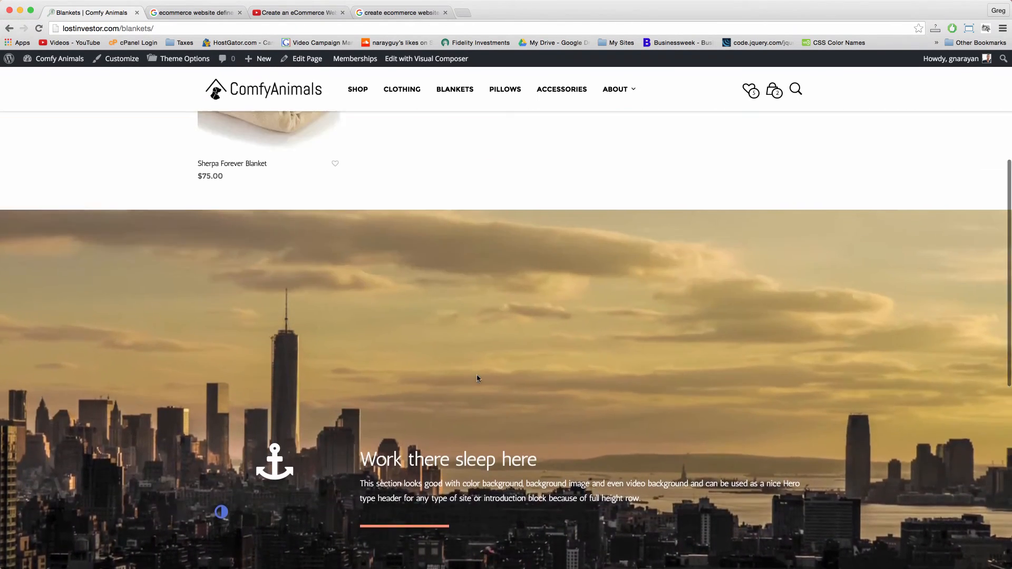
{"action": "left_click", "coordinate": [539, 78]}
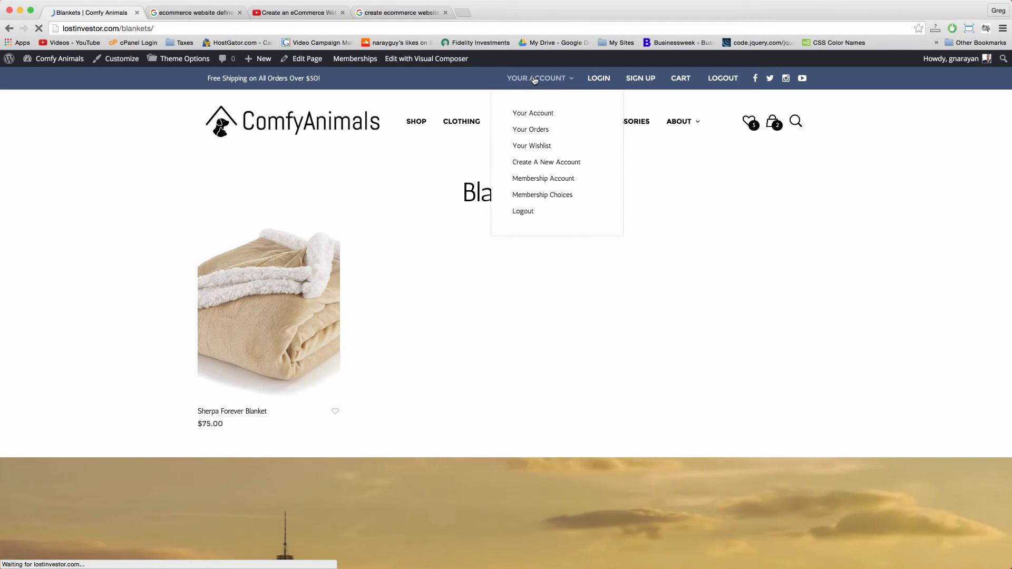
Step: Open the My Account dashboard and review recent orders, billing address and recommendations
{"action": "left_click", "coordinate": [532, 113]}
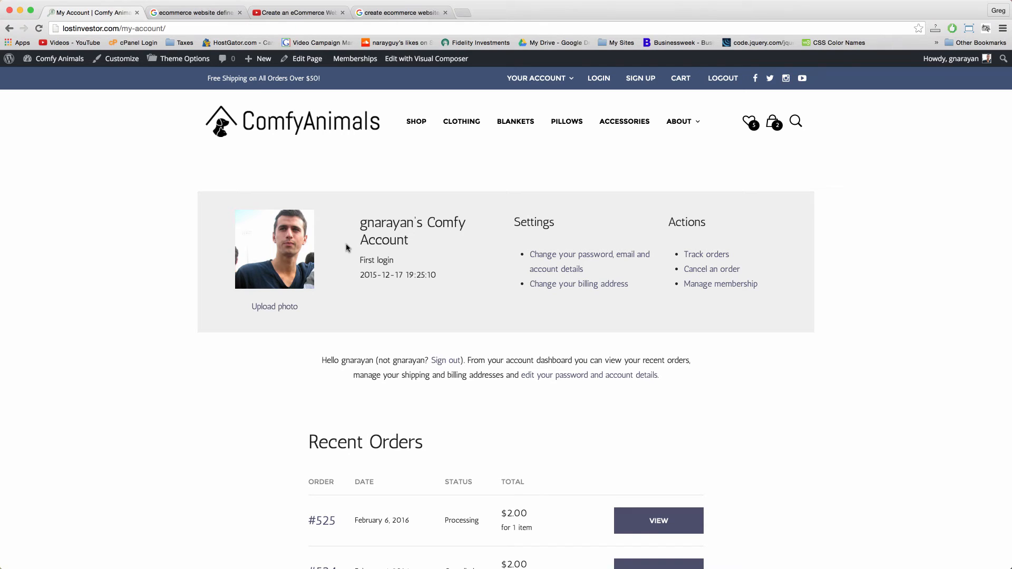
{"action": "mouse_move", "coordinate": [271, 212]}
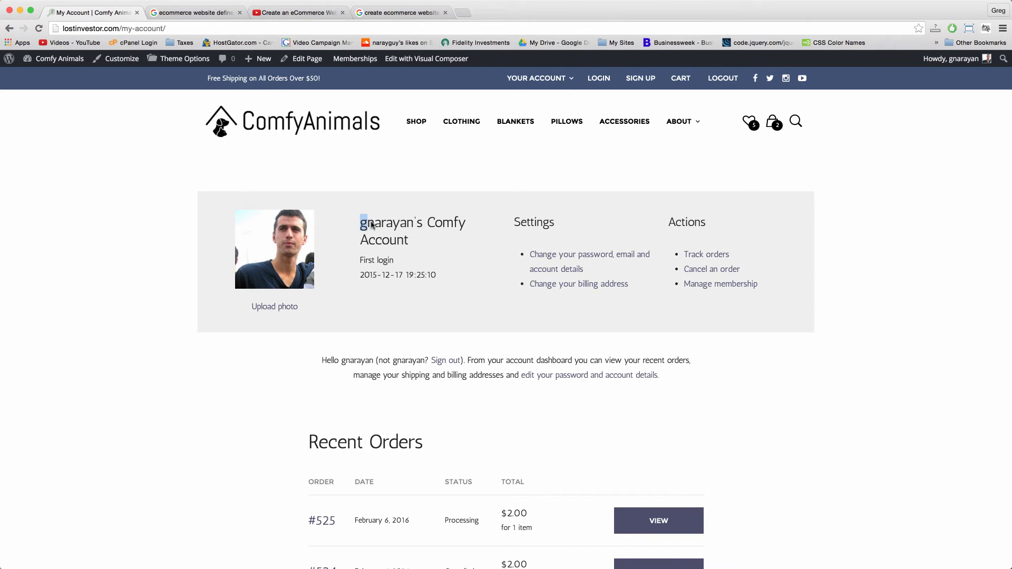
{"action": "double_click", "coordinate": [387, 223]}
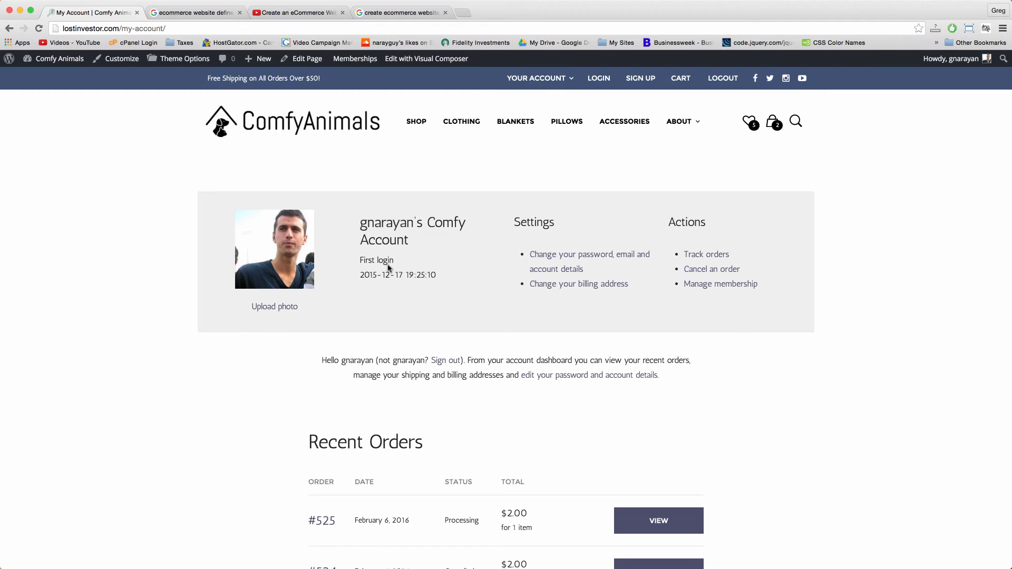
{"action": "mouse_move", "coordinate": [505, 234]}
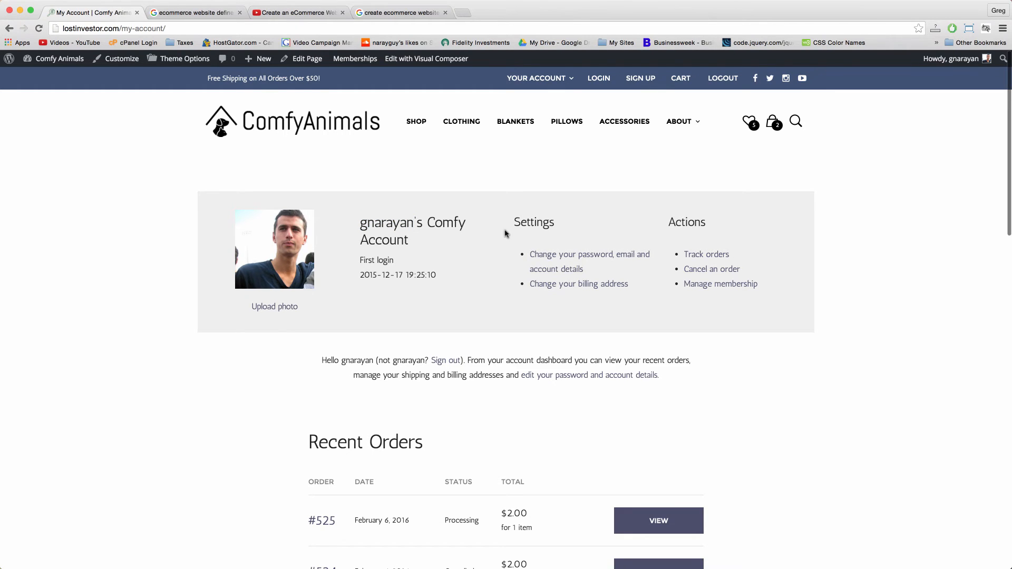
{"action": "scroll", "scroll_direction": "down", "scroll_amount": 3}
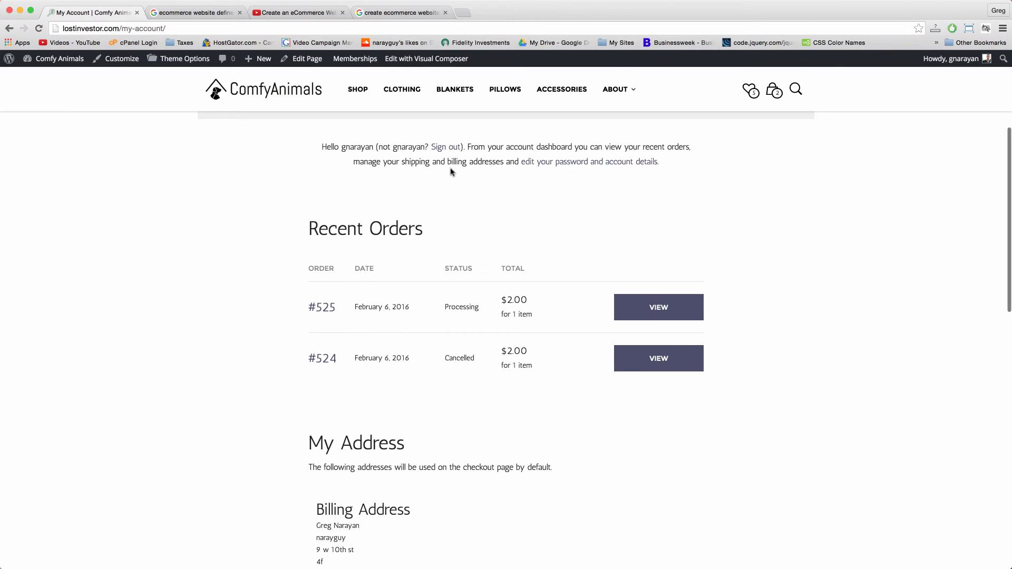
{"action": "scroll", "scroll_direction": "down", "scroll_amount": 3}
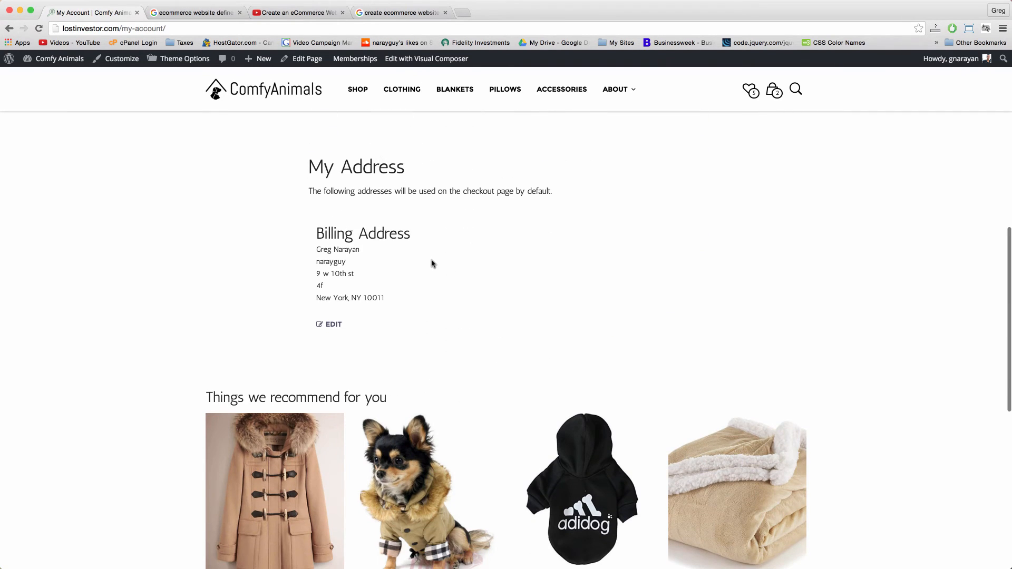
{"action": "scroll", "scroll_direction": "down", "scroll_amount": 3}
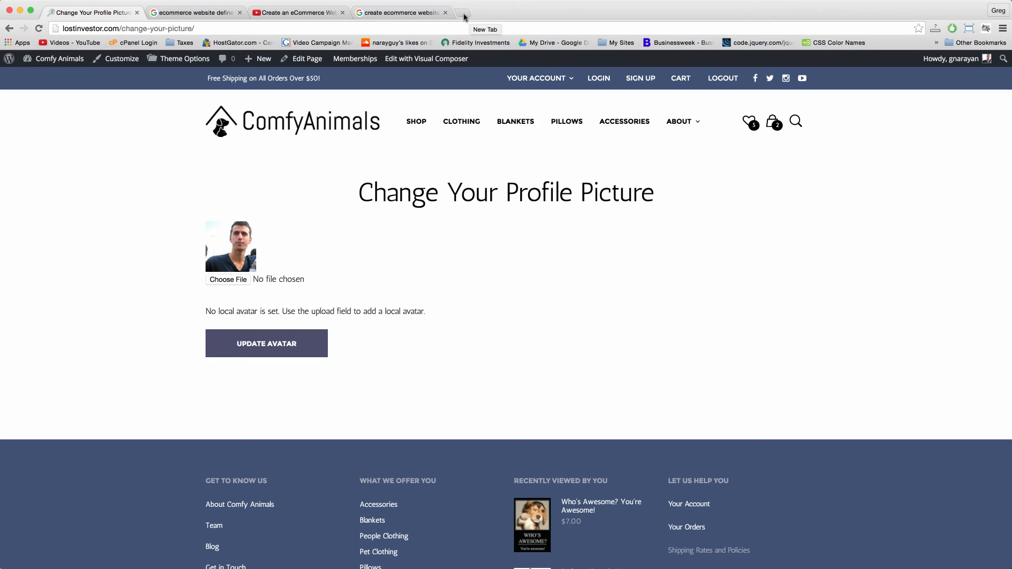
Step: View Amazon's Your Account overview page in a new tab, dismissing the AmazonSmile prompt
{"action": "left_click", "coordinate": [461, 13]}
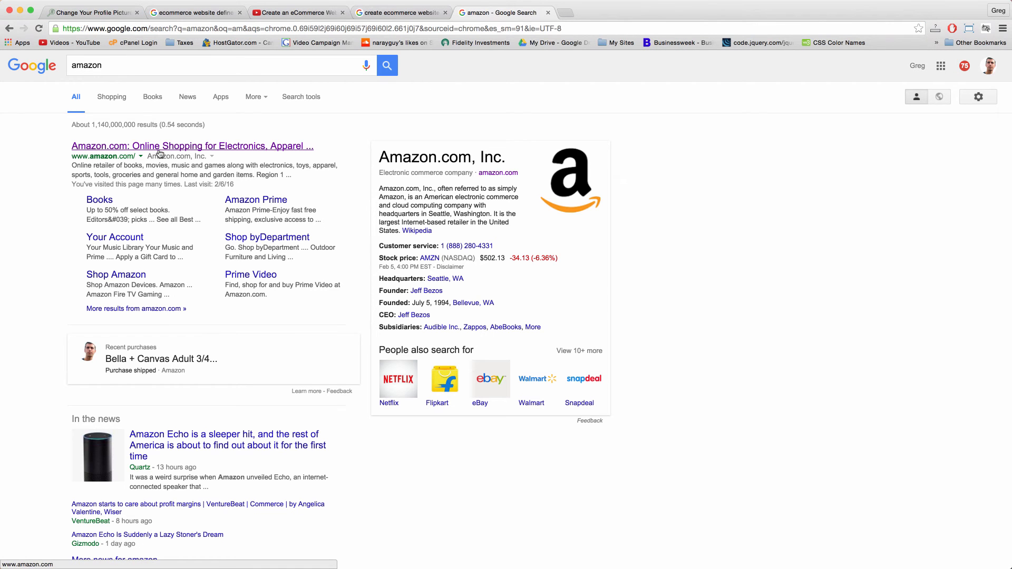
{"action": "left_click", "coordinate": [192, 145]}
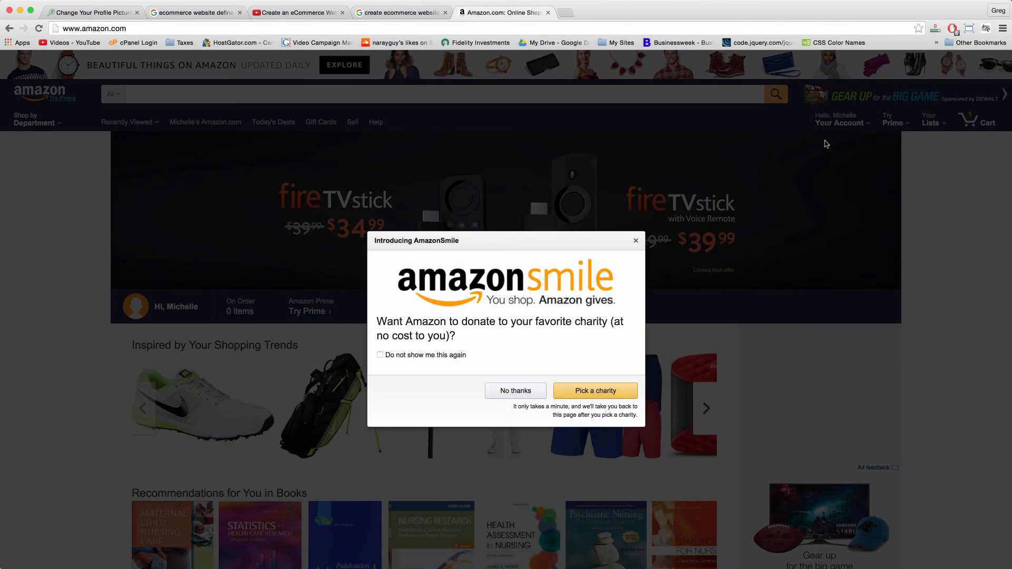
{"action": "left_click", "coordinate": [842, 119]}
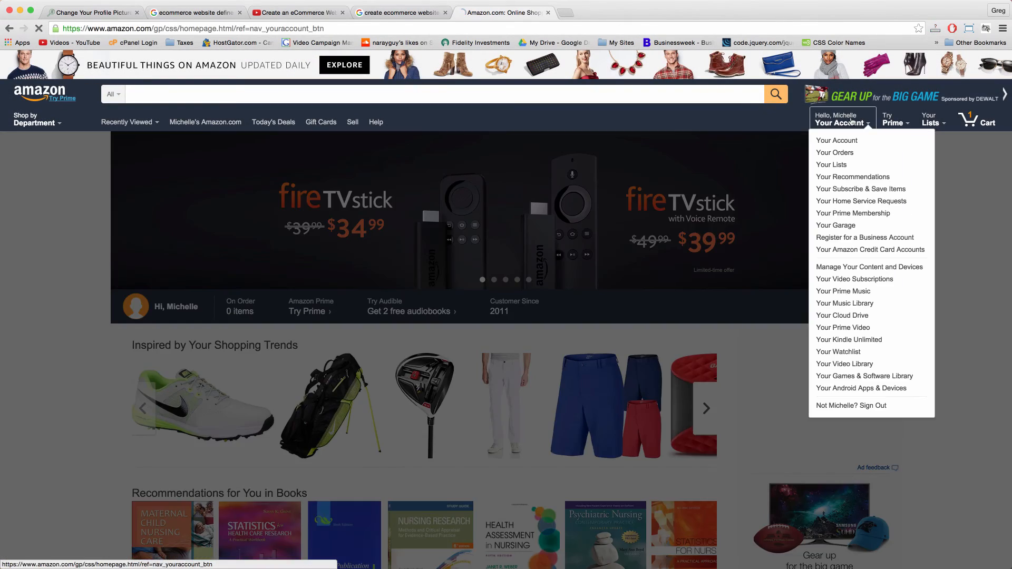
{"action": "left_click", "coordinate": [836, 140]}
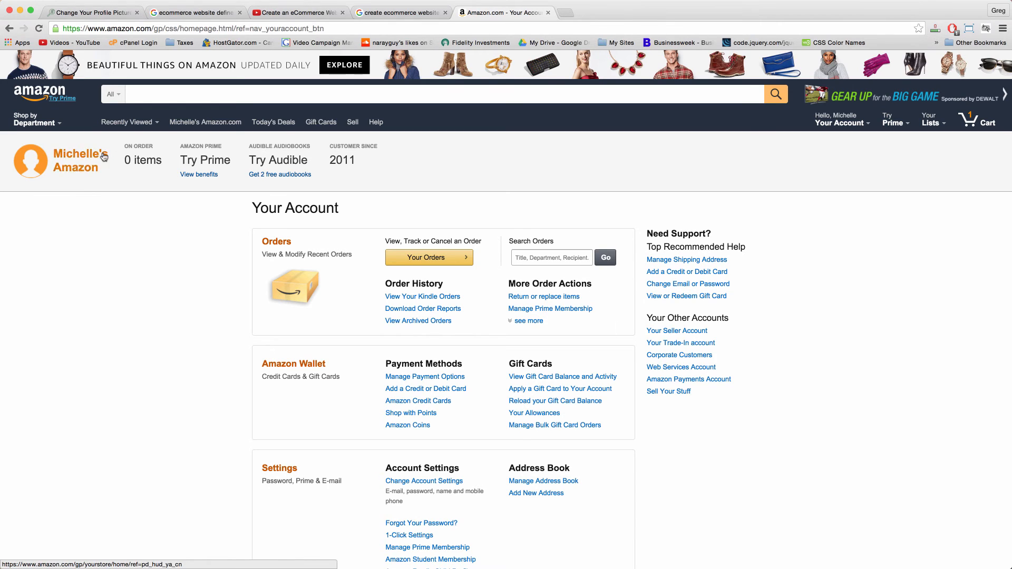
{"action": "mouse_move", "coordinate": [71, 180]}
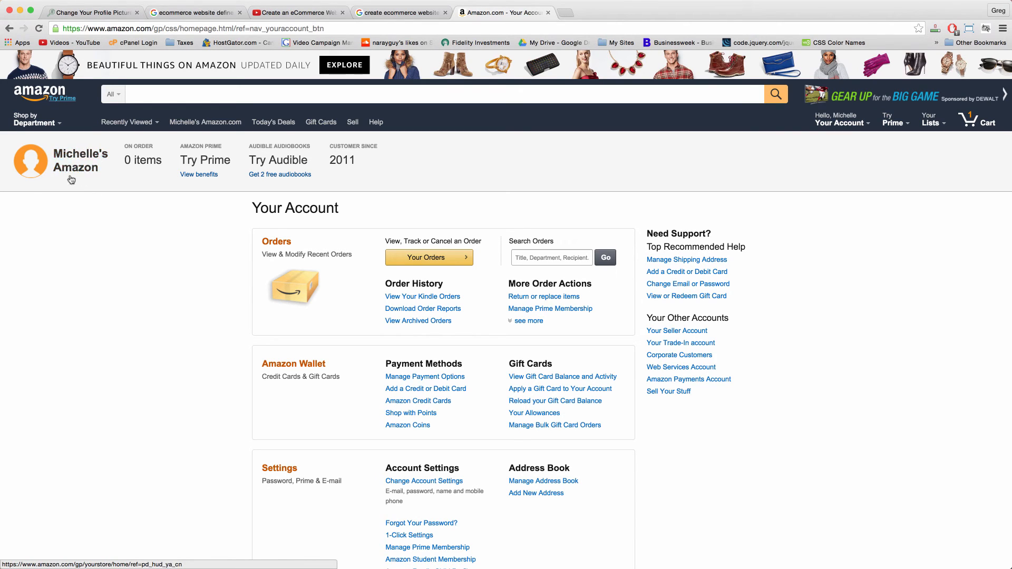
{"action": "mouse_move", "coordinate": [347, 152]}
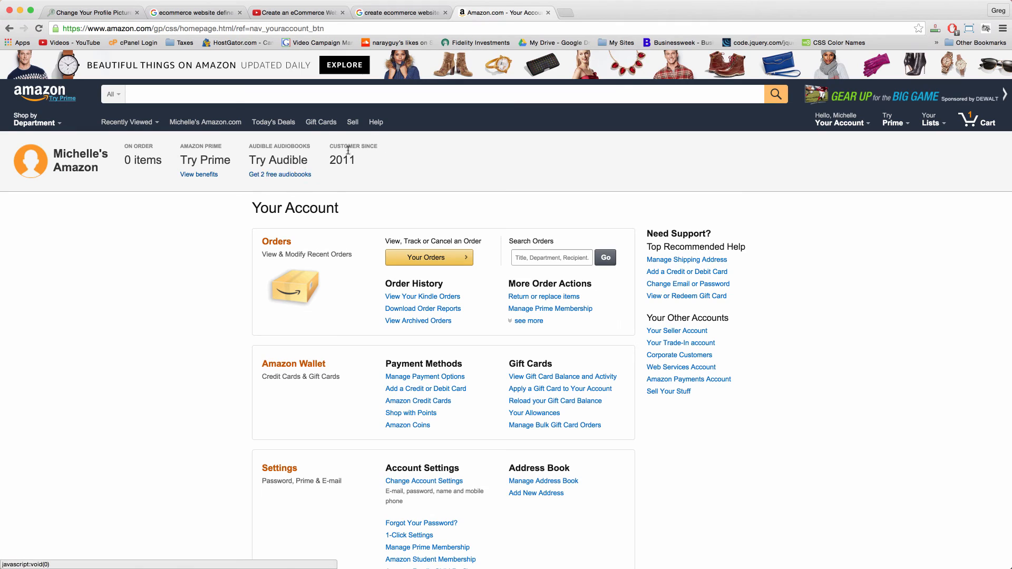
{"action": "mouse_move", "coordinate": [431, 223]}
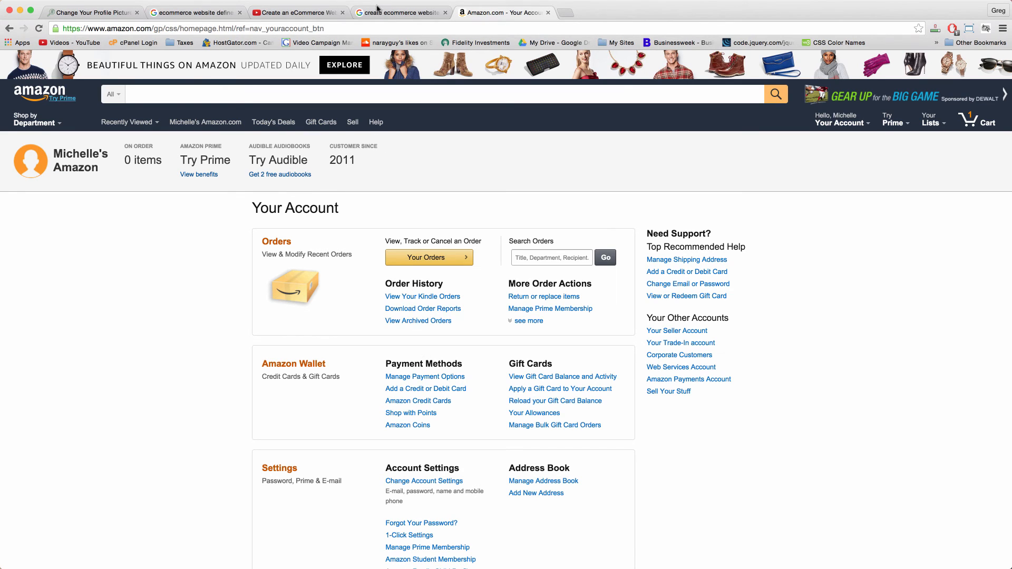
Step: Return to the Comfy Animals Change Your Profile Picture page
{"action": "left_click", "coordinate": [93, 13]}
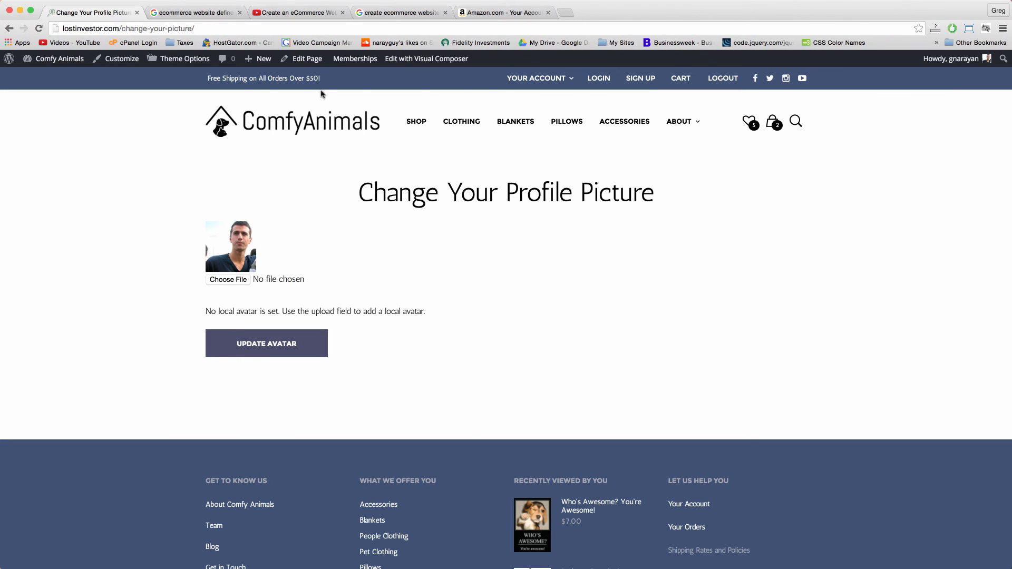
{"action": "left_click", "coordinate": [537, 78]}
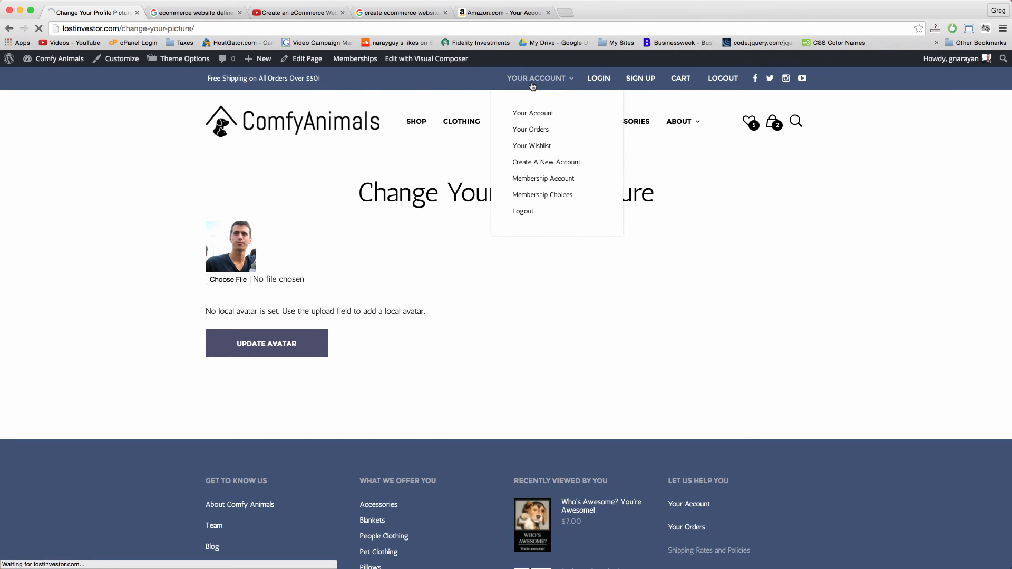
{"action": "left_click", "coordinate": [532, 113]}
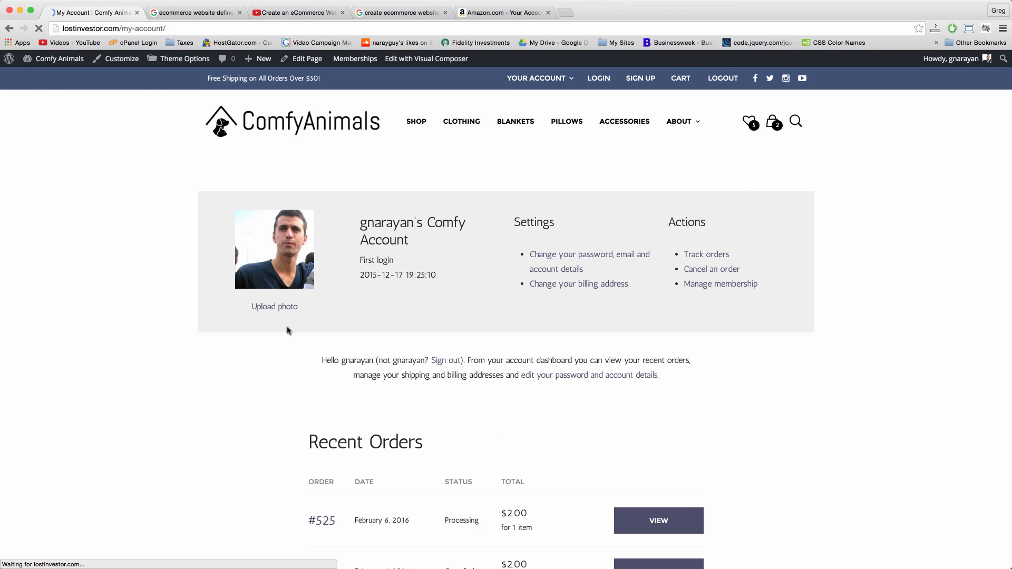
{"action": "mouse_move", "coordinate": [441, 225]}
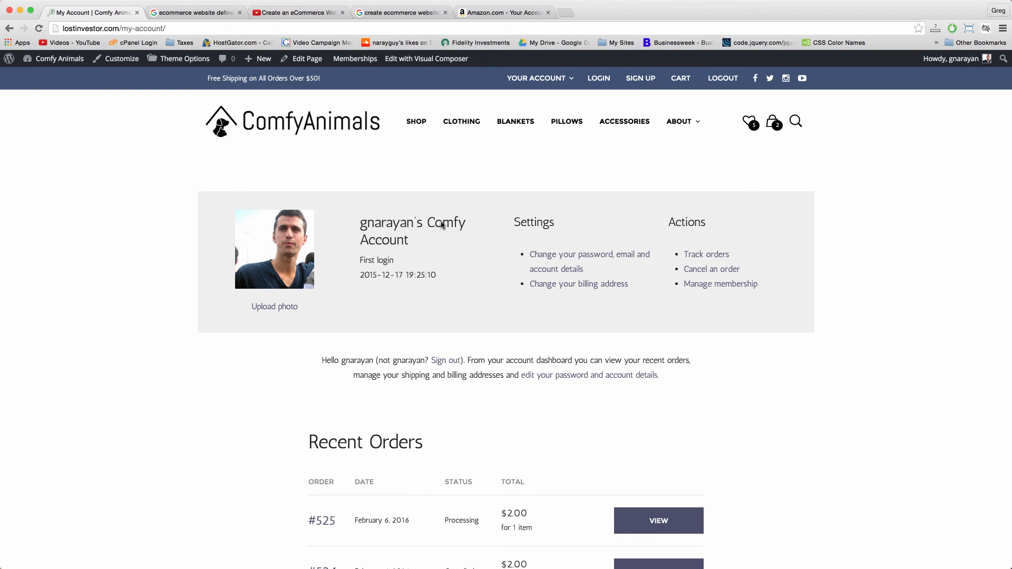
{"action": "mouse_move", "coordinate": [419, 272]}
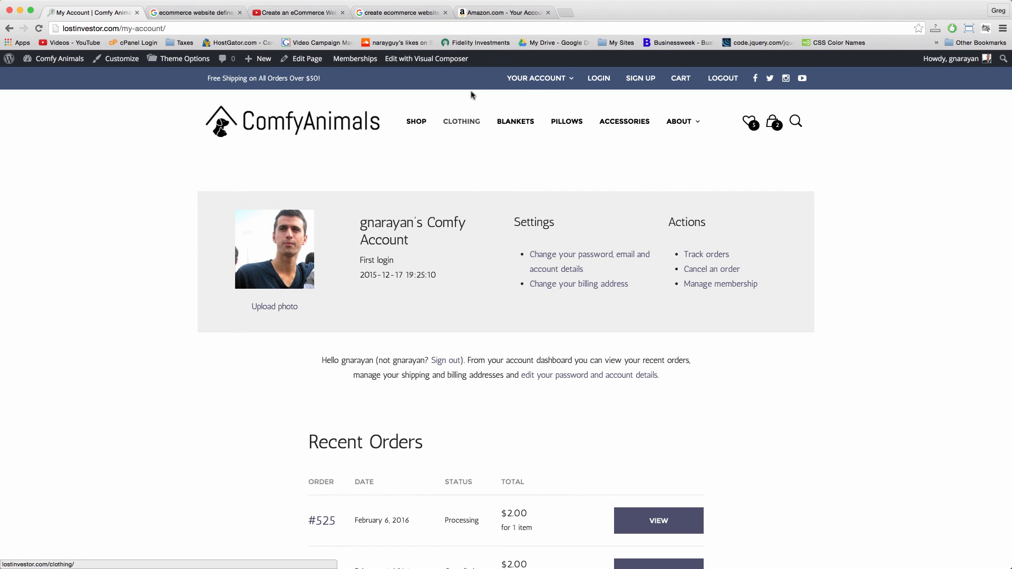
{"action": "left_click", "coordinate": [537, 78]}
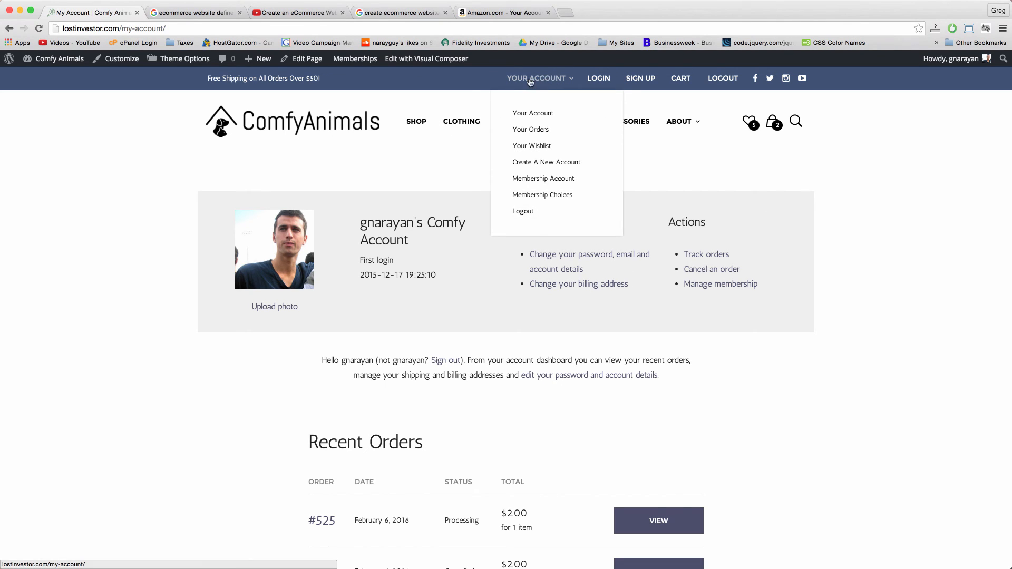
{"action": "mouse_move", "coordinate": [530, 130]}
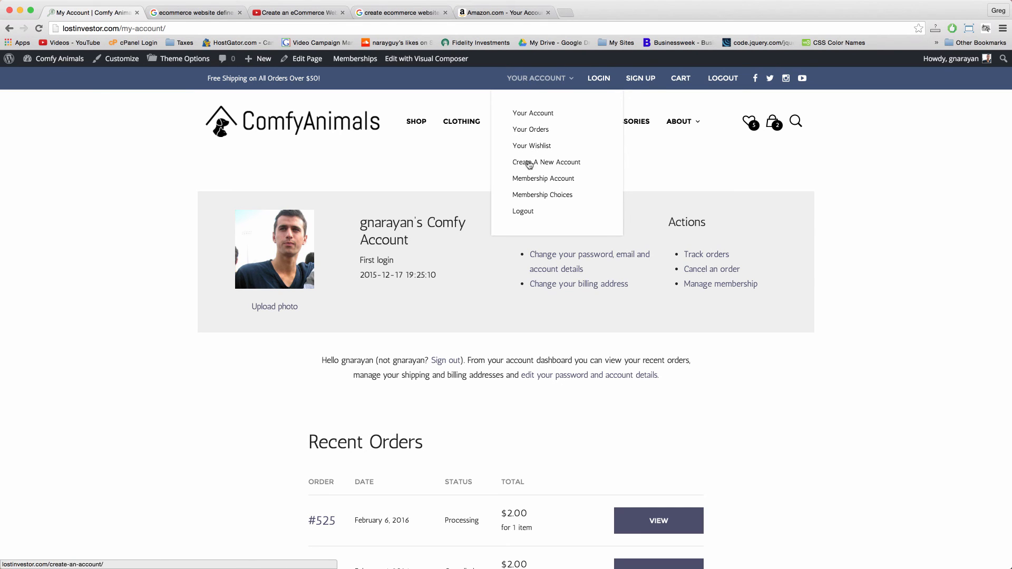
{"action": "left_click", "coordinate": [531, 129]}
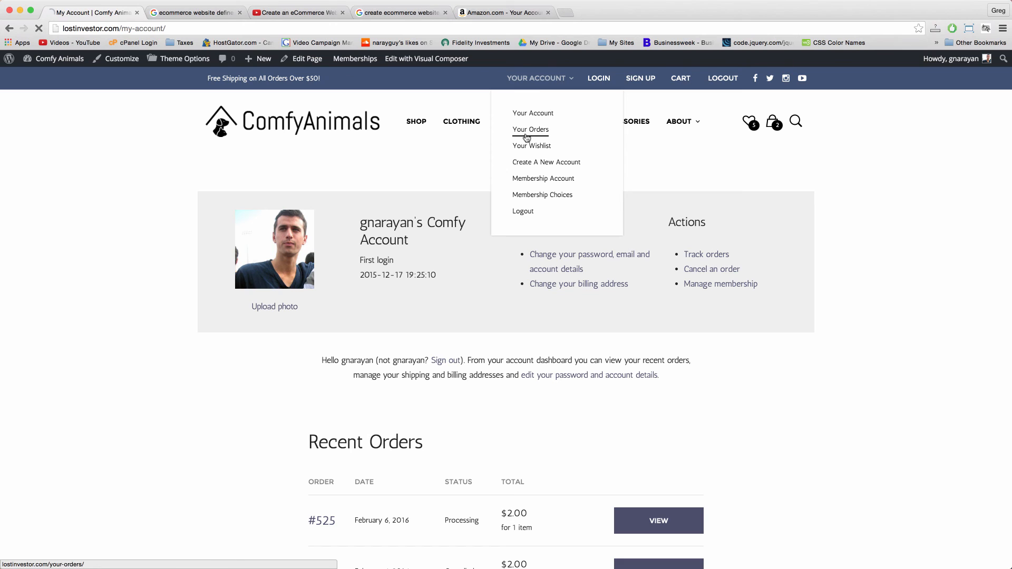
{"action": "left_click", "coordinate": [504, 13]}
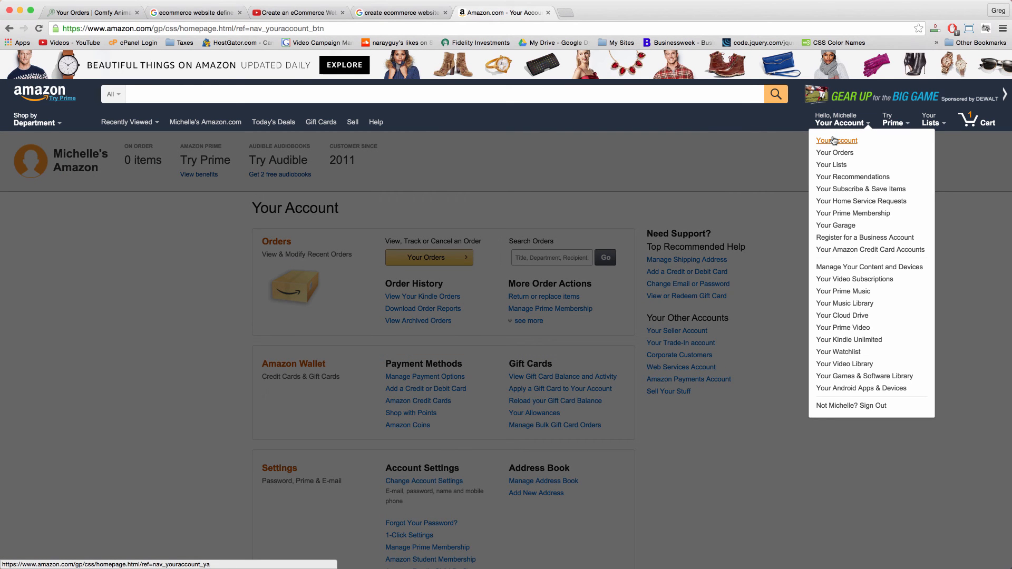
{"action": "mouse_move", "coordinate": [832, 165]}
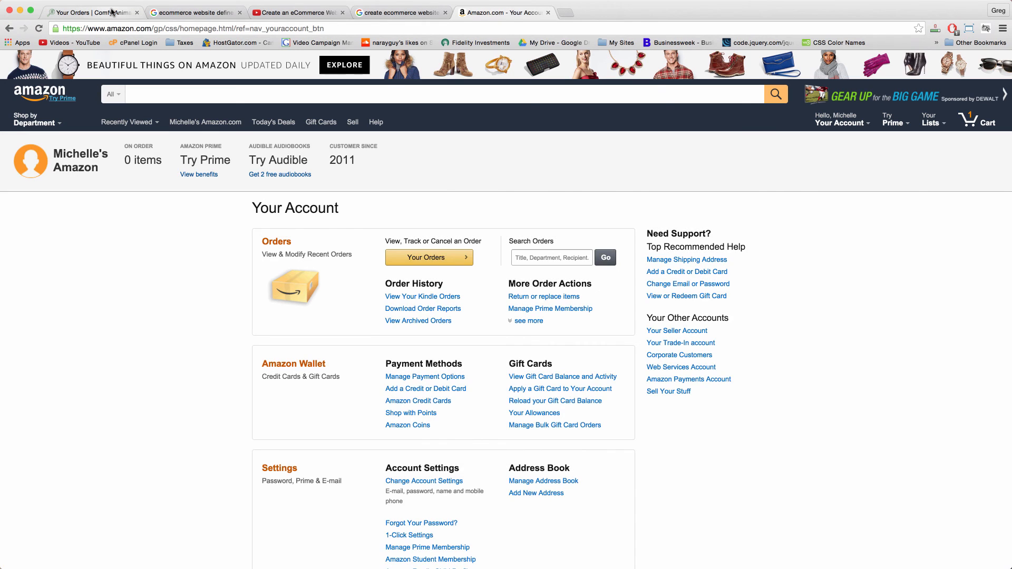
Step: Go back to the Comfy Animals Your Orders tracking page and head to the home page
{"action": "left_click", "coordinate": [91, 13]}
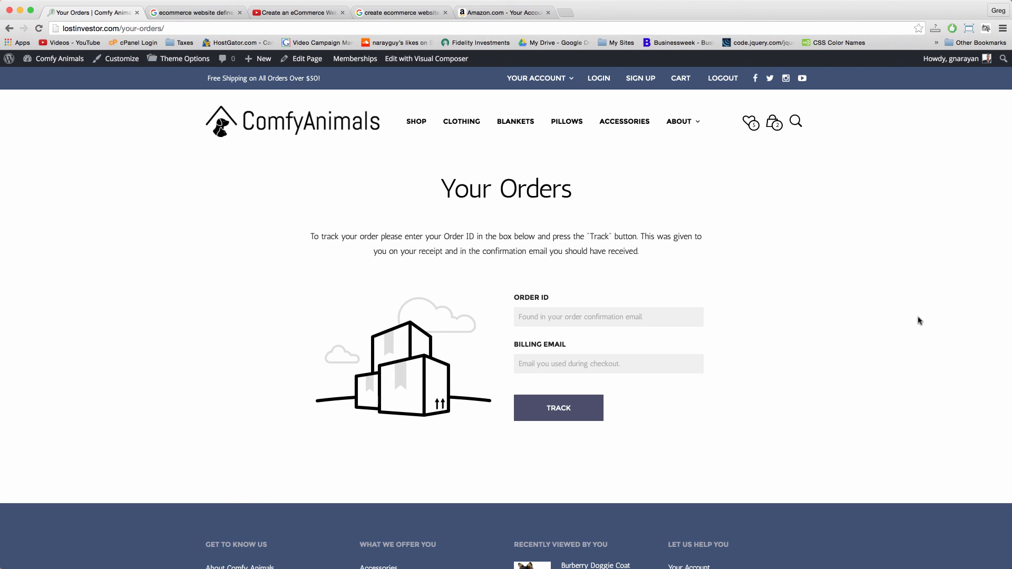
{"action": "mouse_move", "coordinate": [364, 160]}
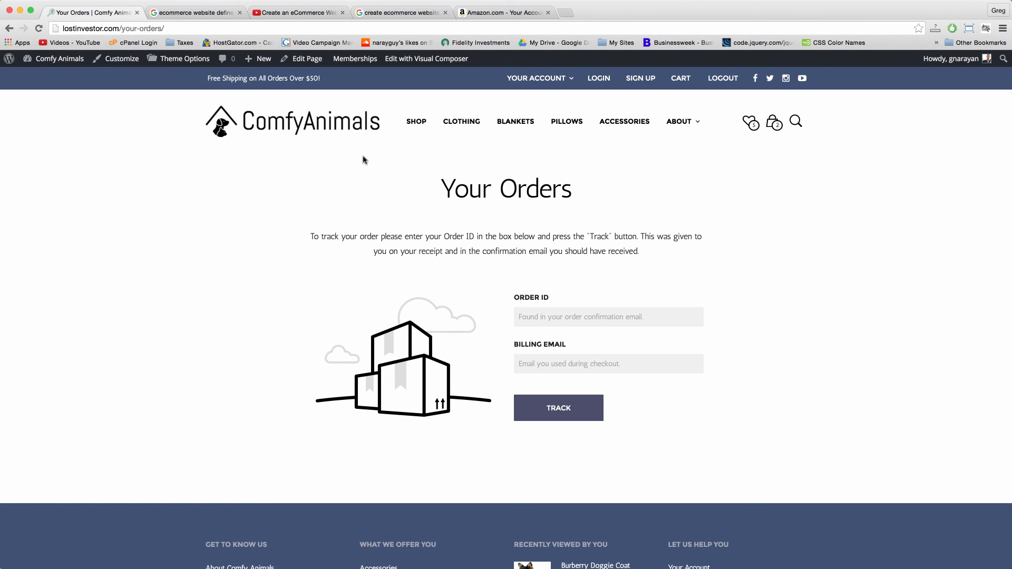
{"action": "left_click", "coordinate": [292, 121]}
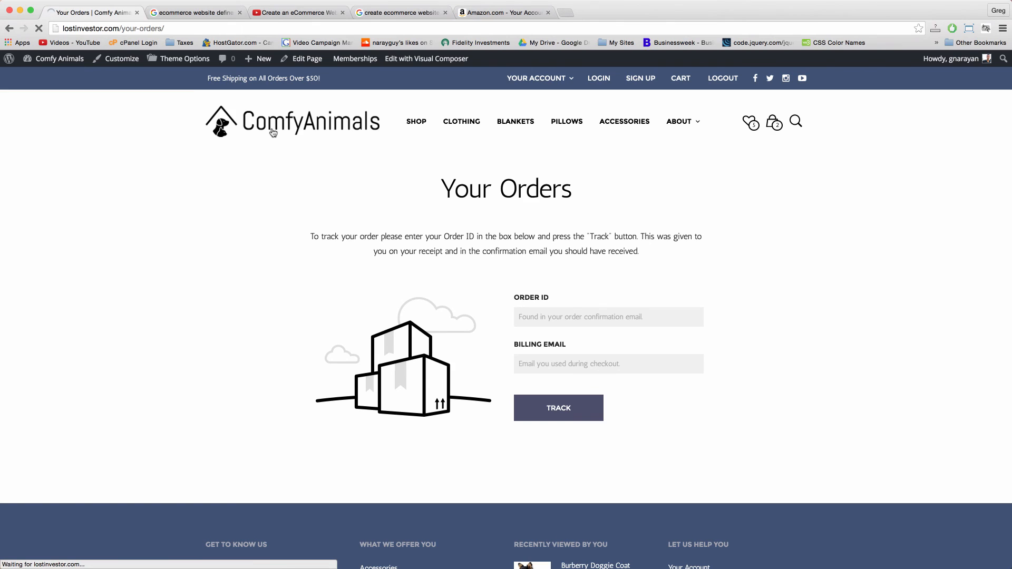
Step: Load the home page and scroll past Gift Guide, We're Animal People and Animal Approved to the video banner
{"action": "left_click", "coordinate": [291, 121]}
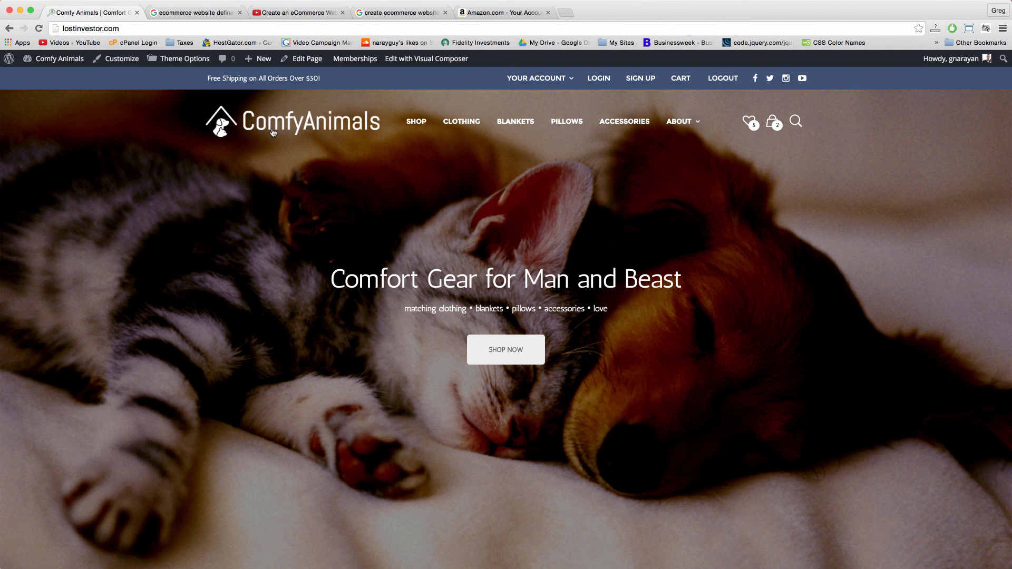
{"action": "mouse_move", "coordinate": [317, 232]}
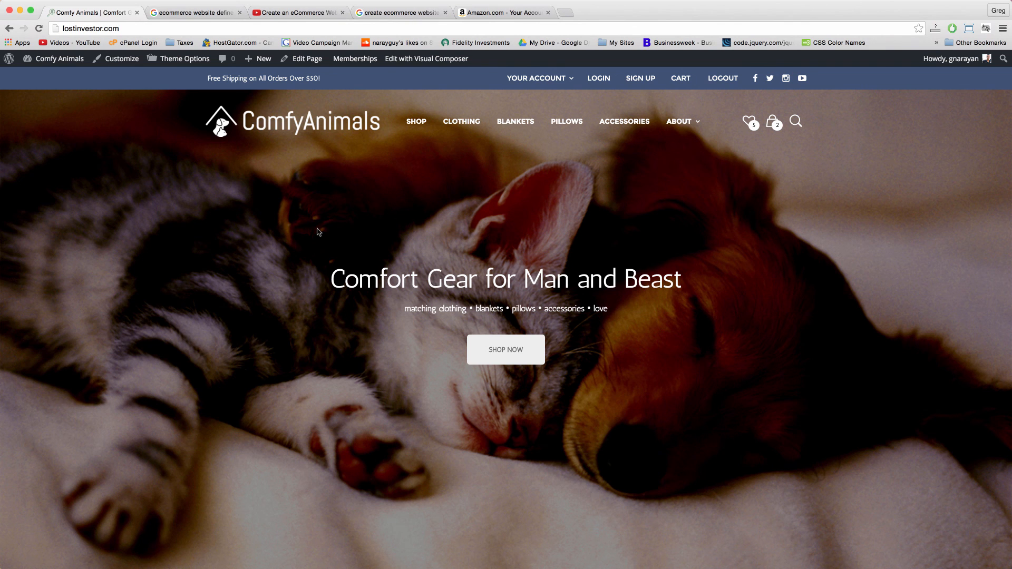
{"action": "scroll", "scroll_direction": "down", "scroll_amount": 3}
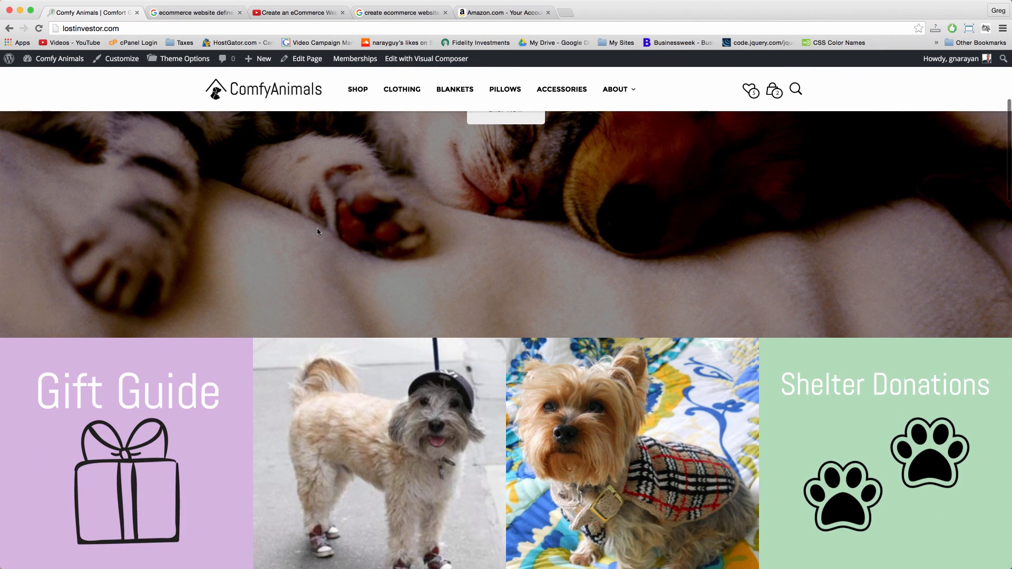
{"action": "scroll", "scroll_direction": "down", "scroll_amount": 3}
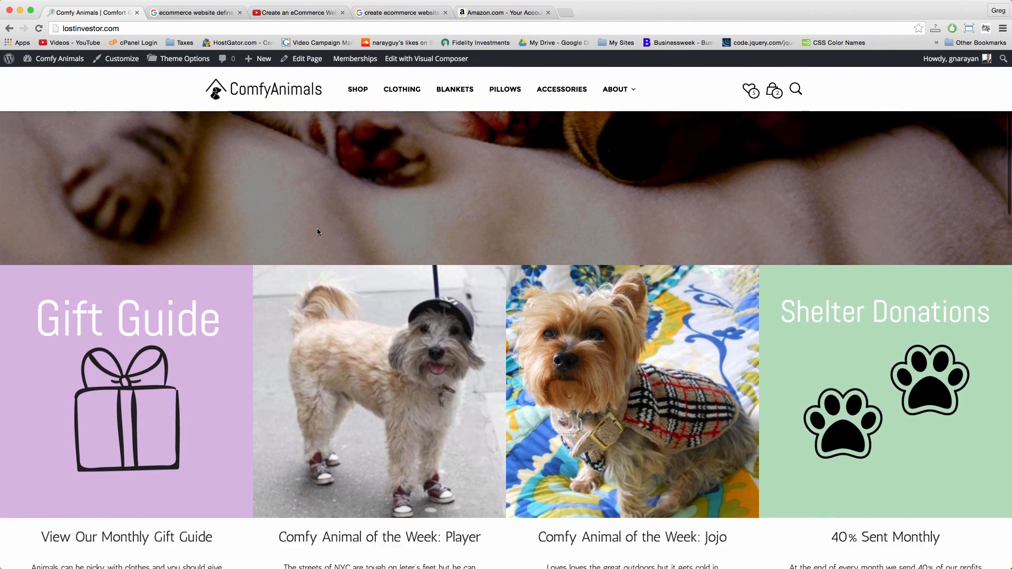
{"action": "scroll", "scroll_direction": "down", "scroll_amount": 3}
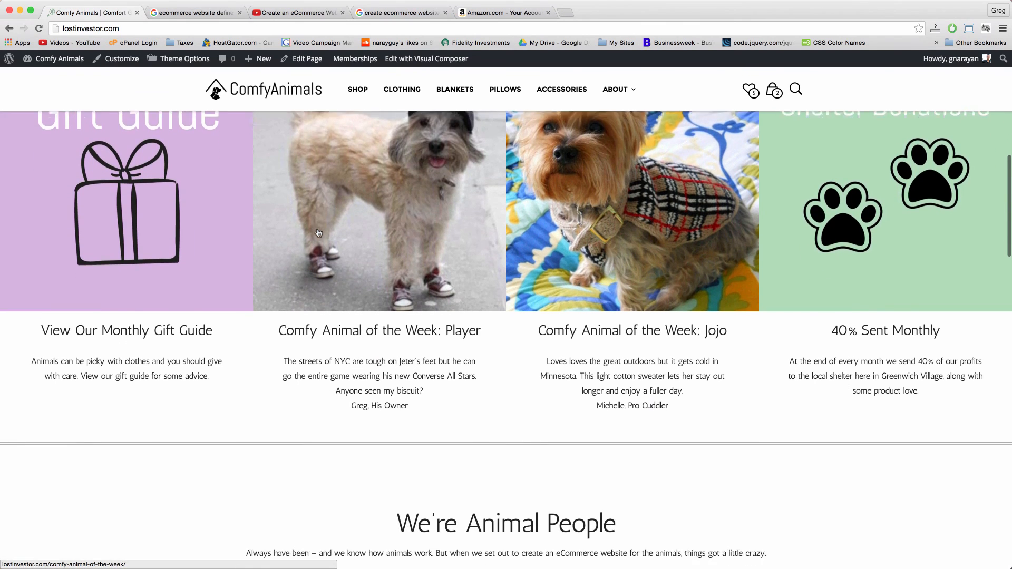
{"action": "scroll", "scroll_direction": "down", "scroll_amount": 3}
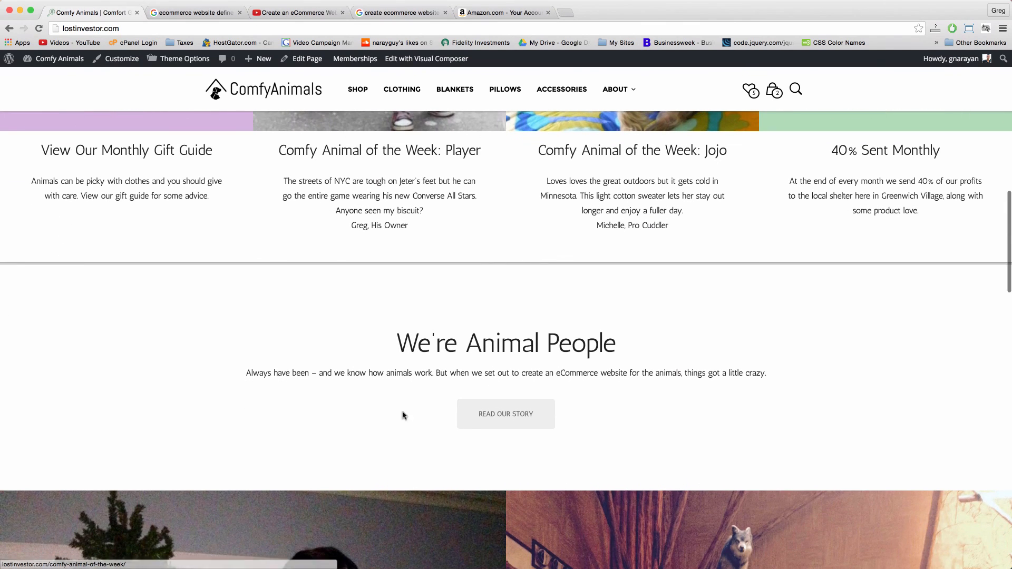
{"action": "scroll", "scroll_direction": "down", "scroll_amount": 3}
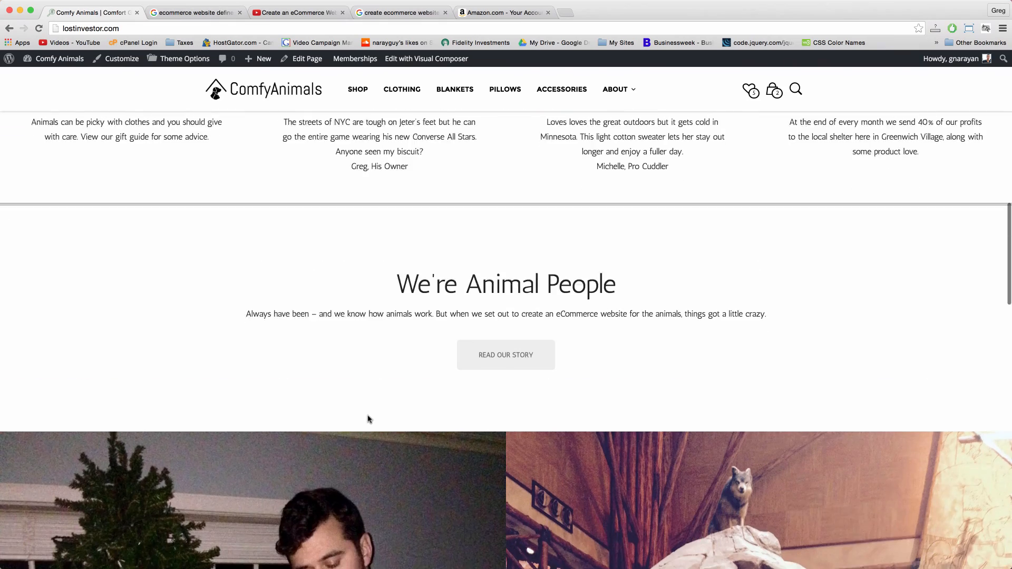
{"action": "scroll", "scroll_direction": "down", "scroll_amount": 3}
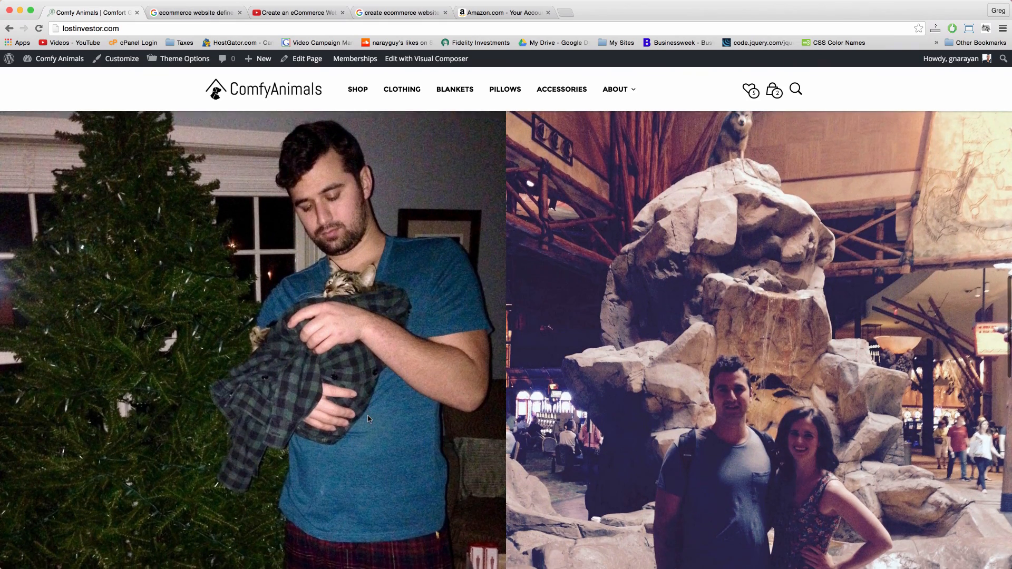
{"action": "scroll", "scroll_direction": "down", "scroll_amount": 3}
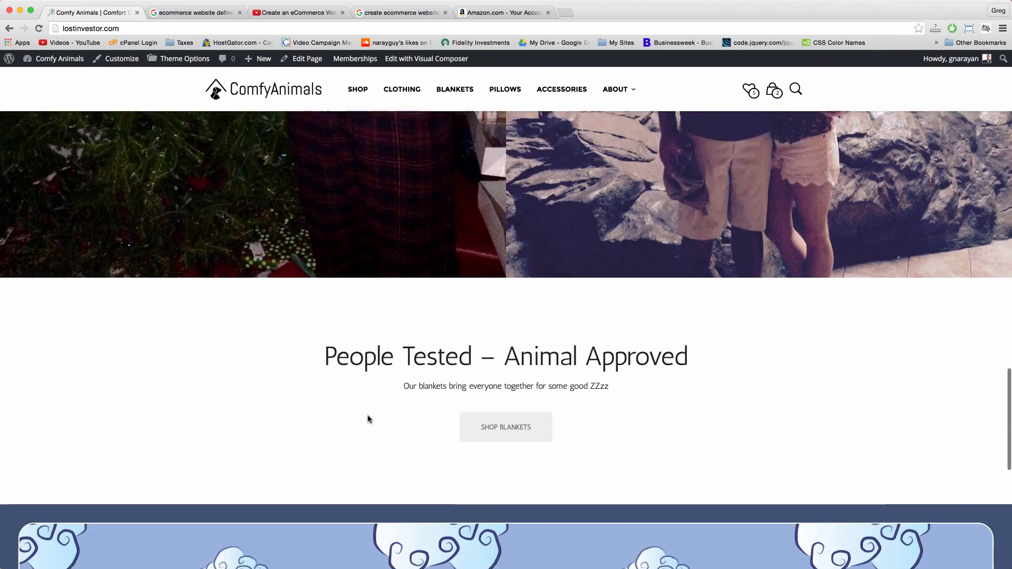
{"action": "scroll", "scroll_direction": "down", "scroll_amount": 3}
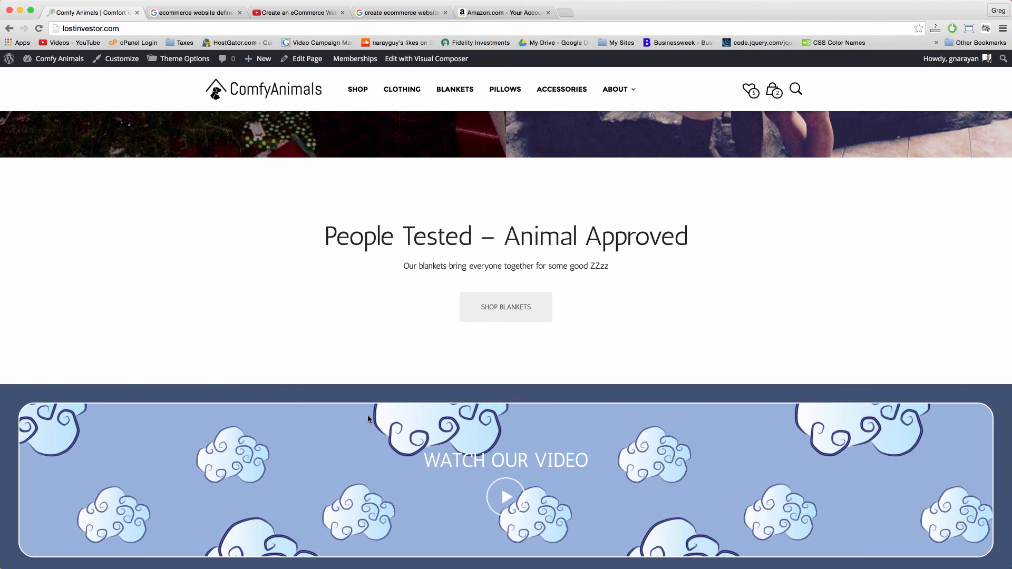